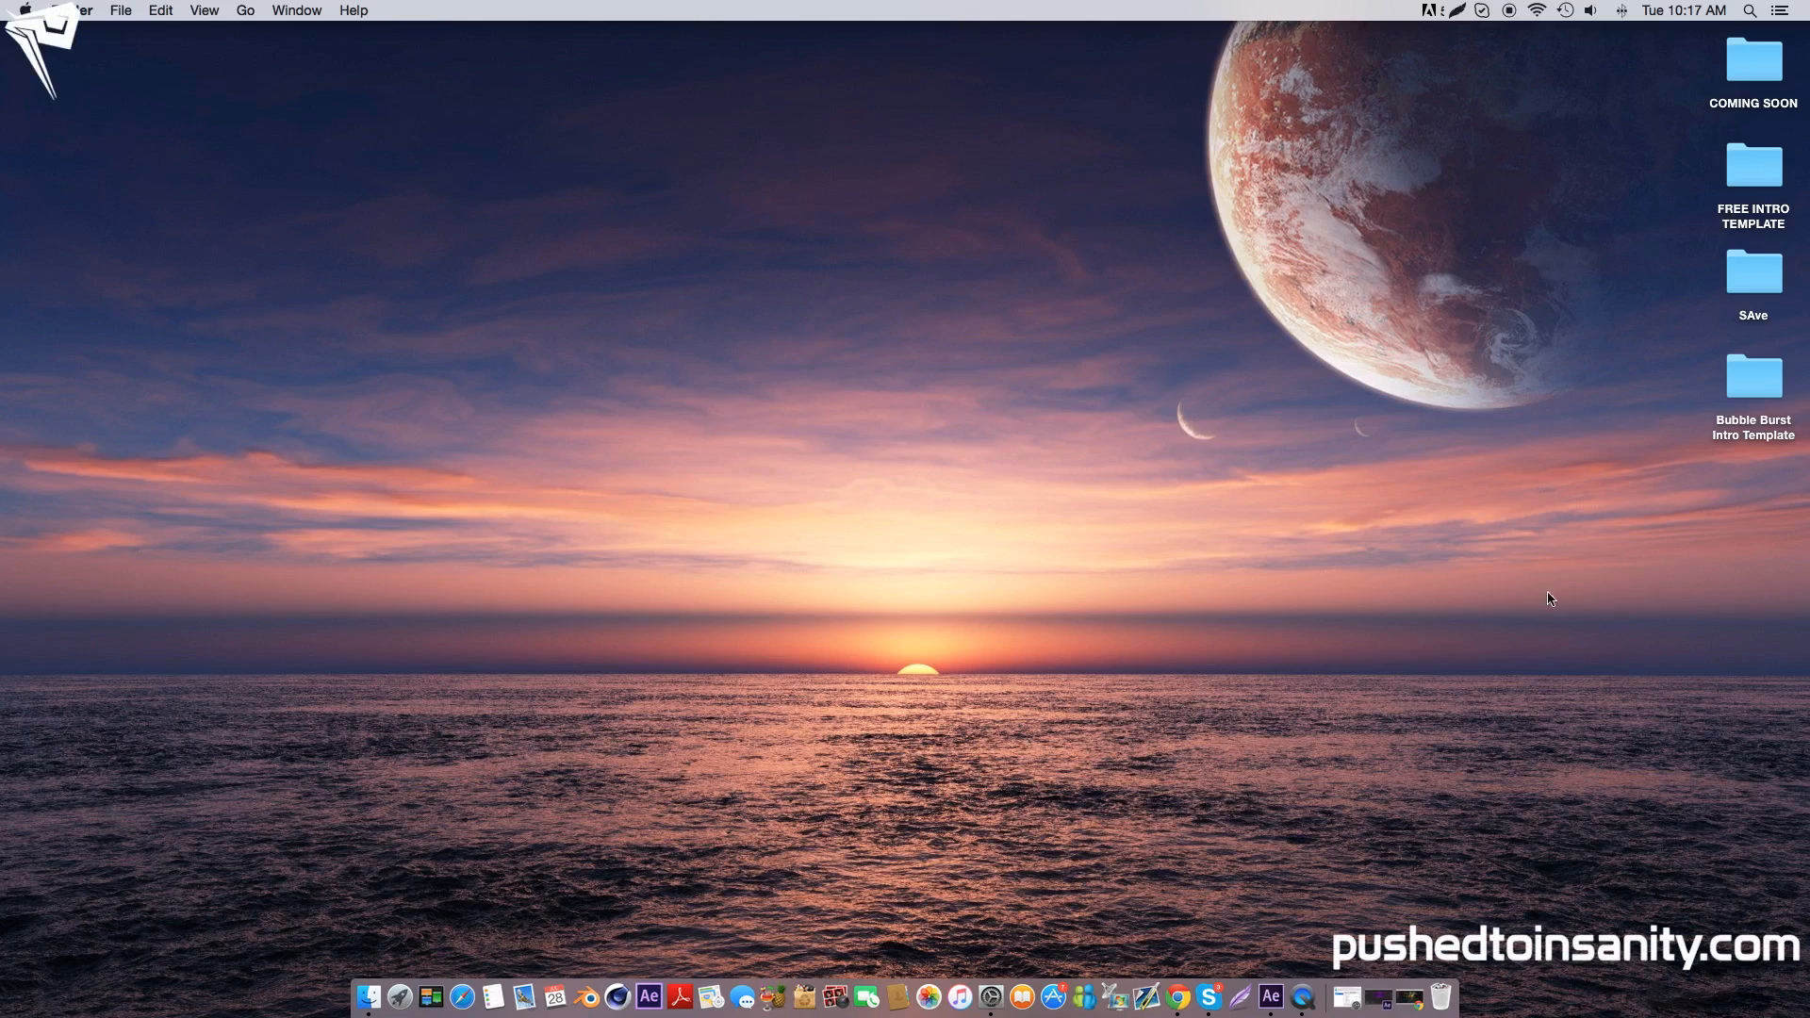
- Open the Bubble Burst Intro Template folder and load 'template by skan v2.c4d' in Cinema 4D
double_click(1752, 376)
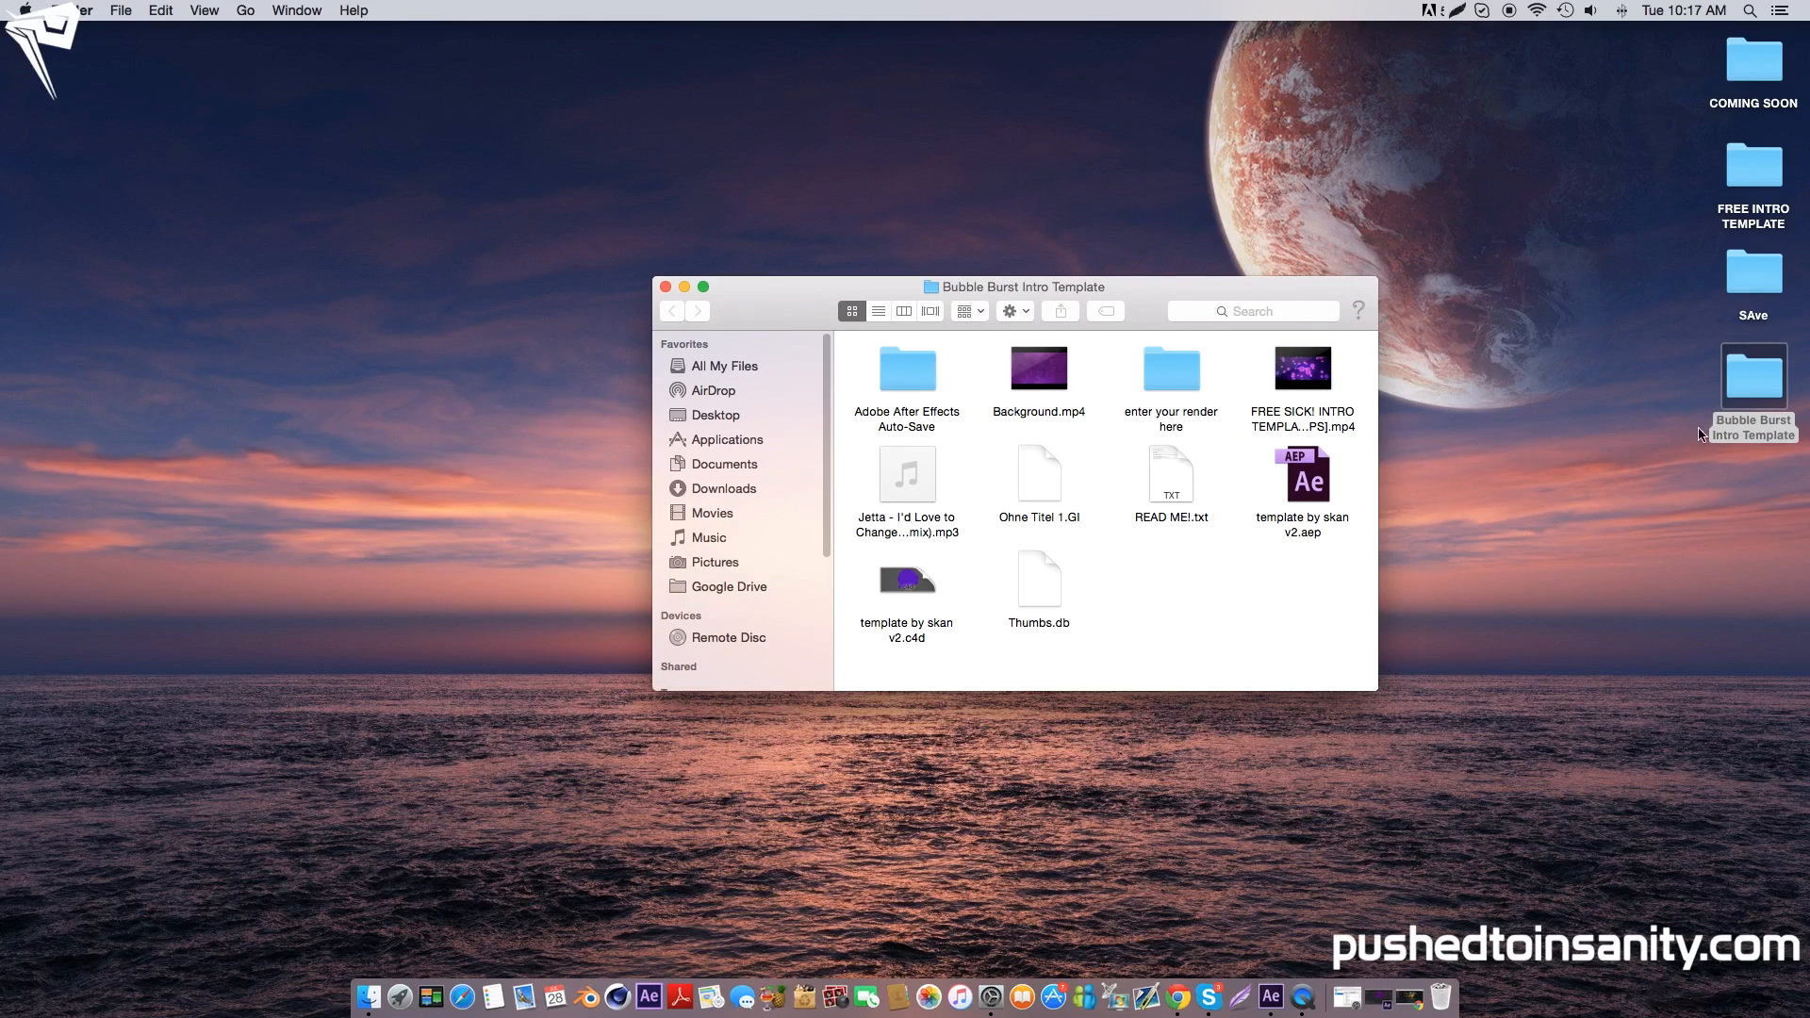
mouse_move(1434, 490)
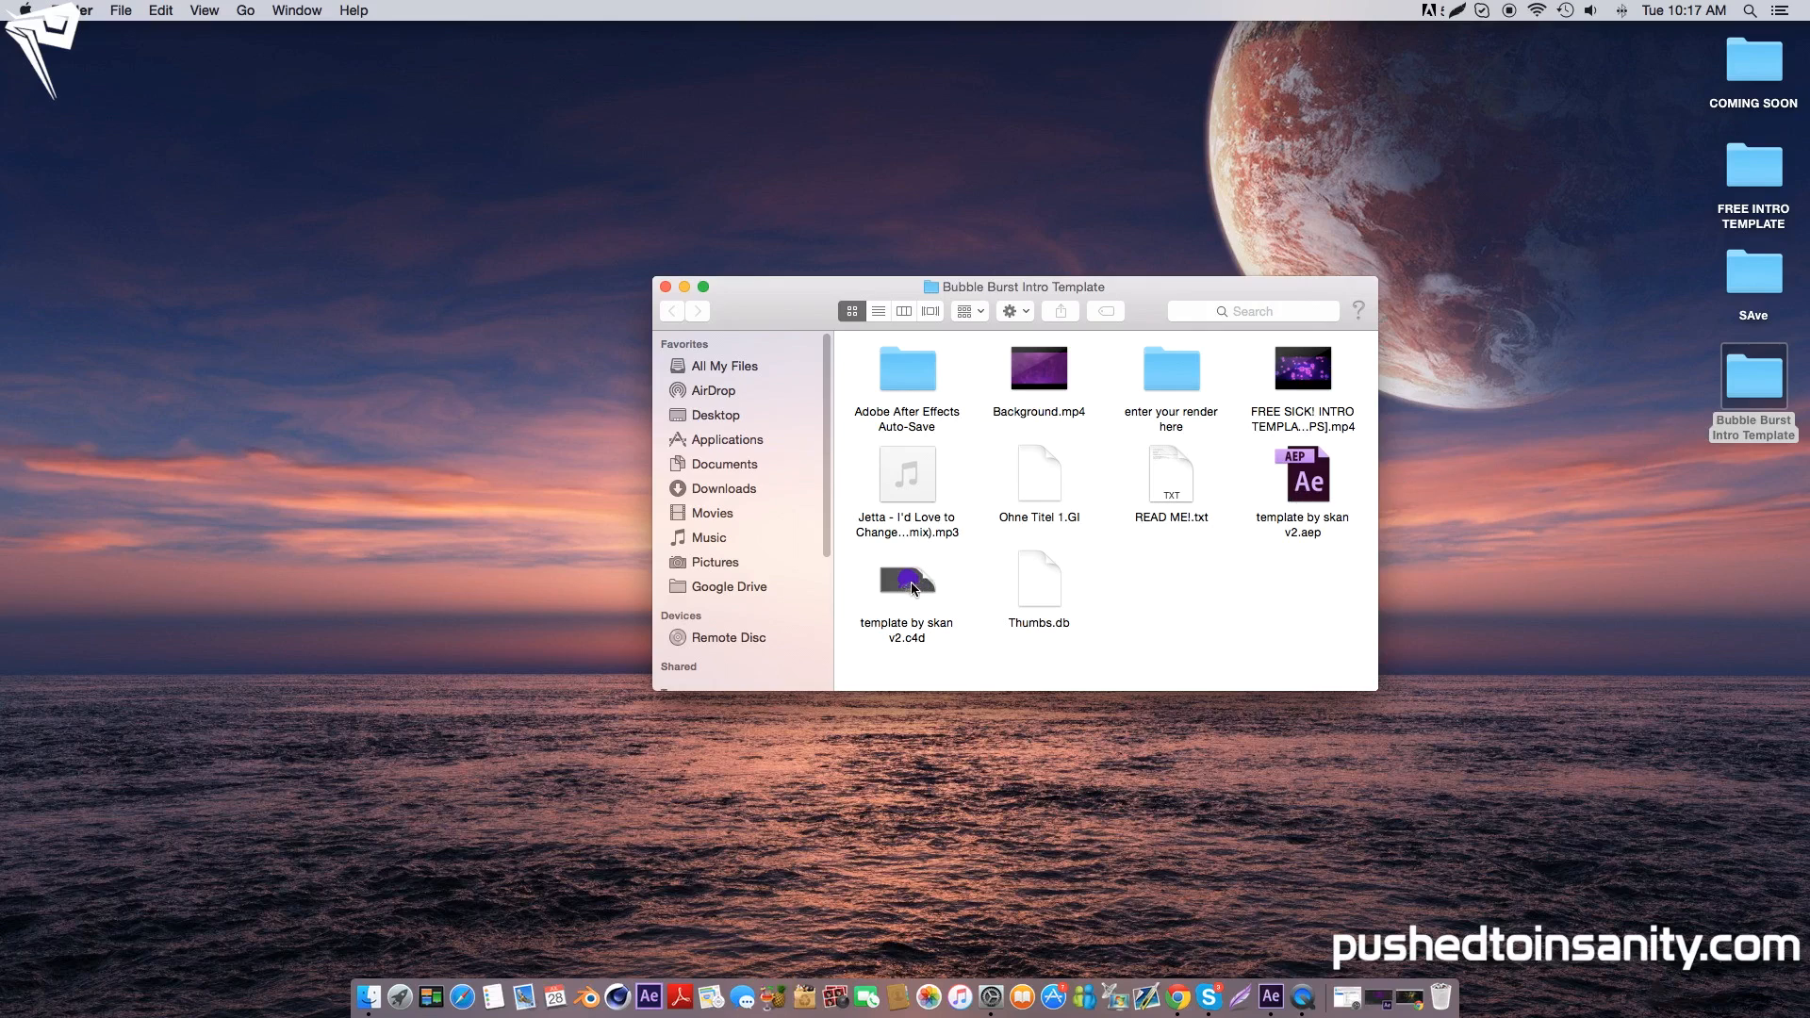
left_click(907, 578)
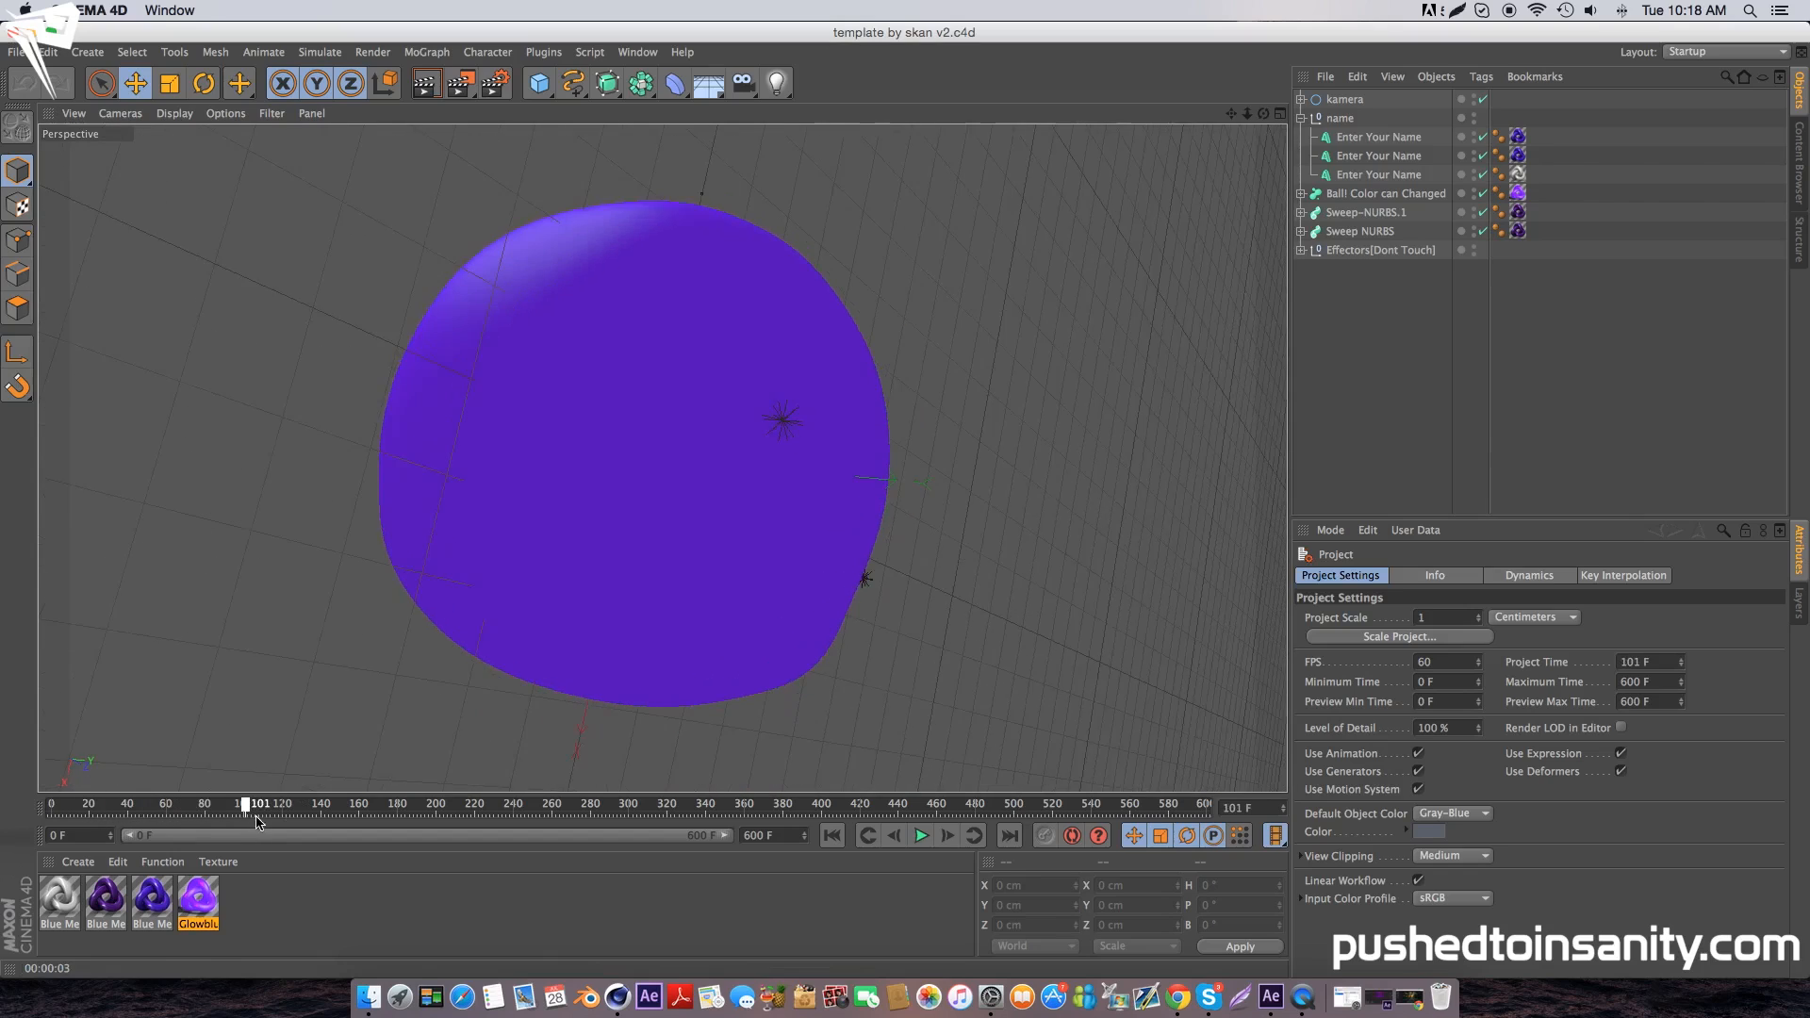
- Select the three Enter Your Name MoText objects and replace their text with INSANITY, then preview
left_click_drag(245, 804, 536, 803)
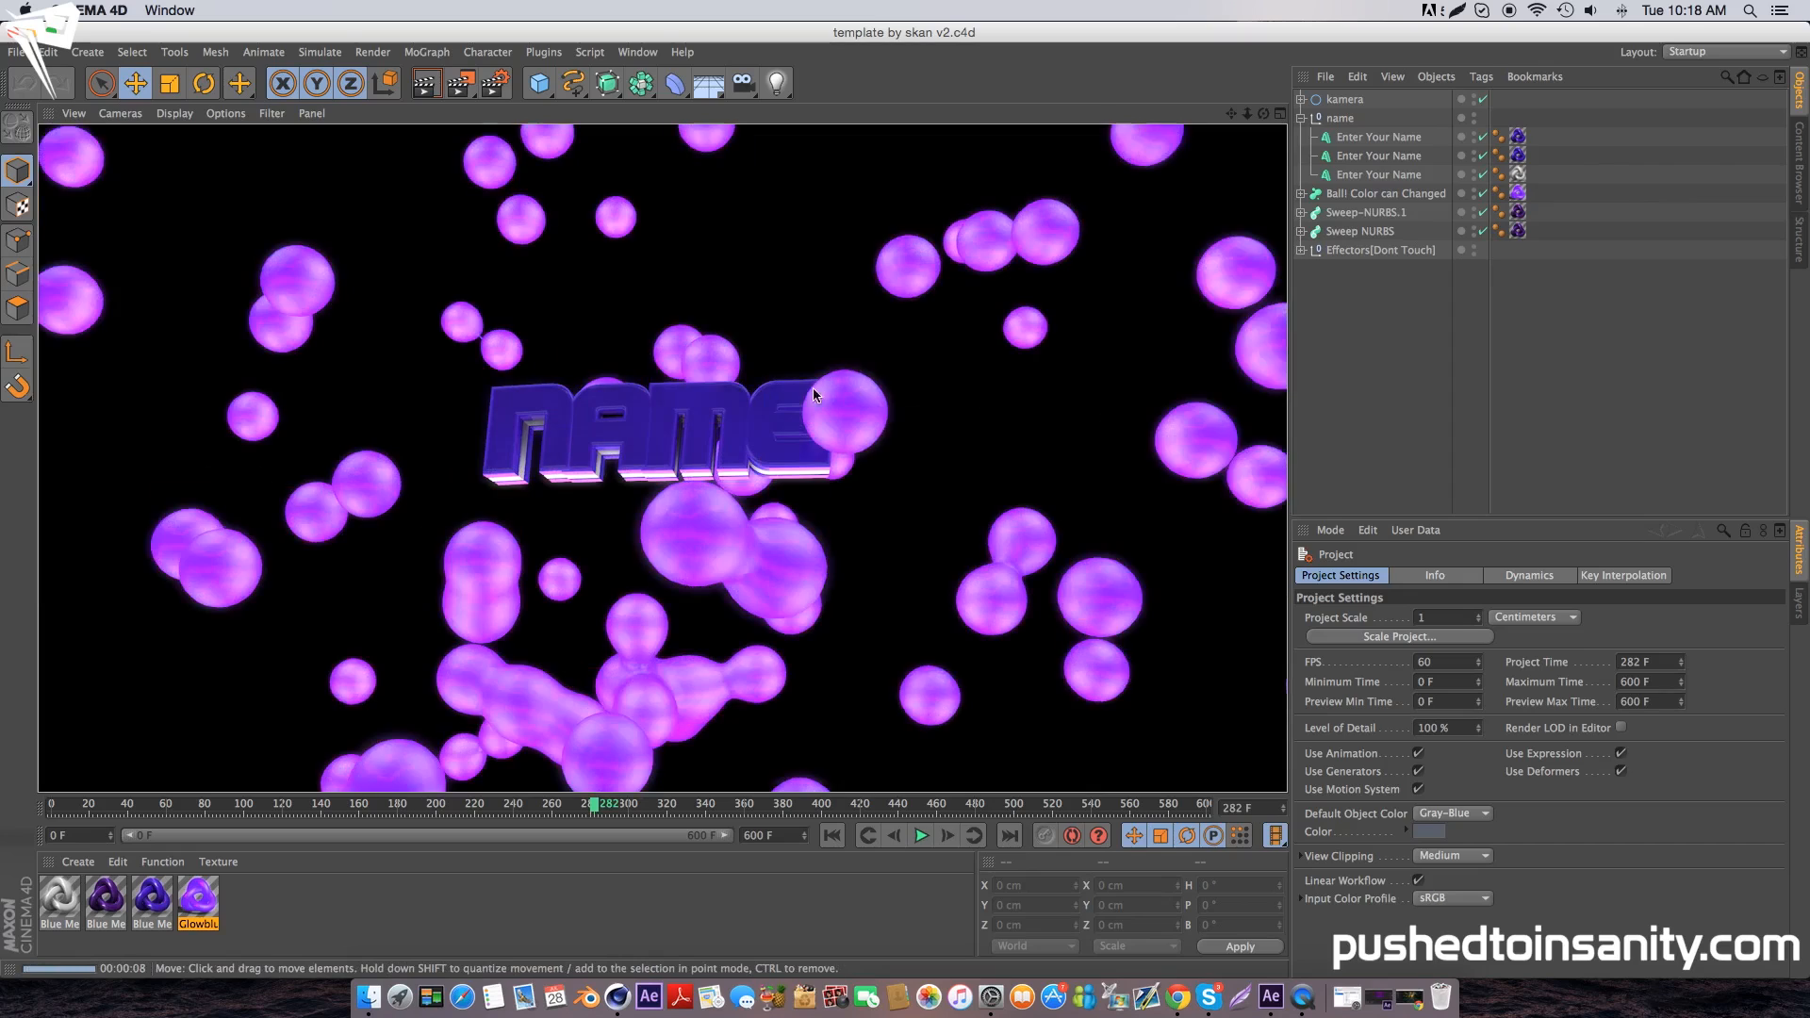
left_click(1375, 173)
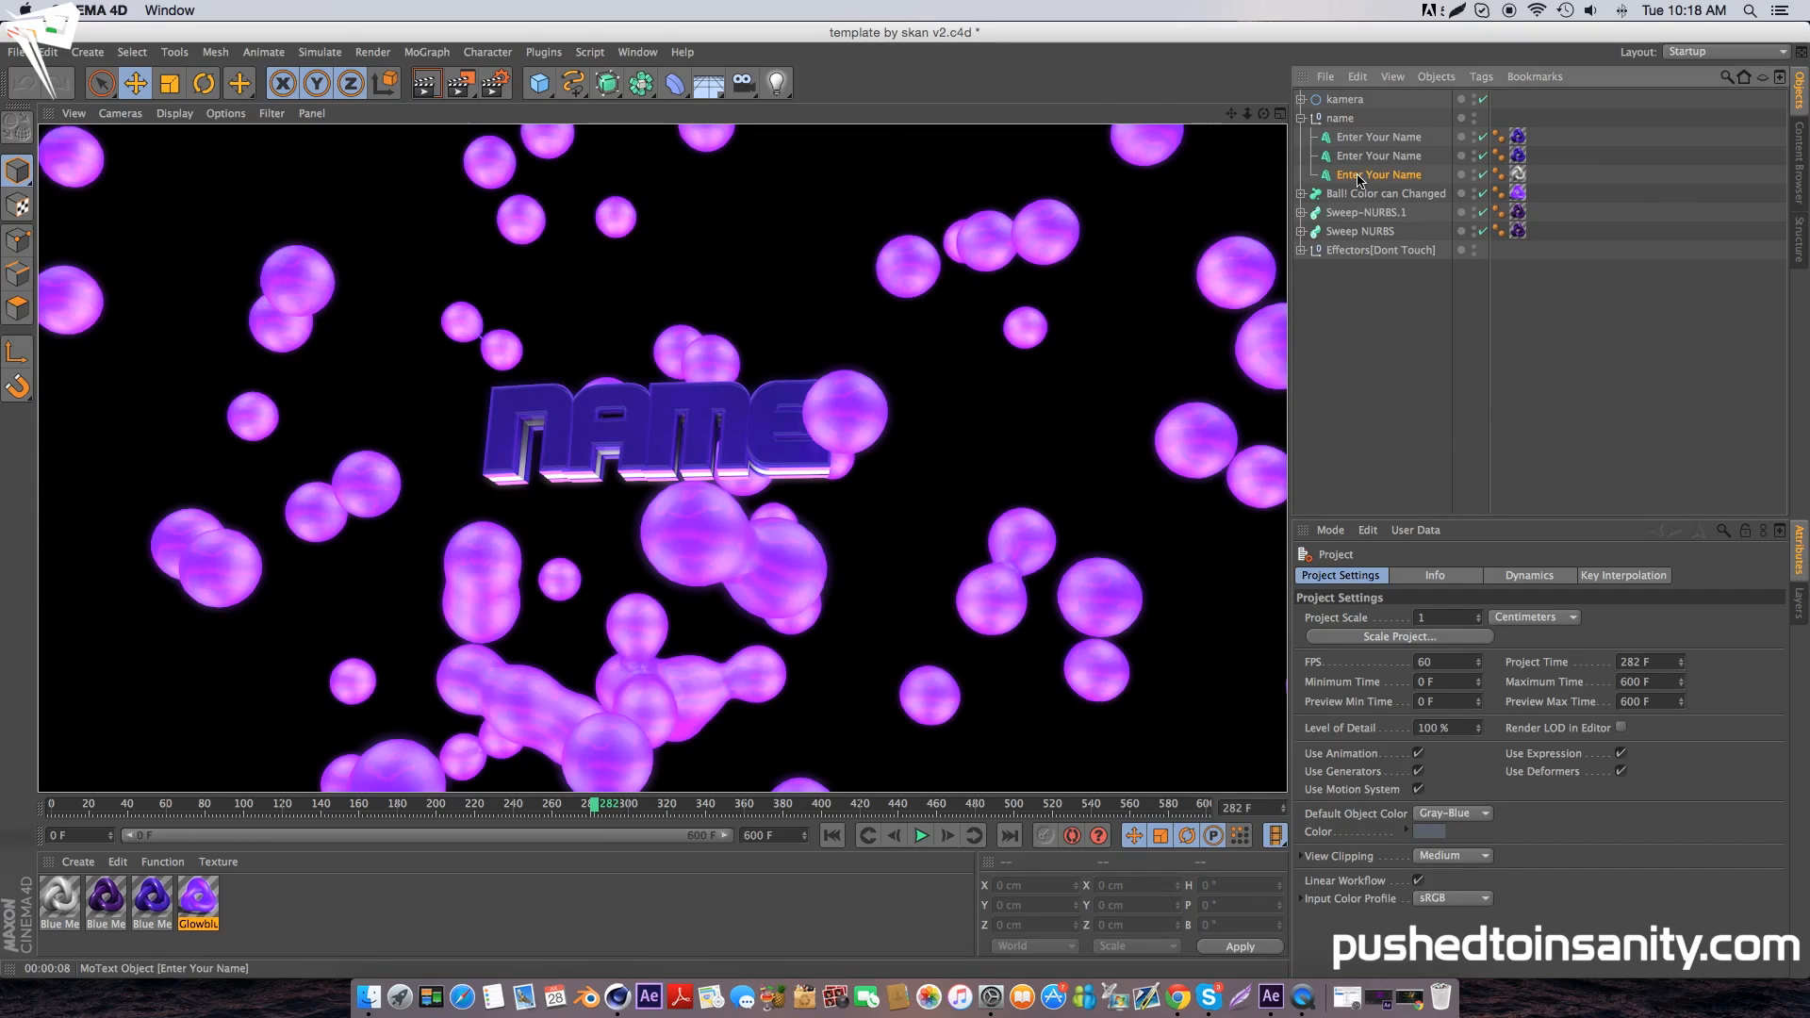
left_click(1375, 174)
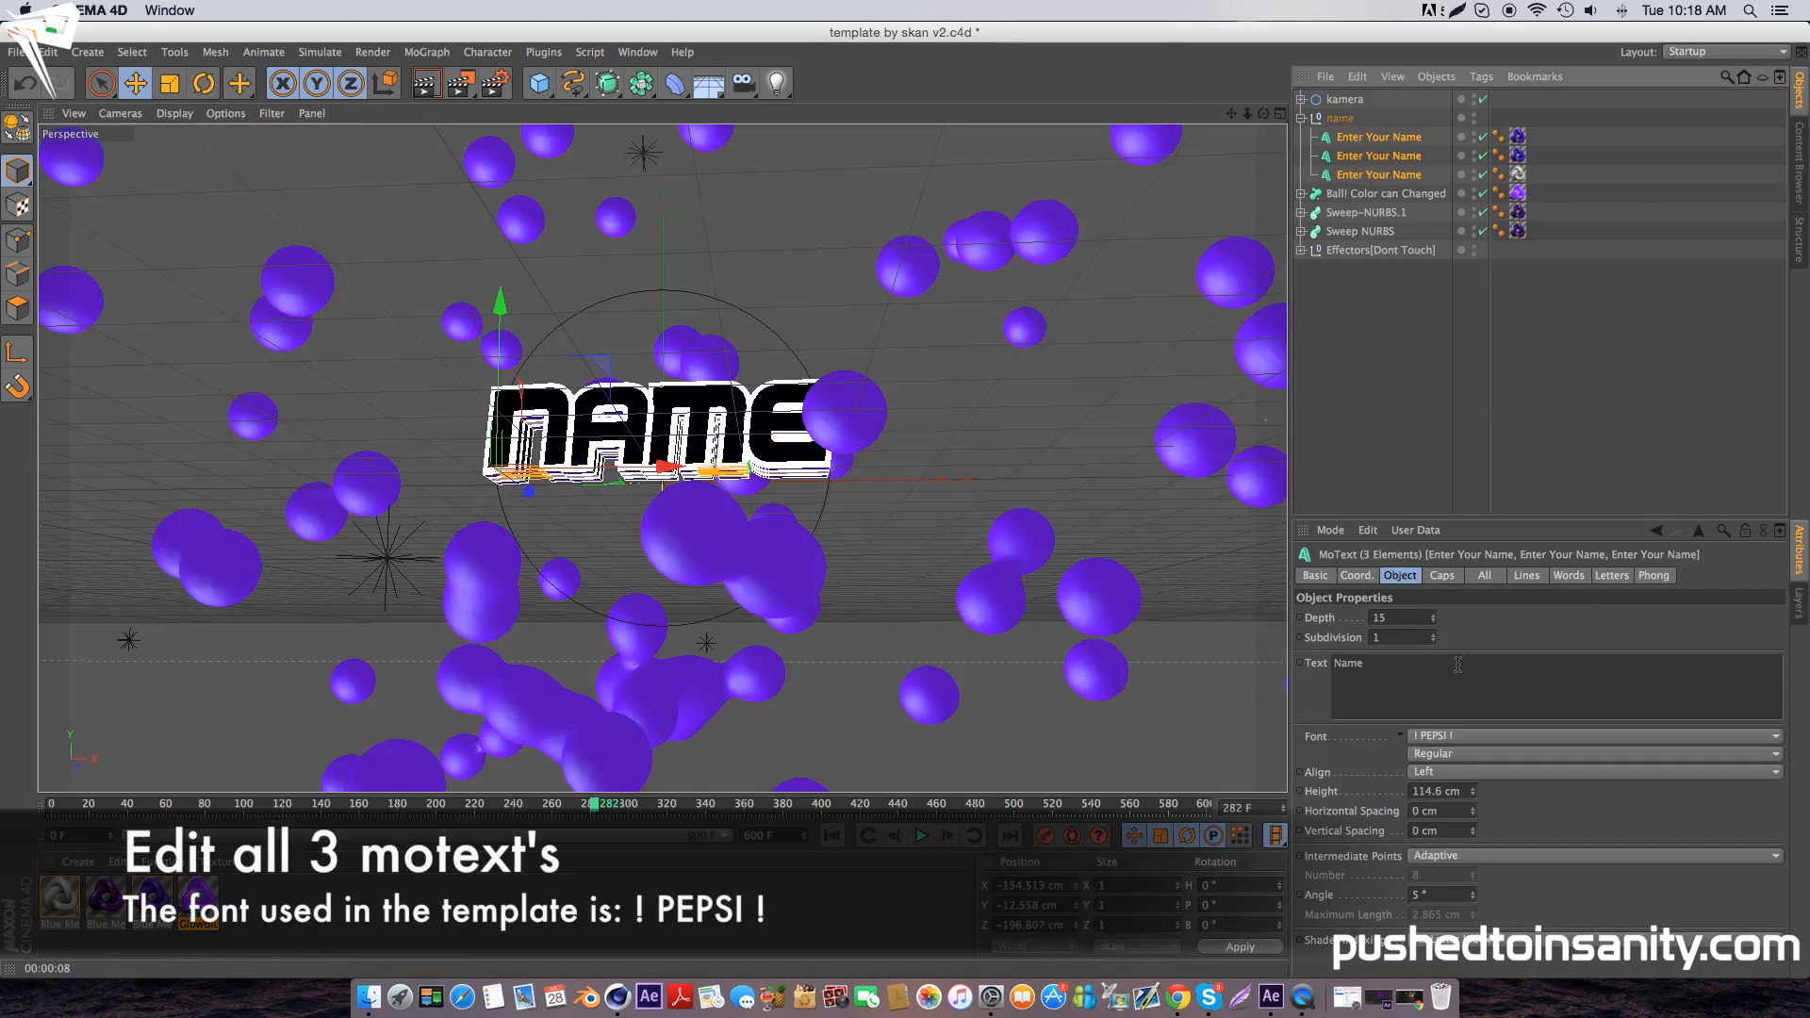
type("INSANITY")
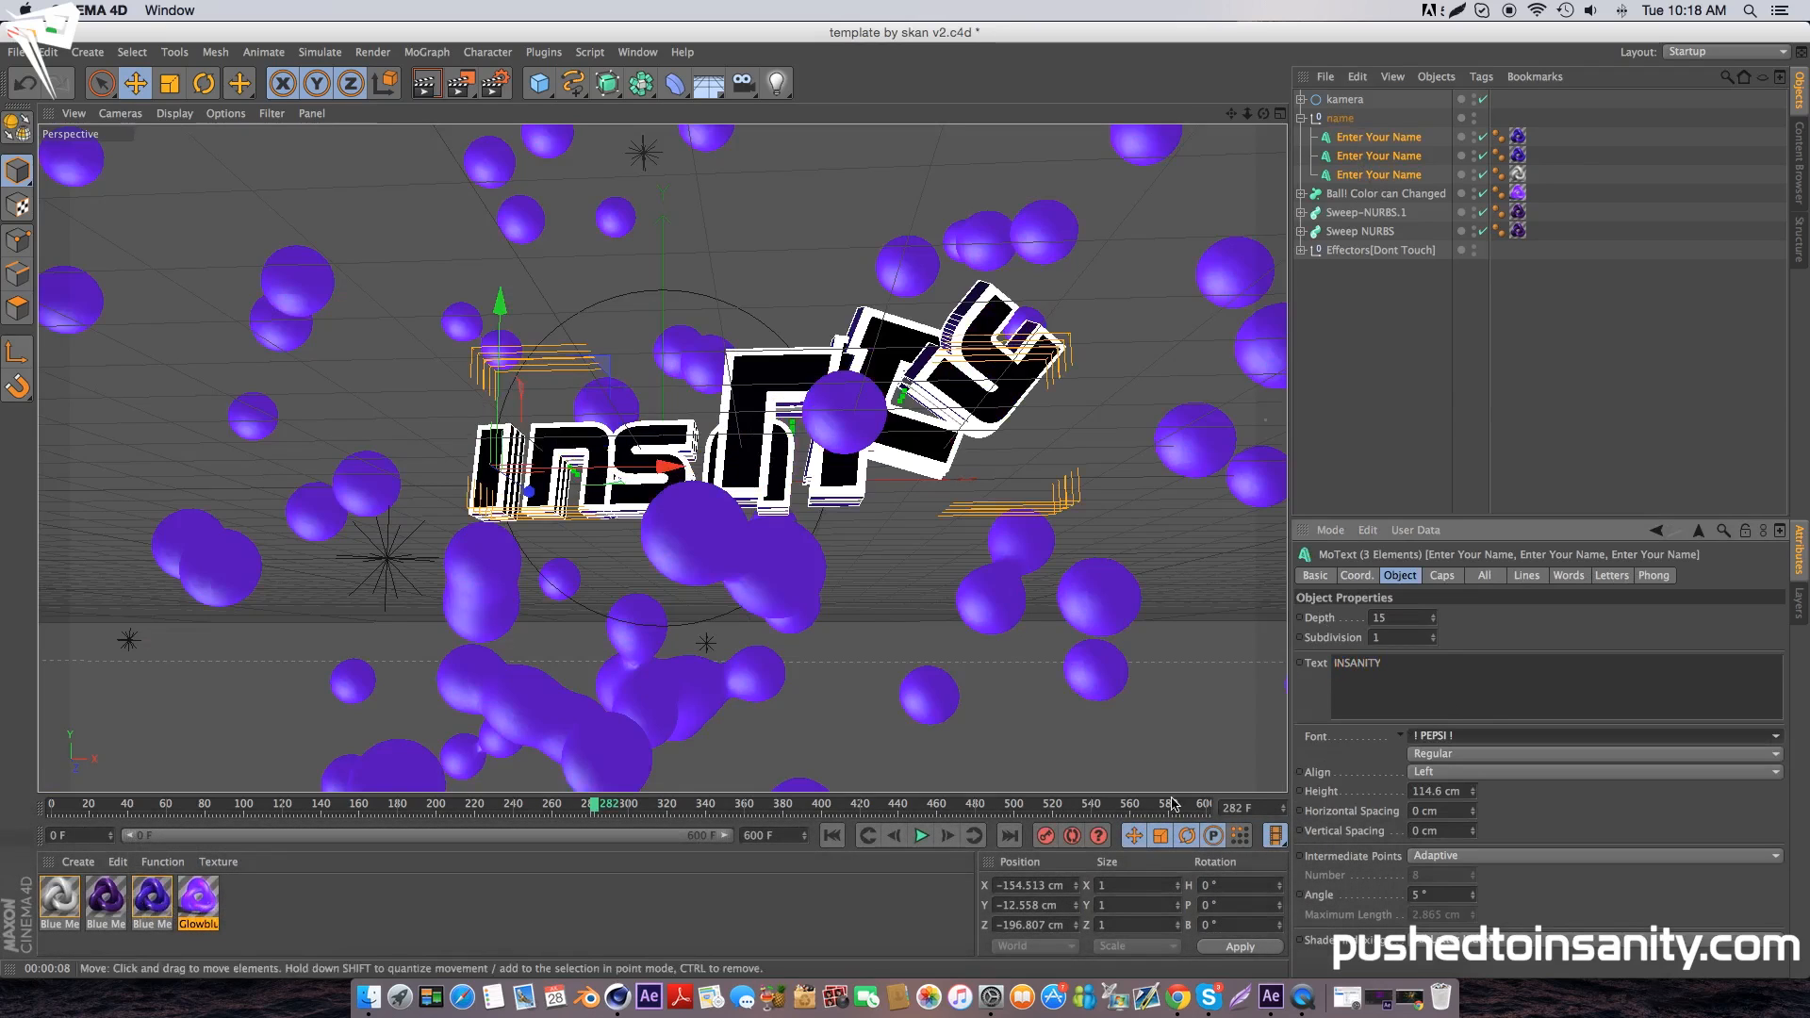
left_click_drag(594, 806, 609, 805)
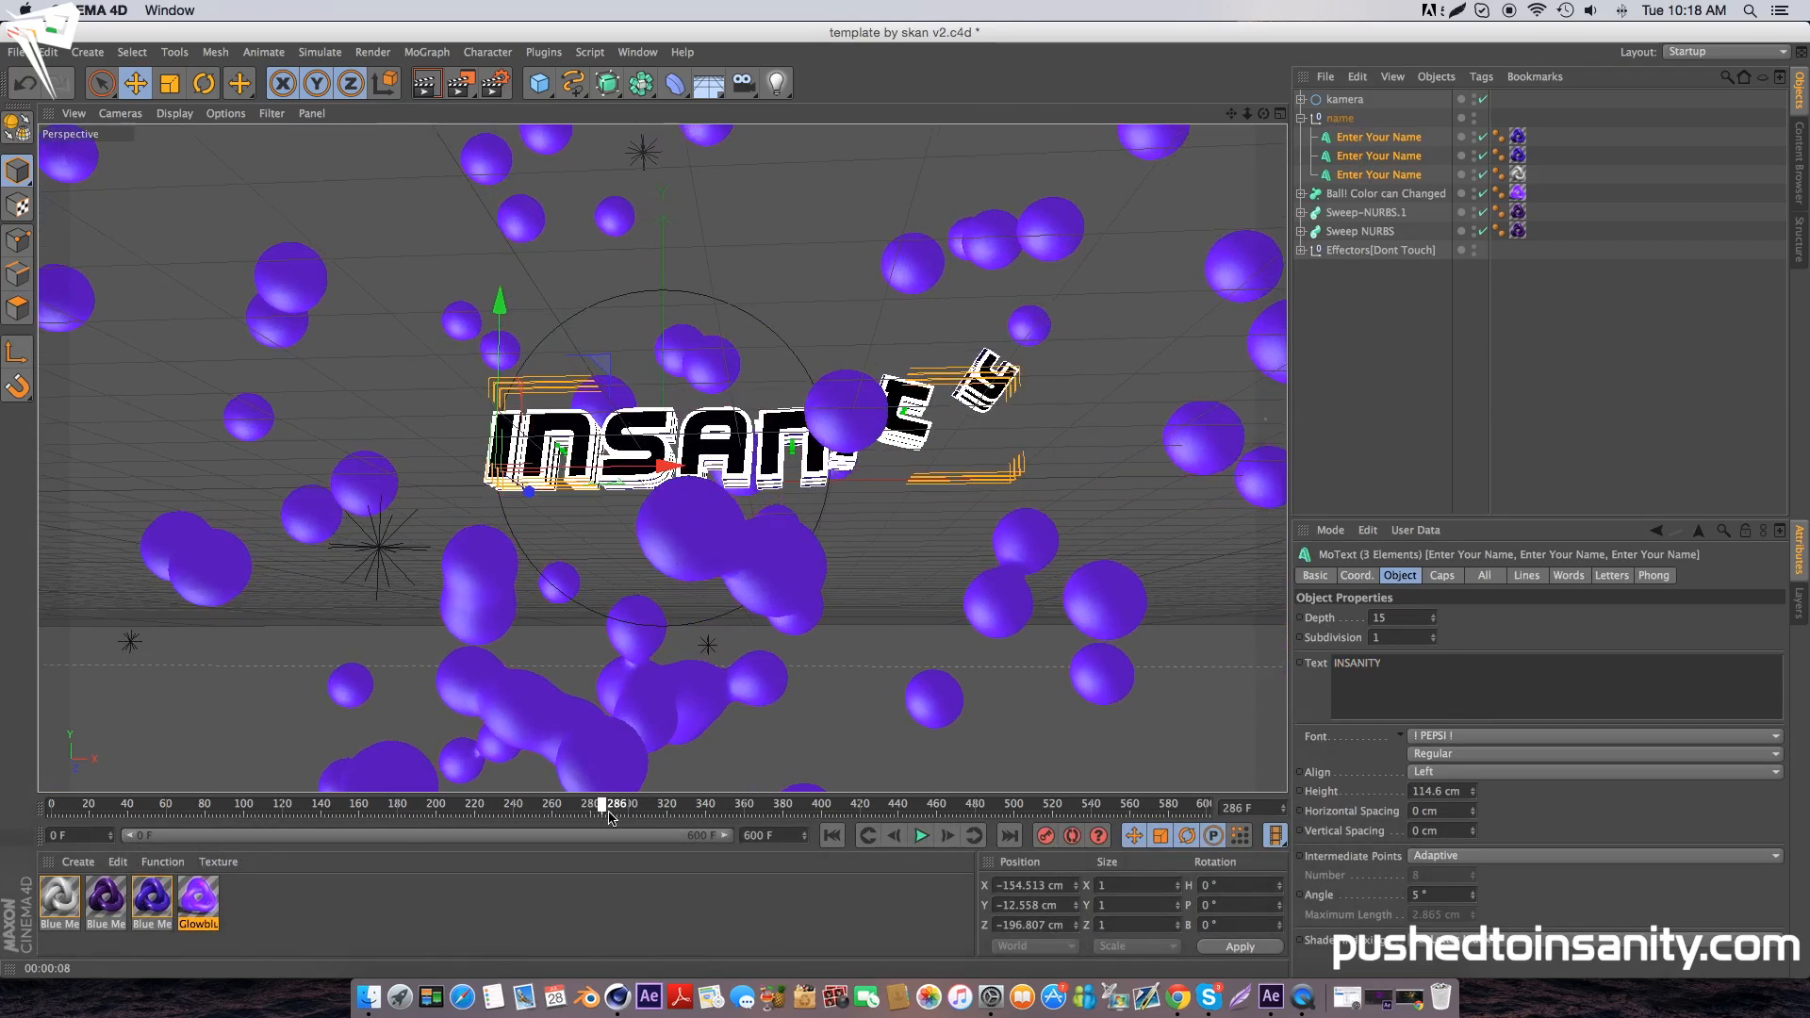
left_click_drag(609, 805, 633, 805)
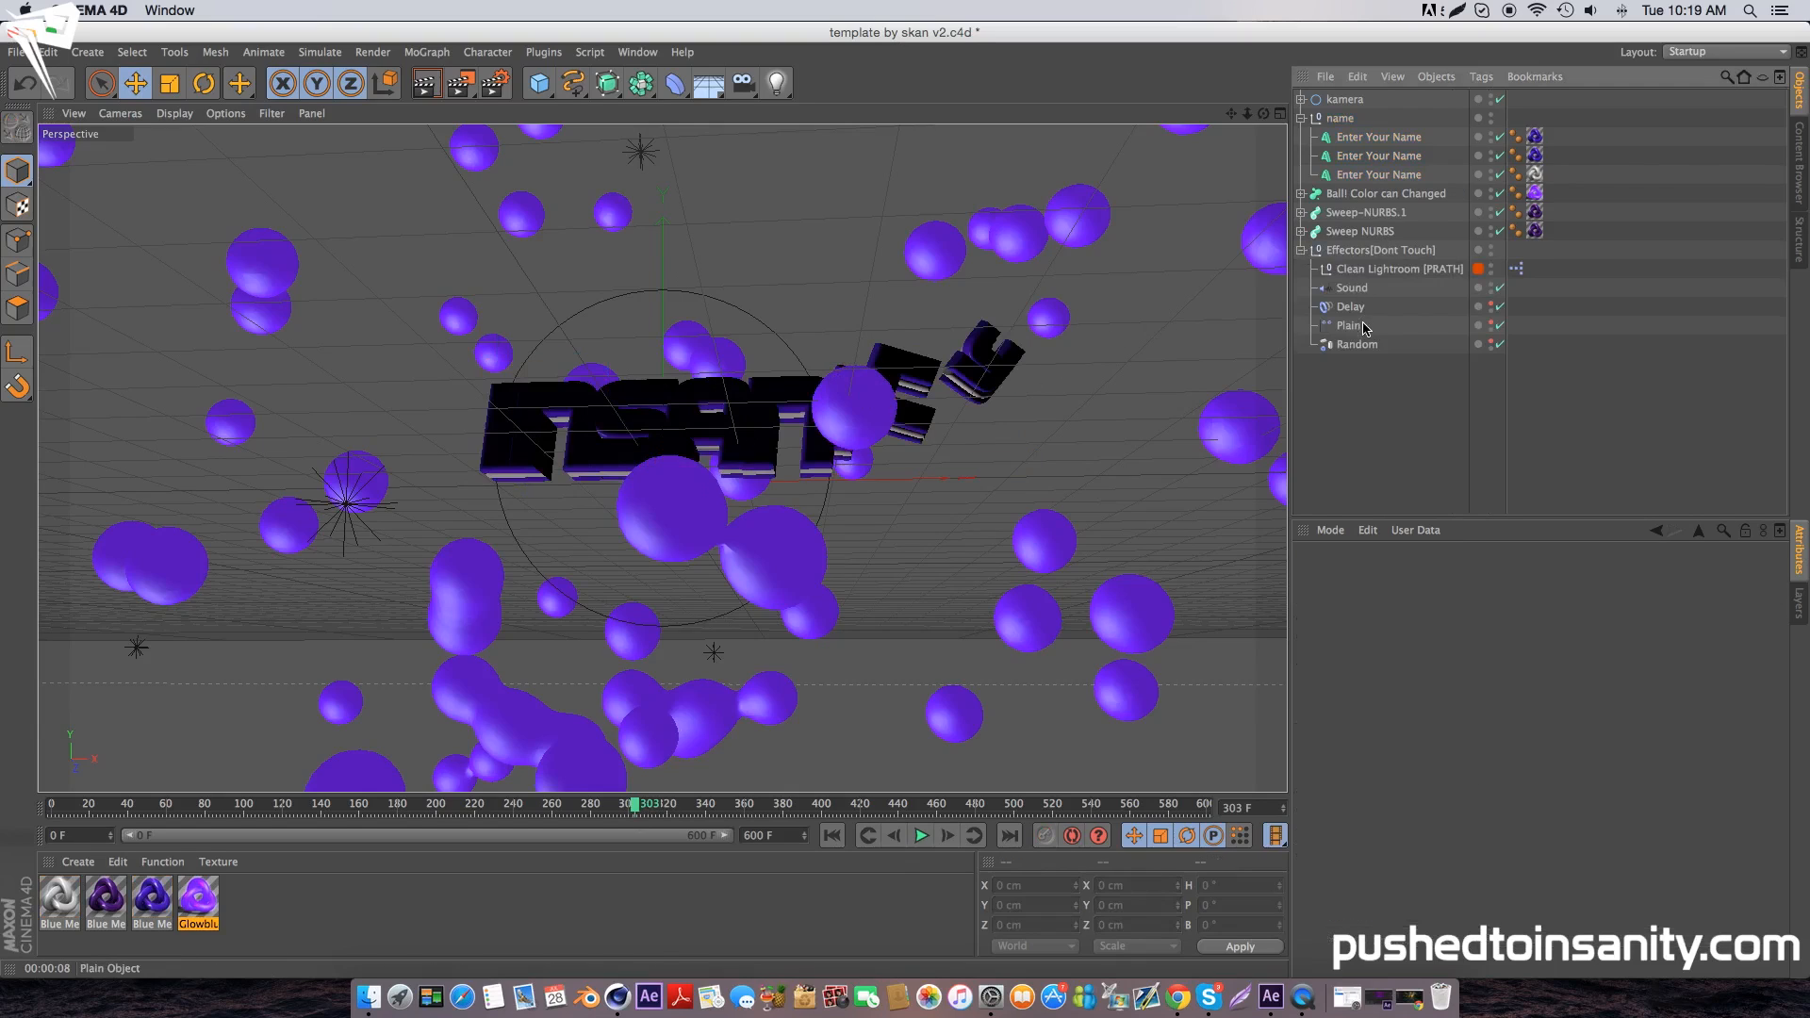
- Select the Plain effector and preview how the letters twist and fly along the path
left_click(1346, 324)
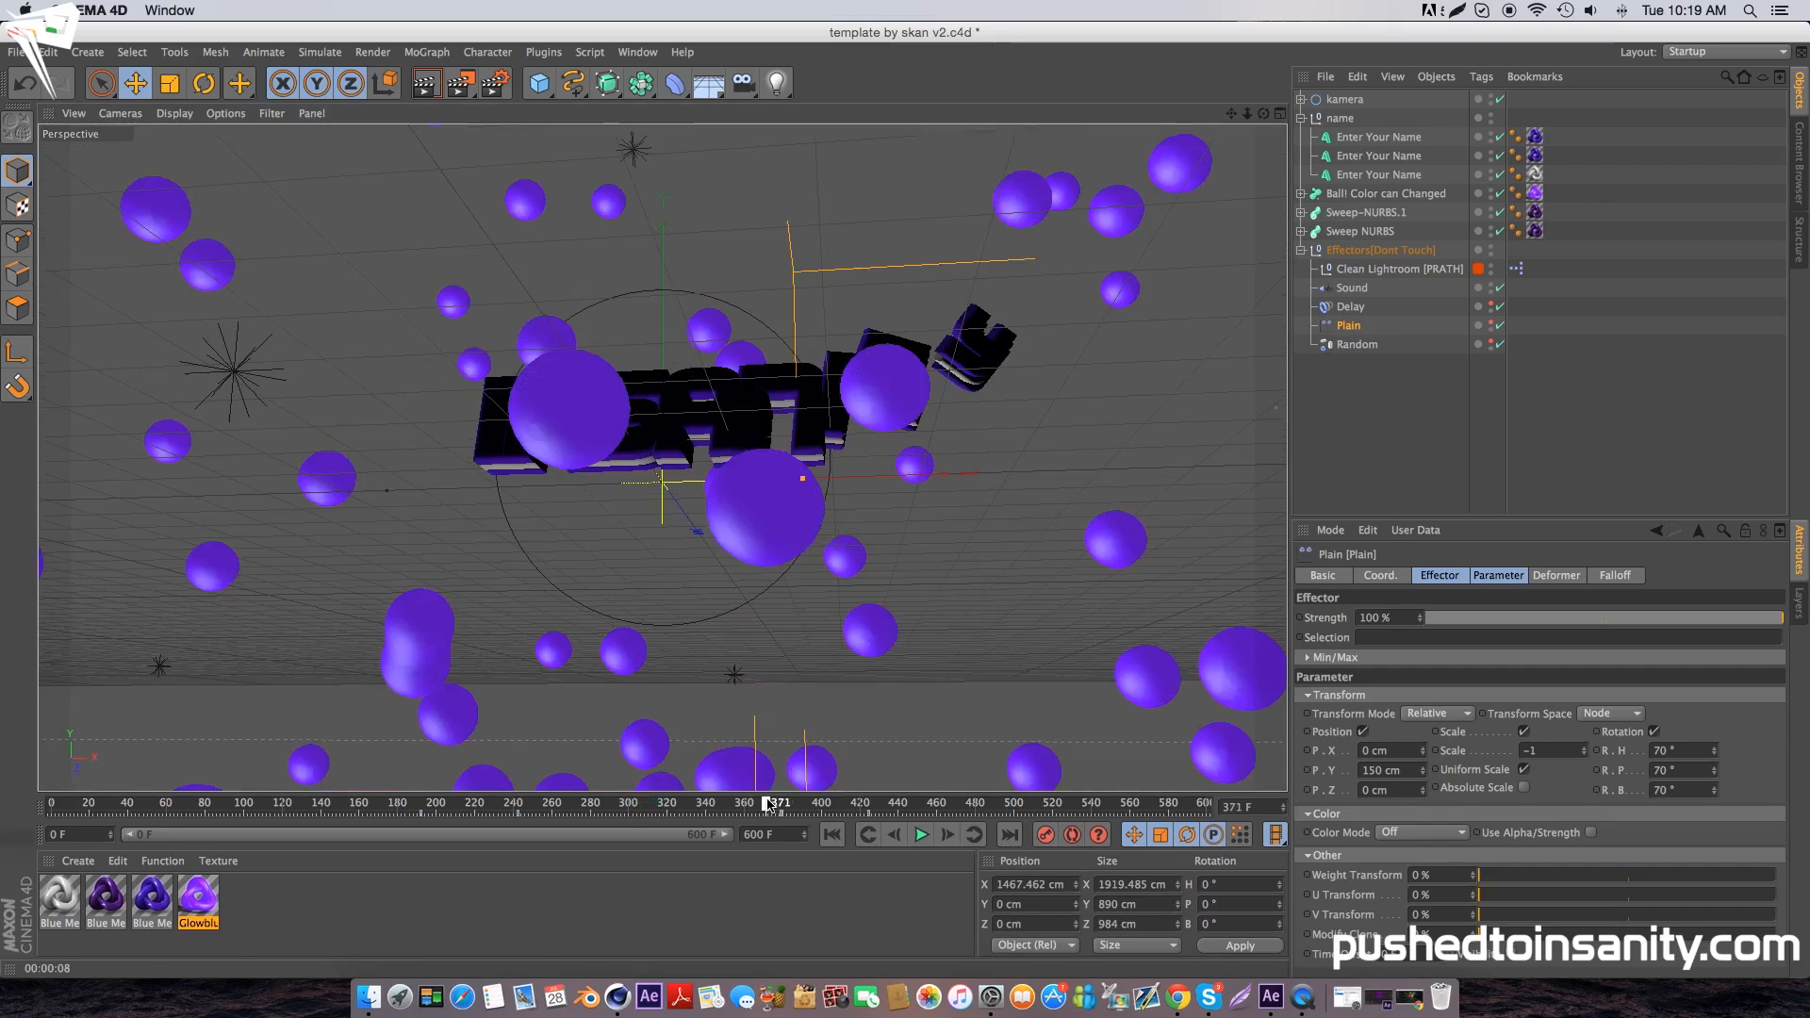
left_click_drag(768, 803, 842, 803)
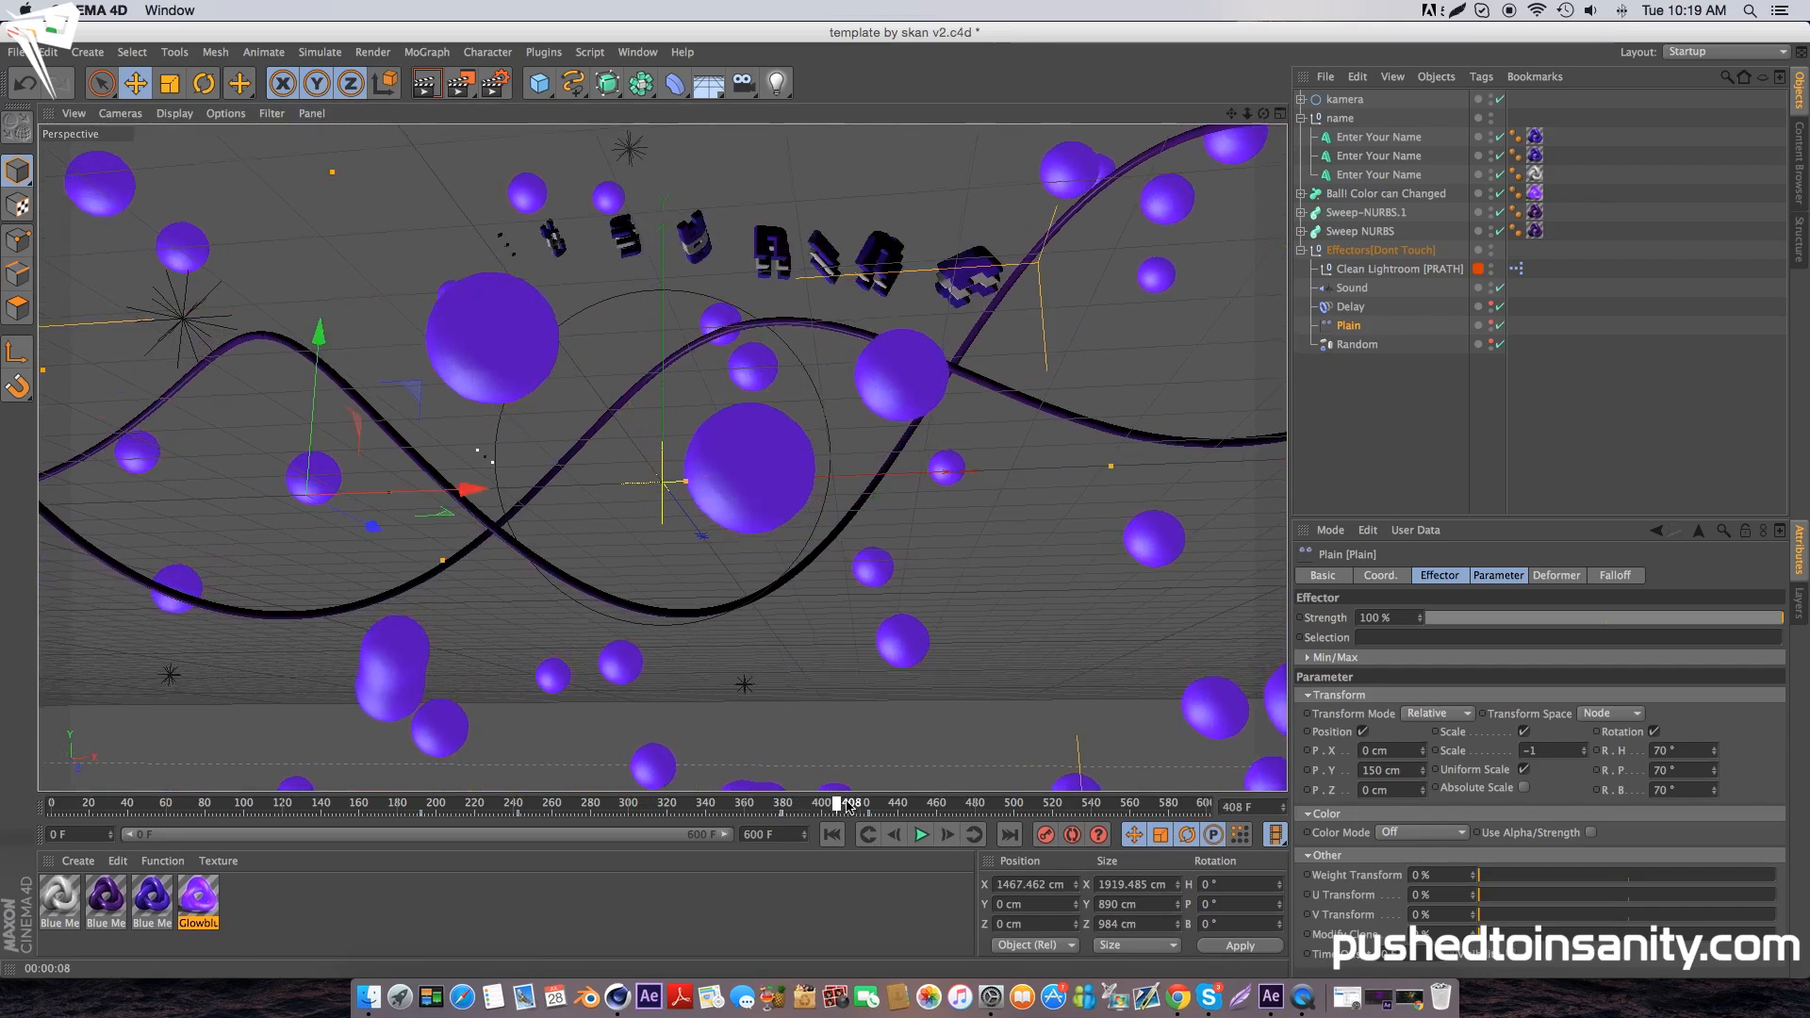
left_click_drag(843, 803, 756, 803)
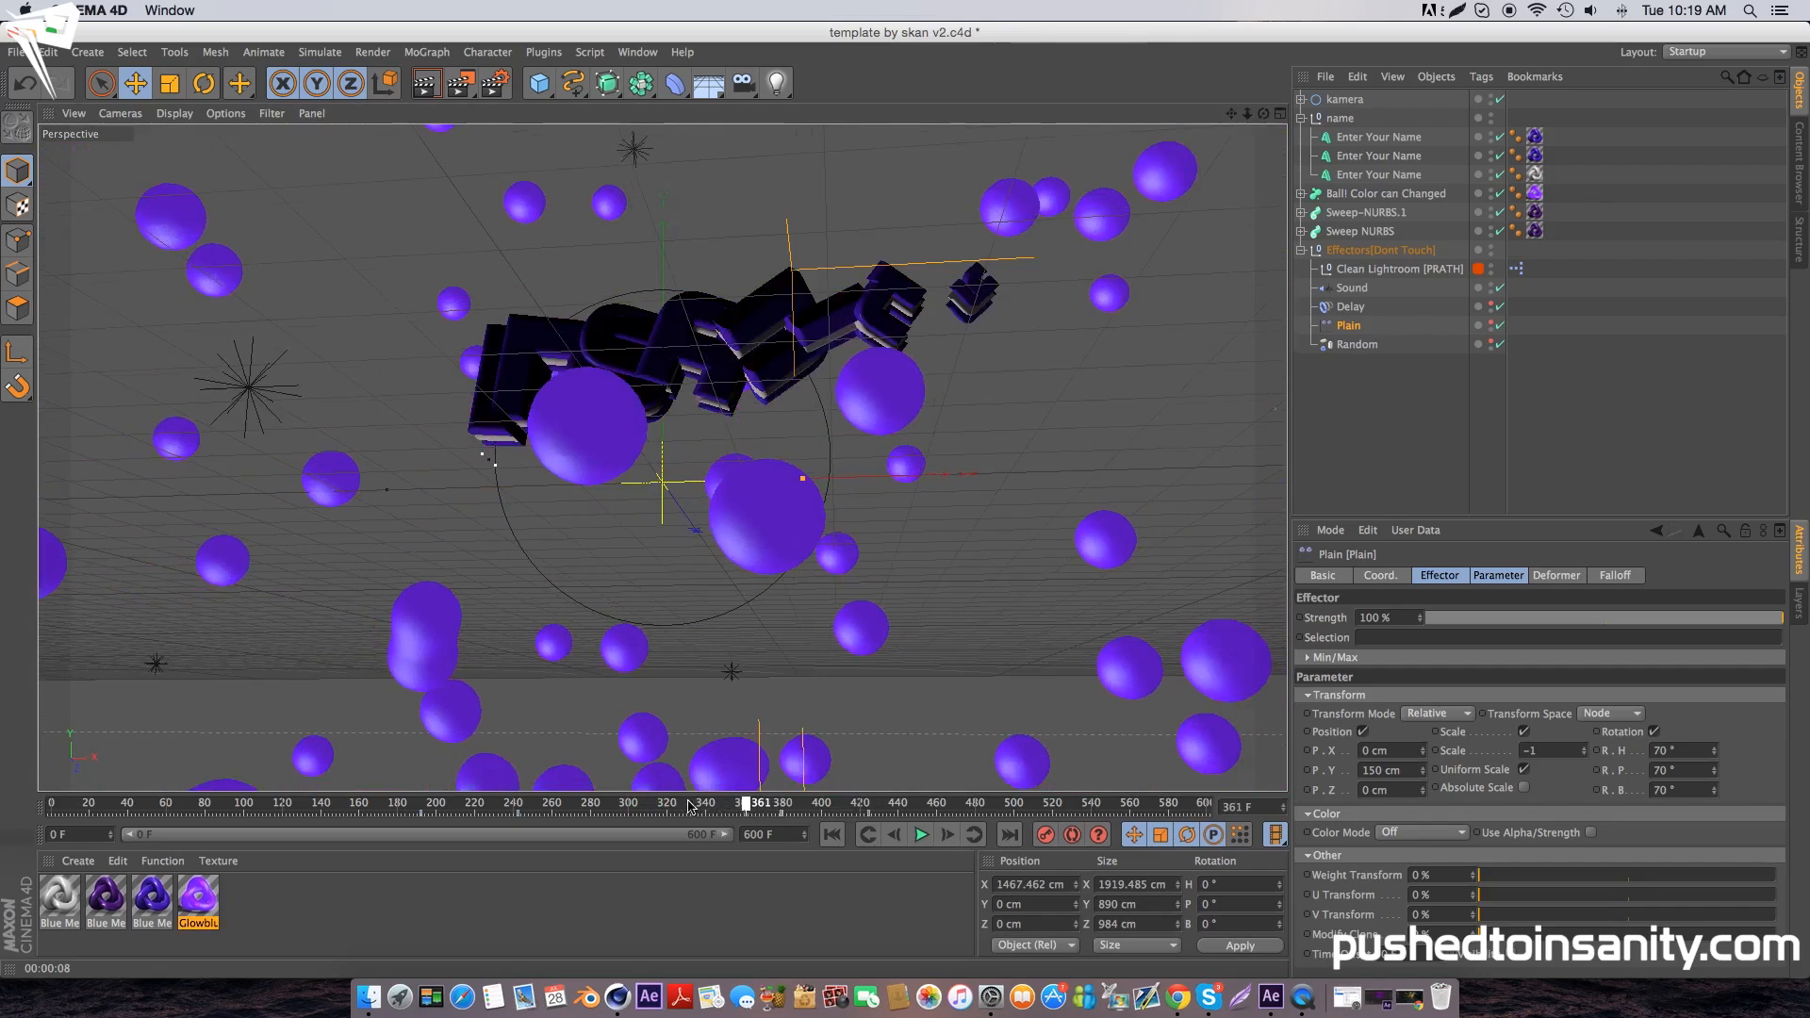
left_click_drag(756, 803, 520, 803)
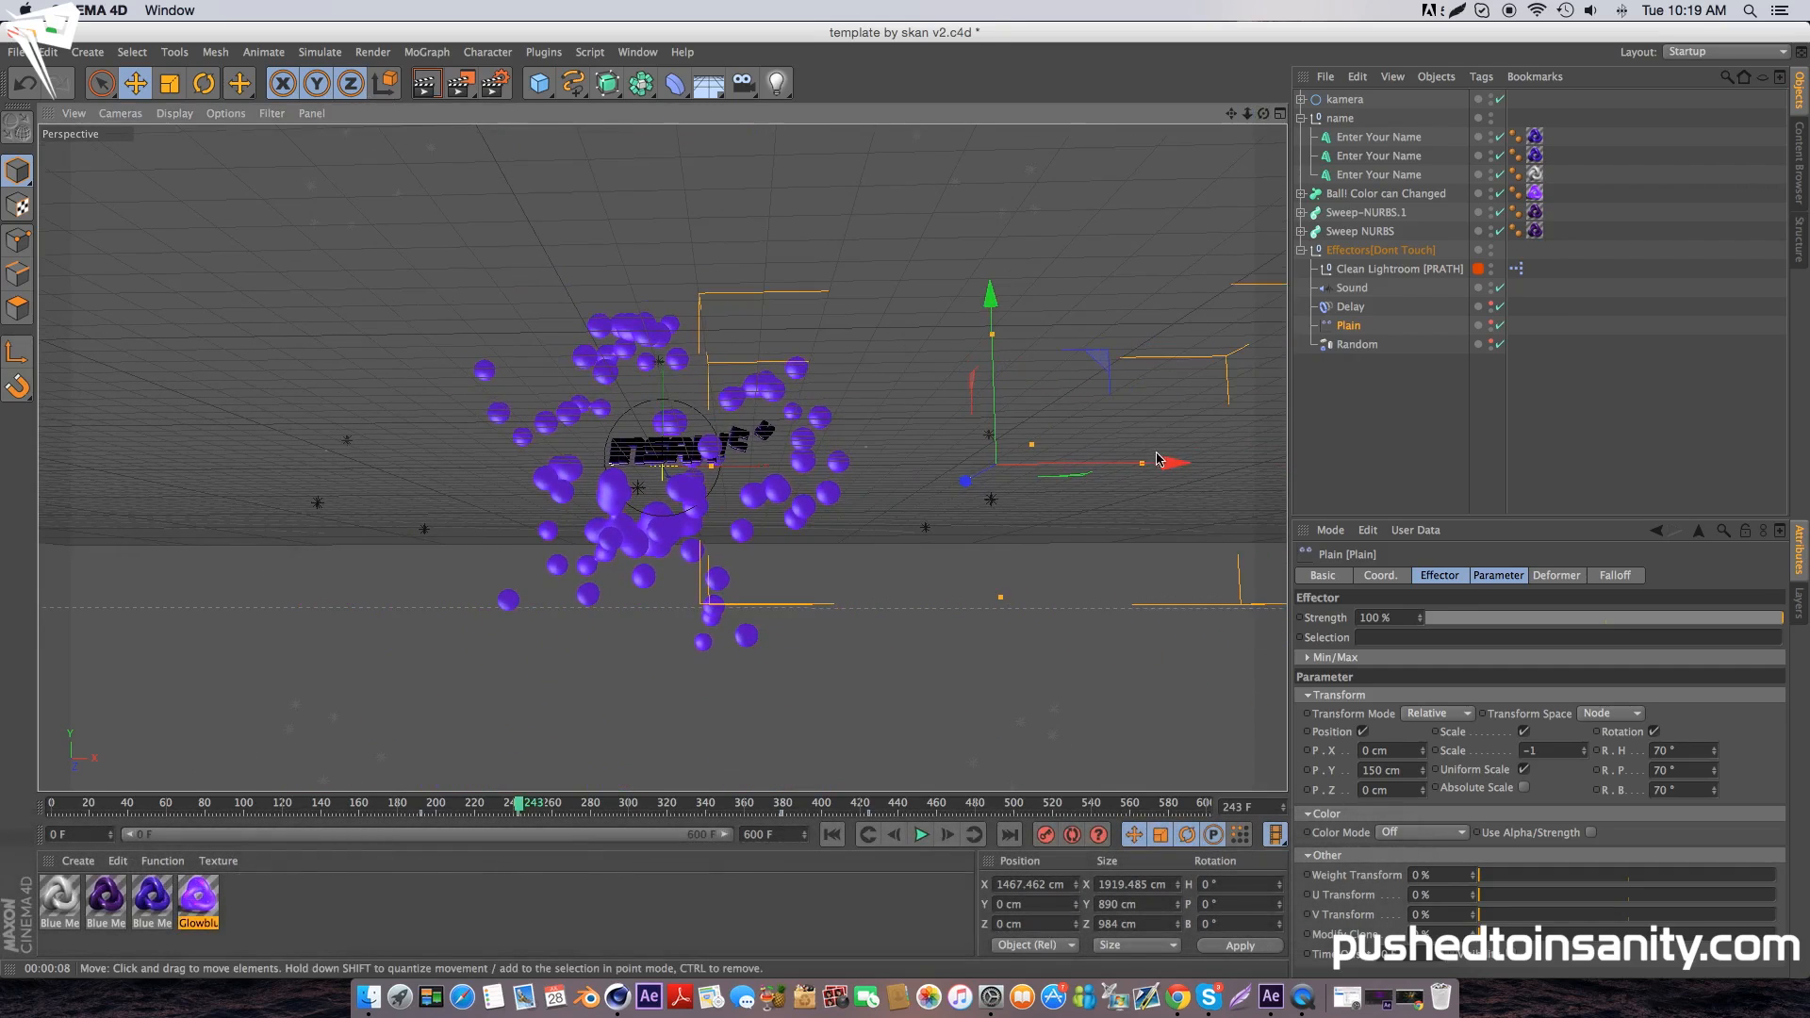
- Drag the Plain effector out to about 1930 cm on X and scrub the animation to verify
left_click_drag(1166, 462, 1269, 462)
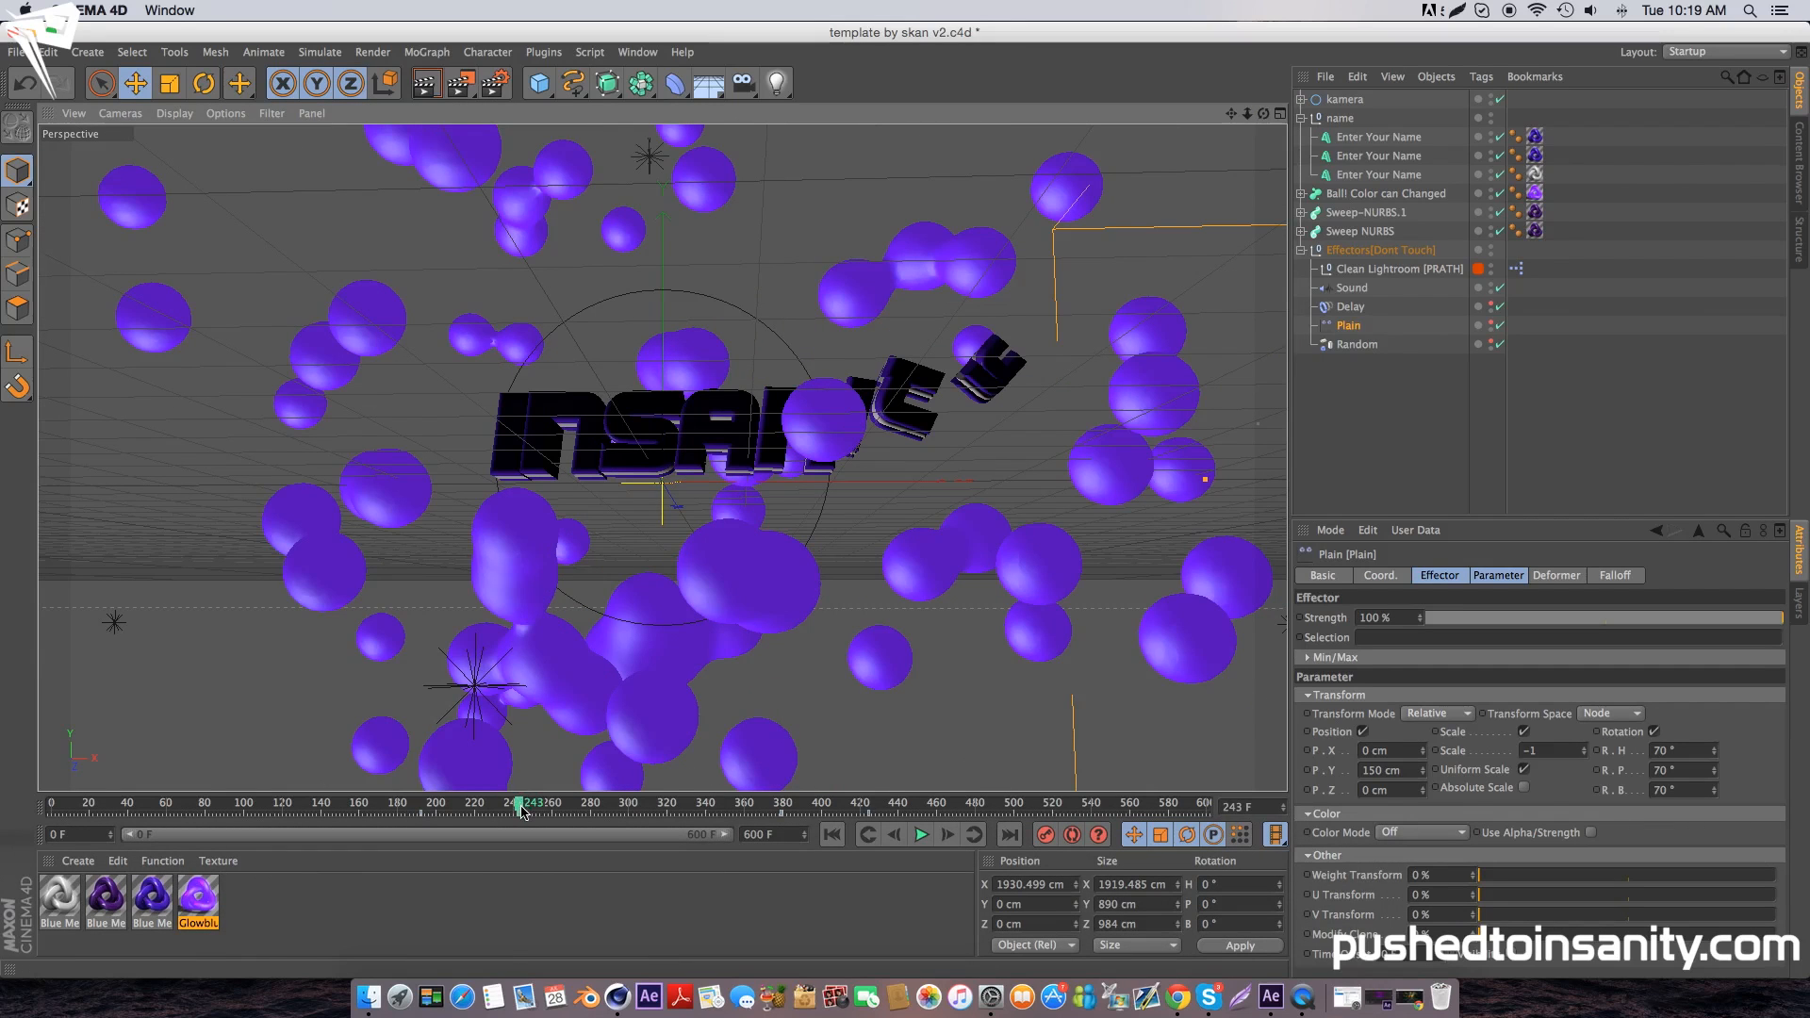
left_click_drag(521, 803, 505, 804)
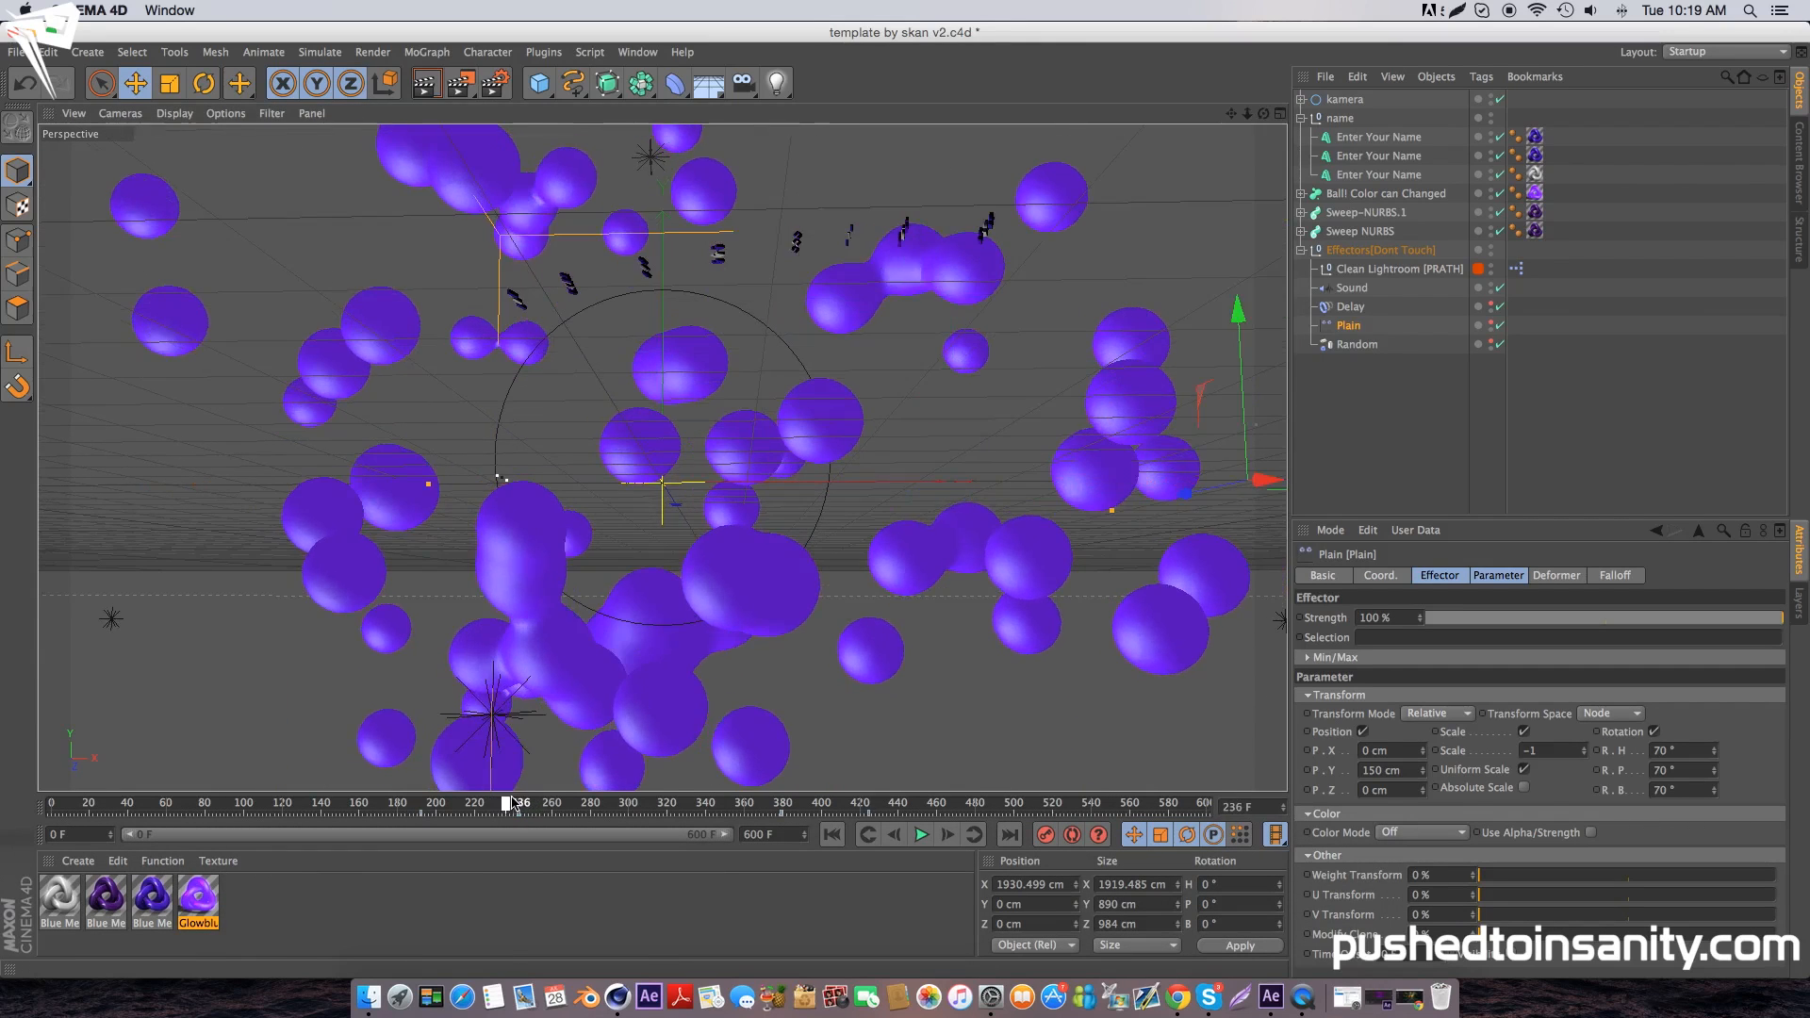
left_click_drag(505, 804, 566, 803)
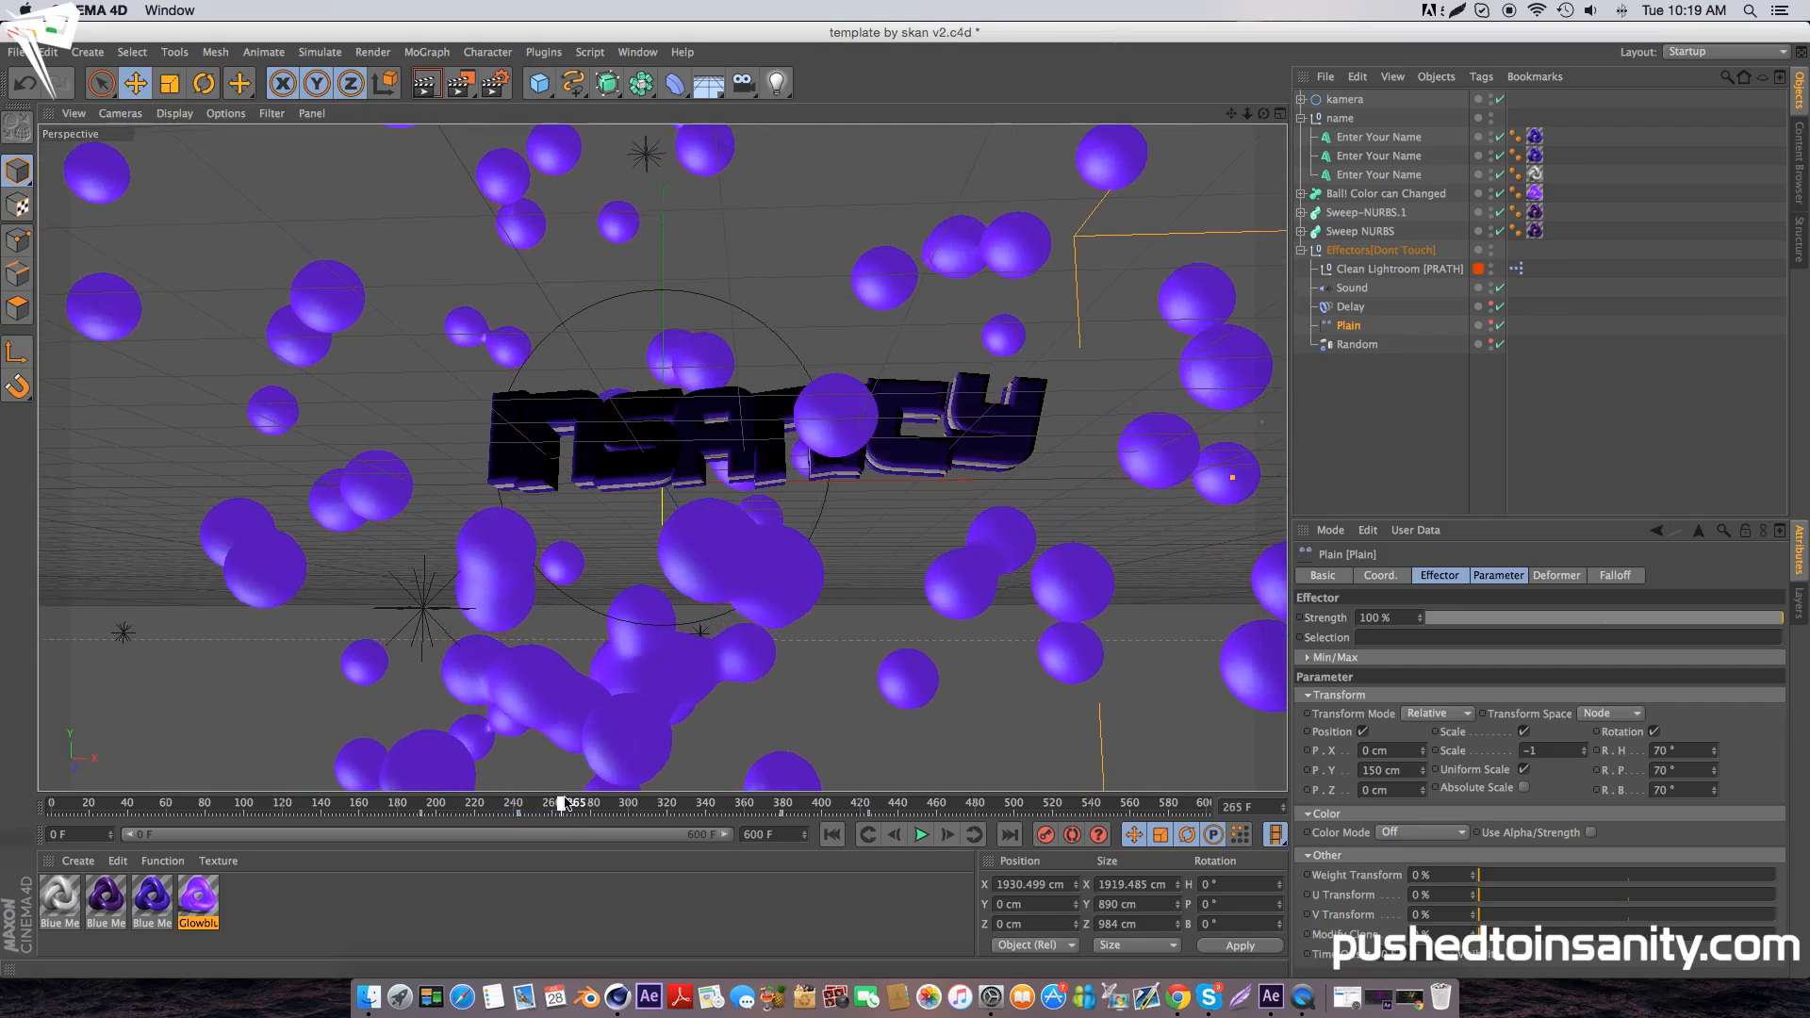
left_click_drag(566, 803, 734, 803)
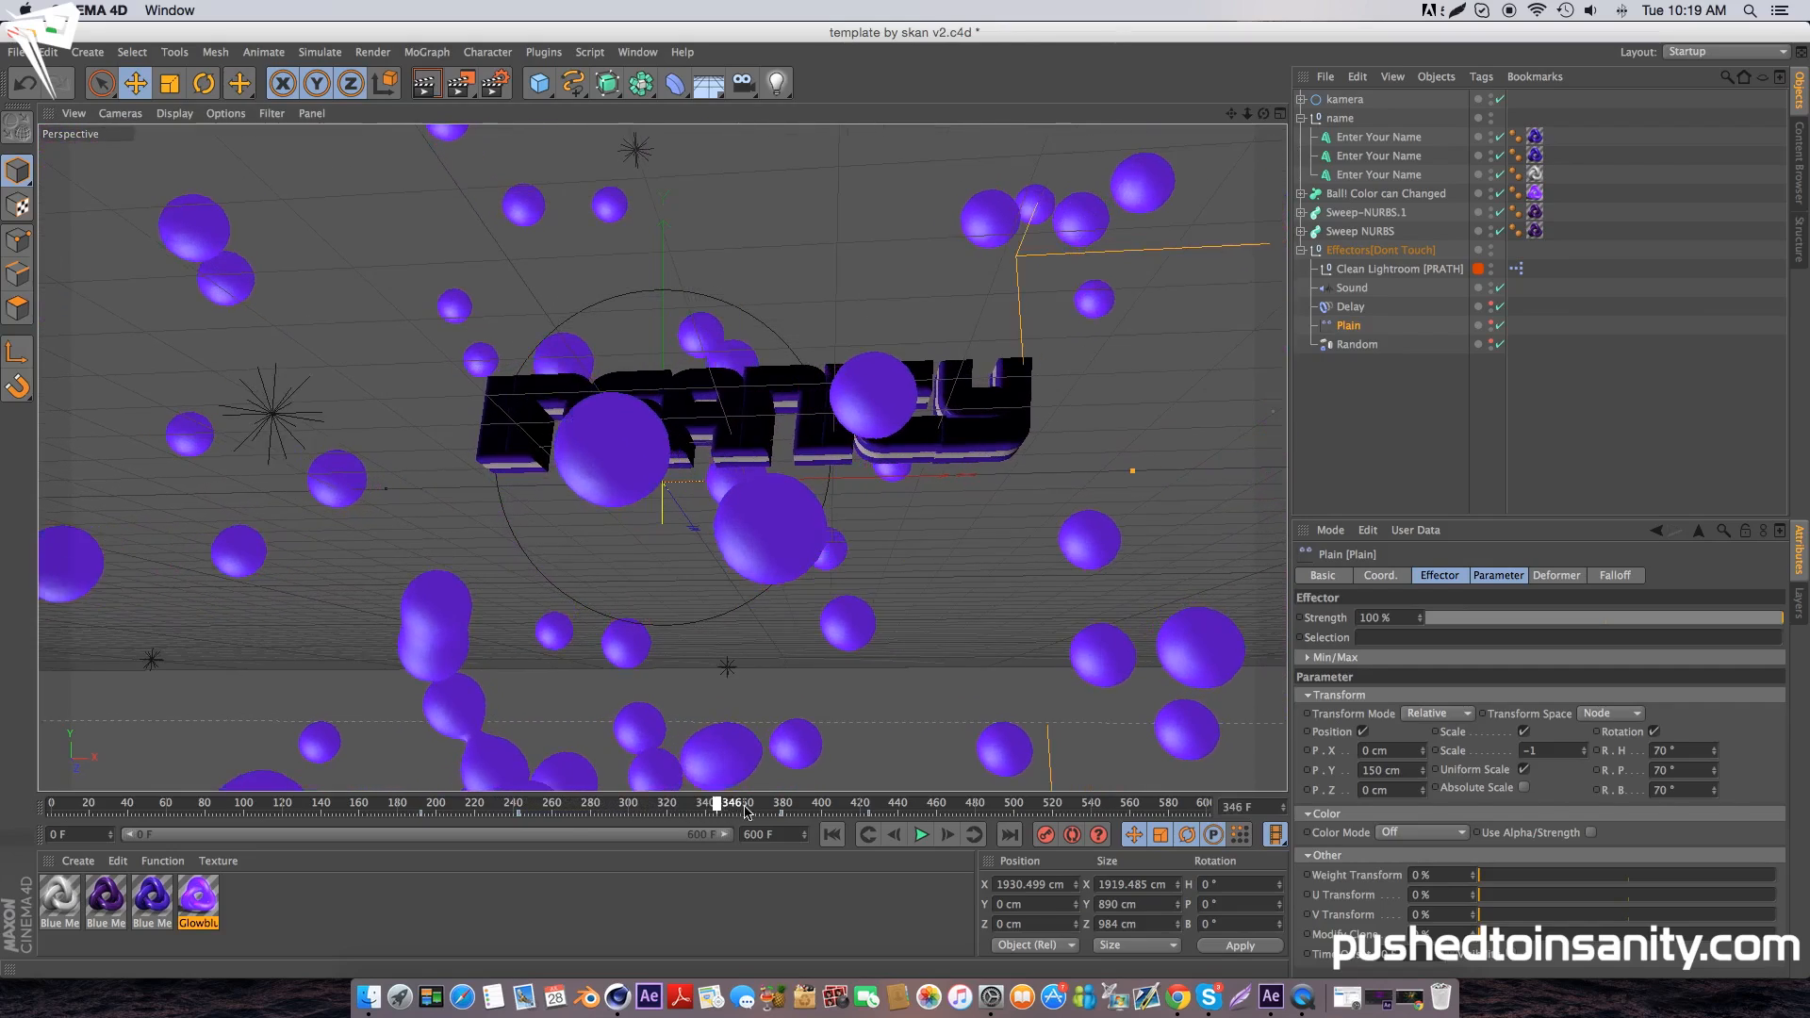
left_click_drag(733, 803, 946, 804)
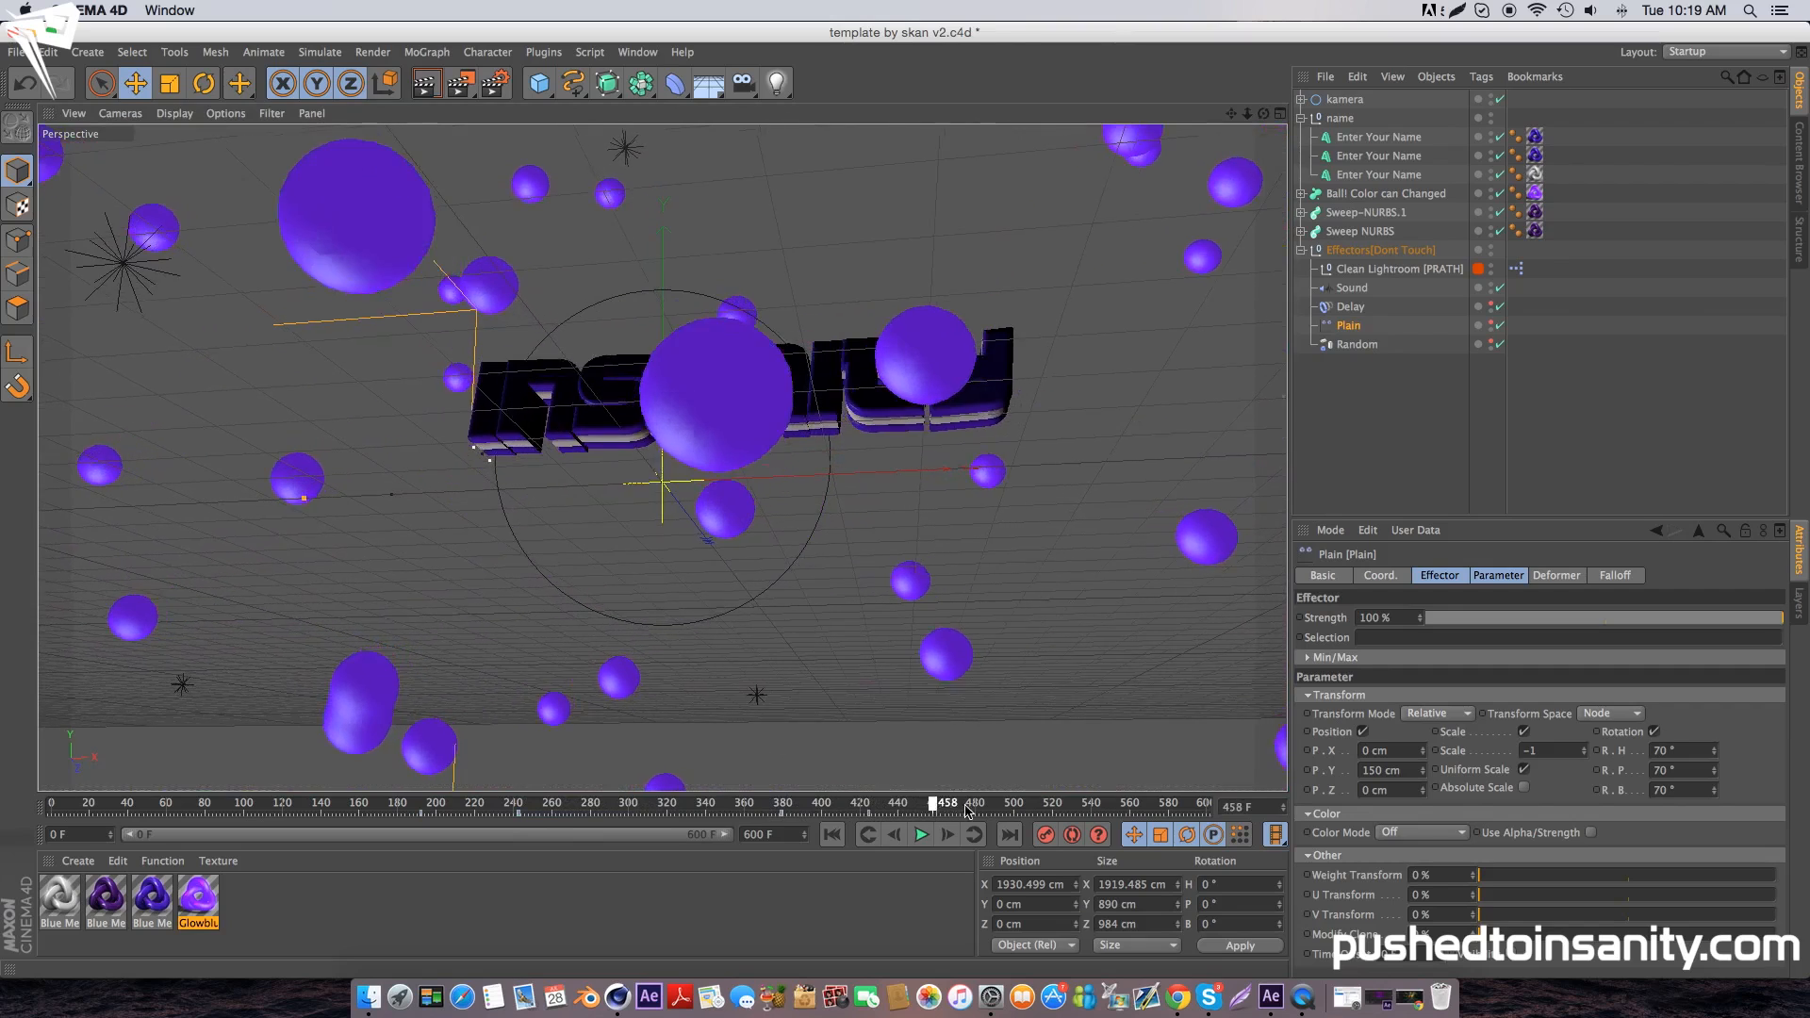
left_click_drag(947, 803, 1201, 804)
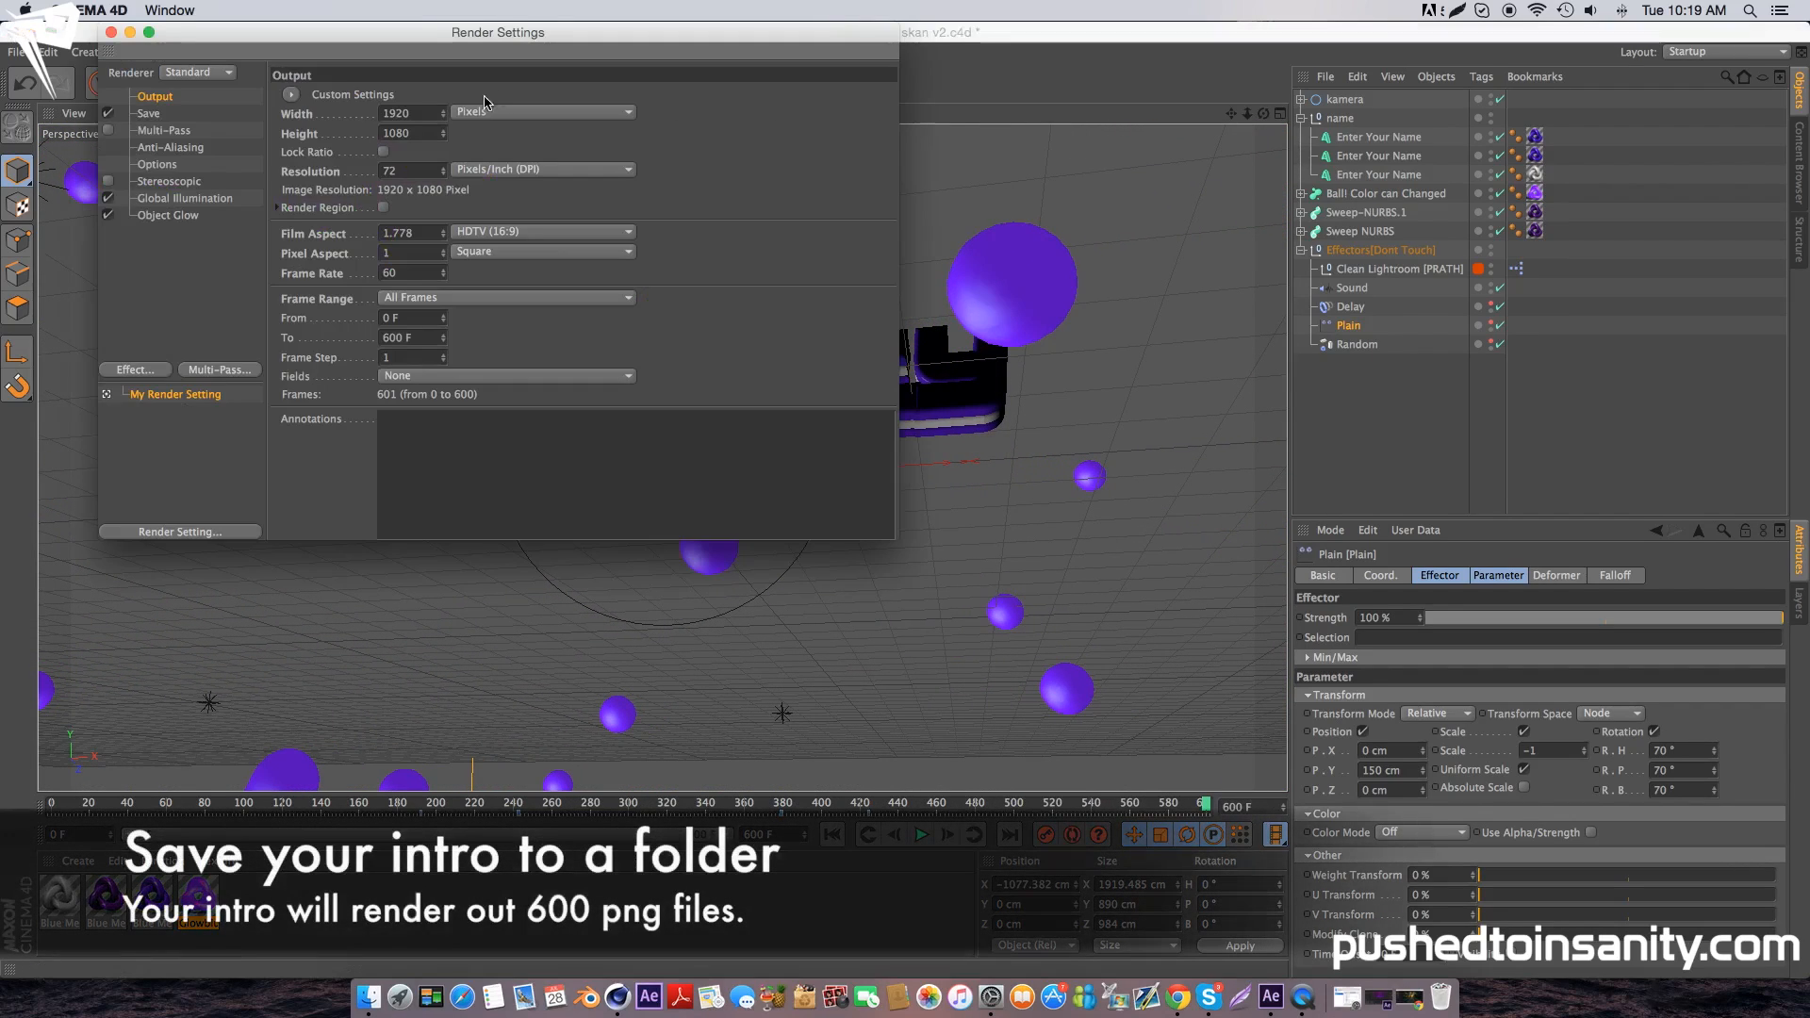
- Set the render output path to 'free bubble burst intro' in the FREE INTRO TEMPLATE folder
left_click(147, 114)
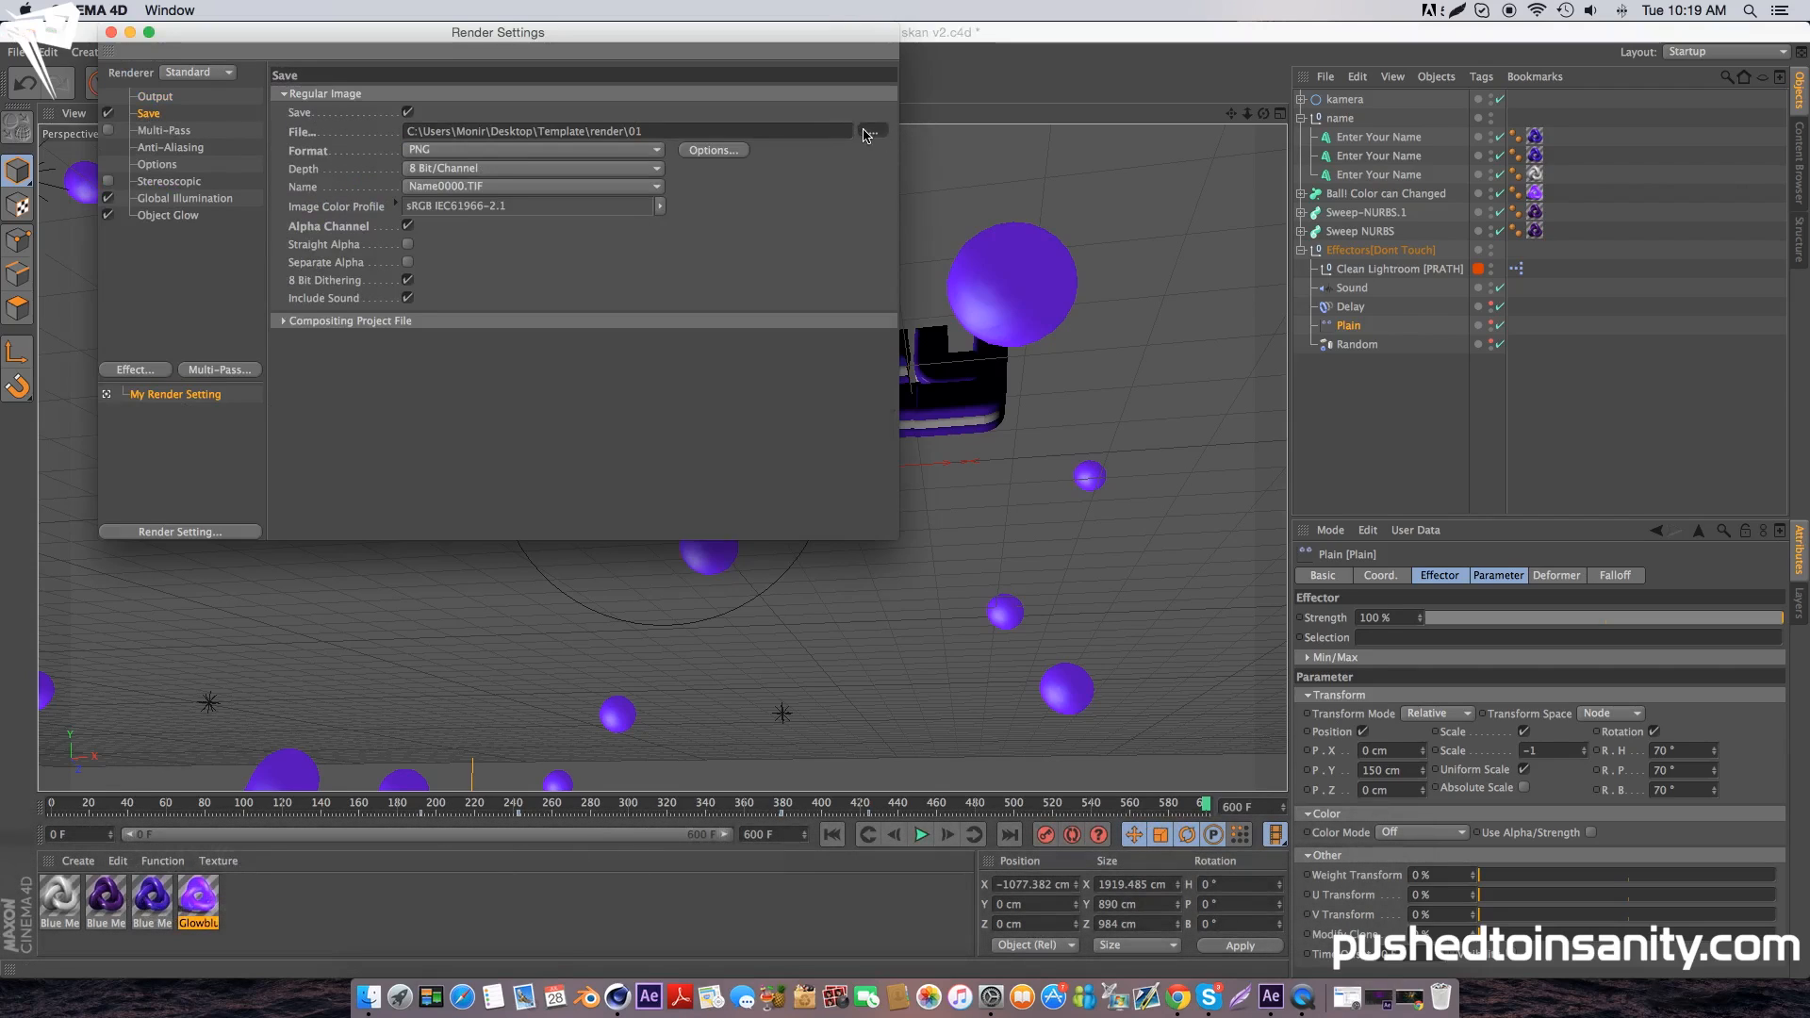
left_click(866, 130)
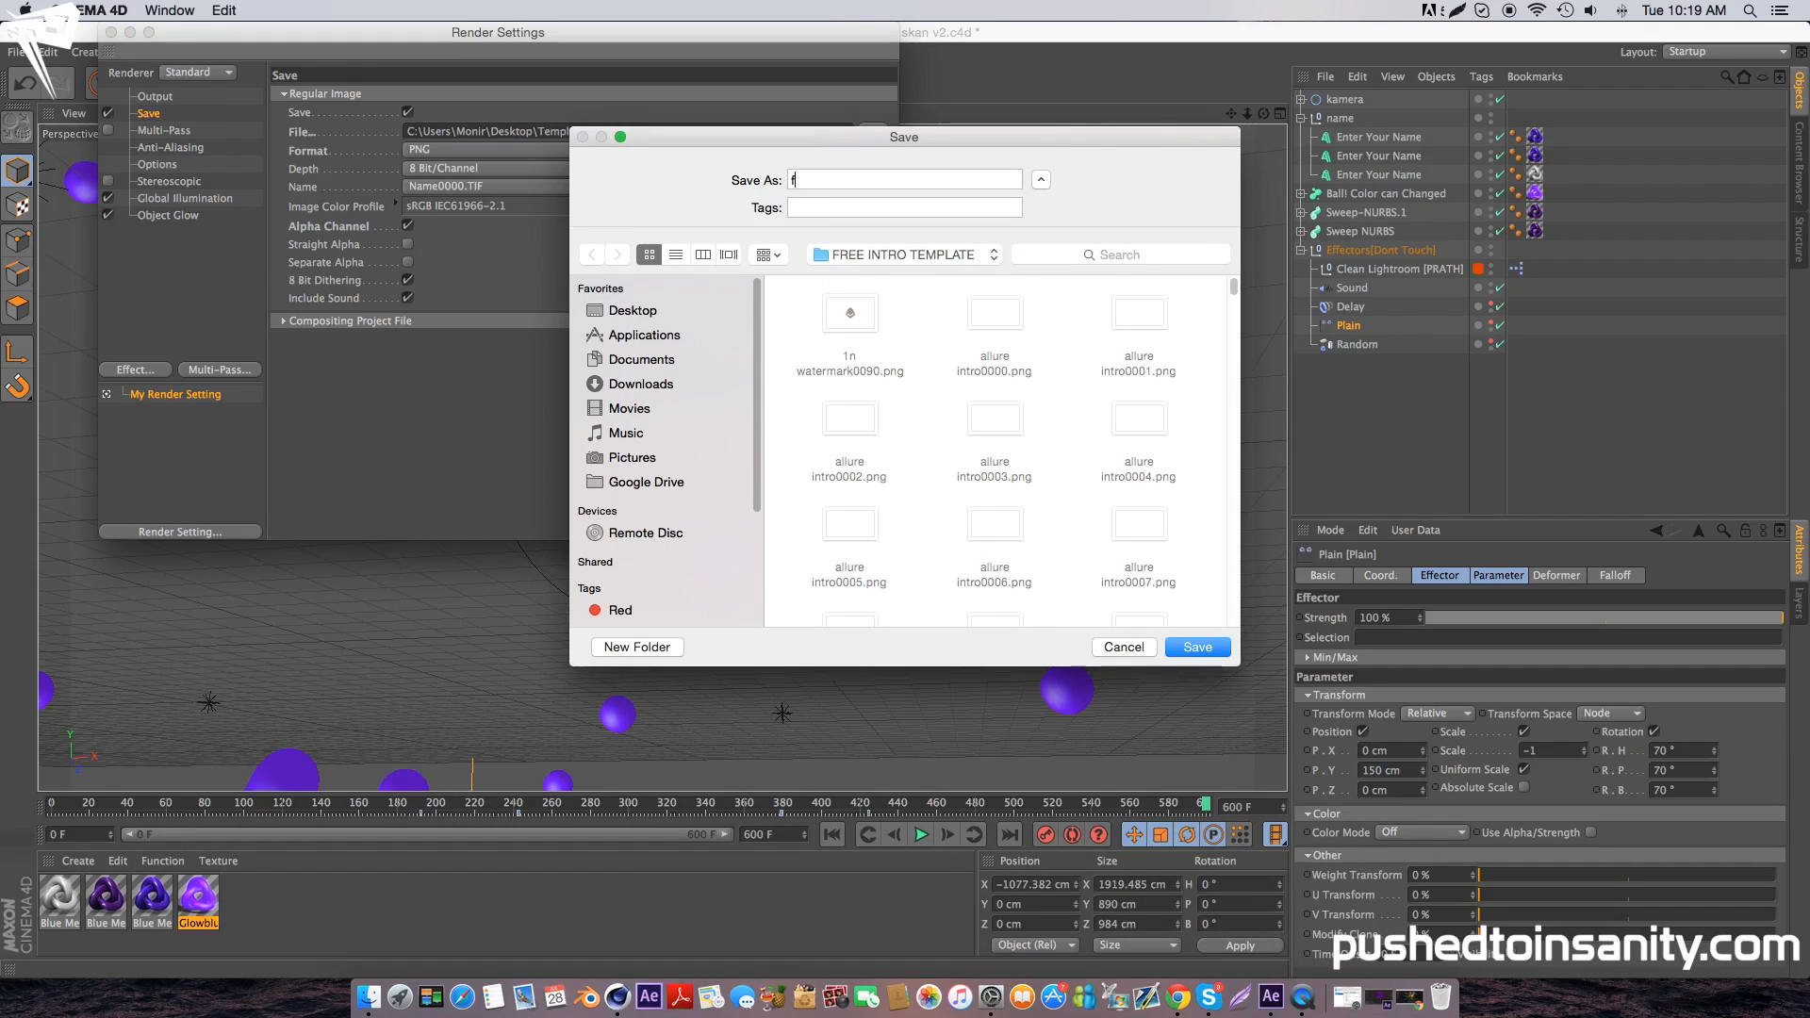
type("free bubble burst intro")
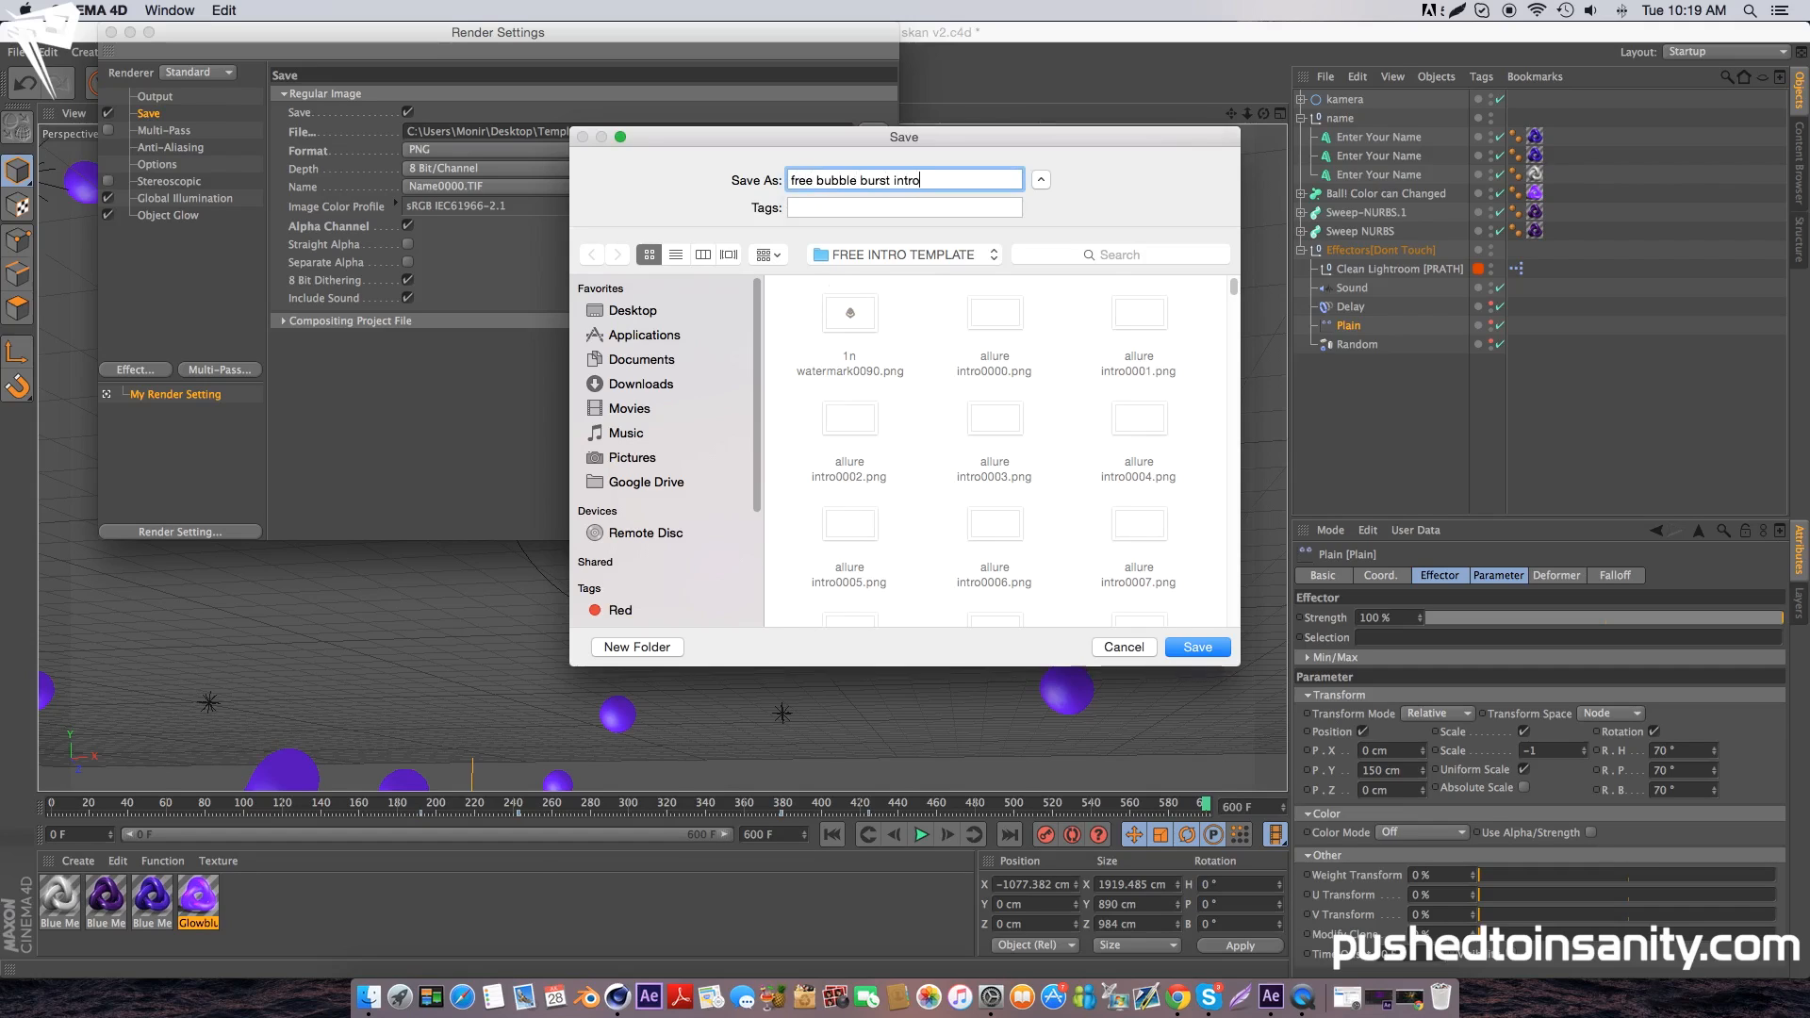
left_click(1195, 646)
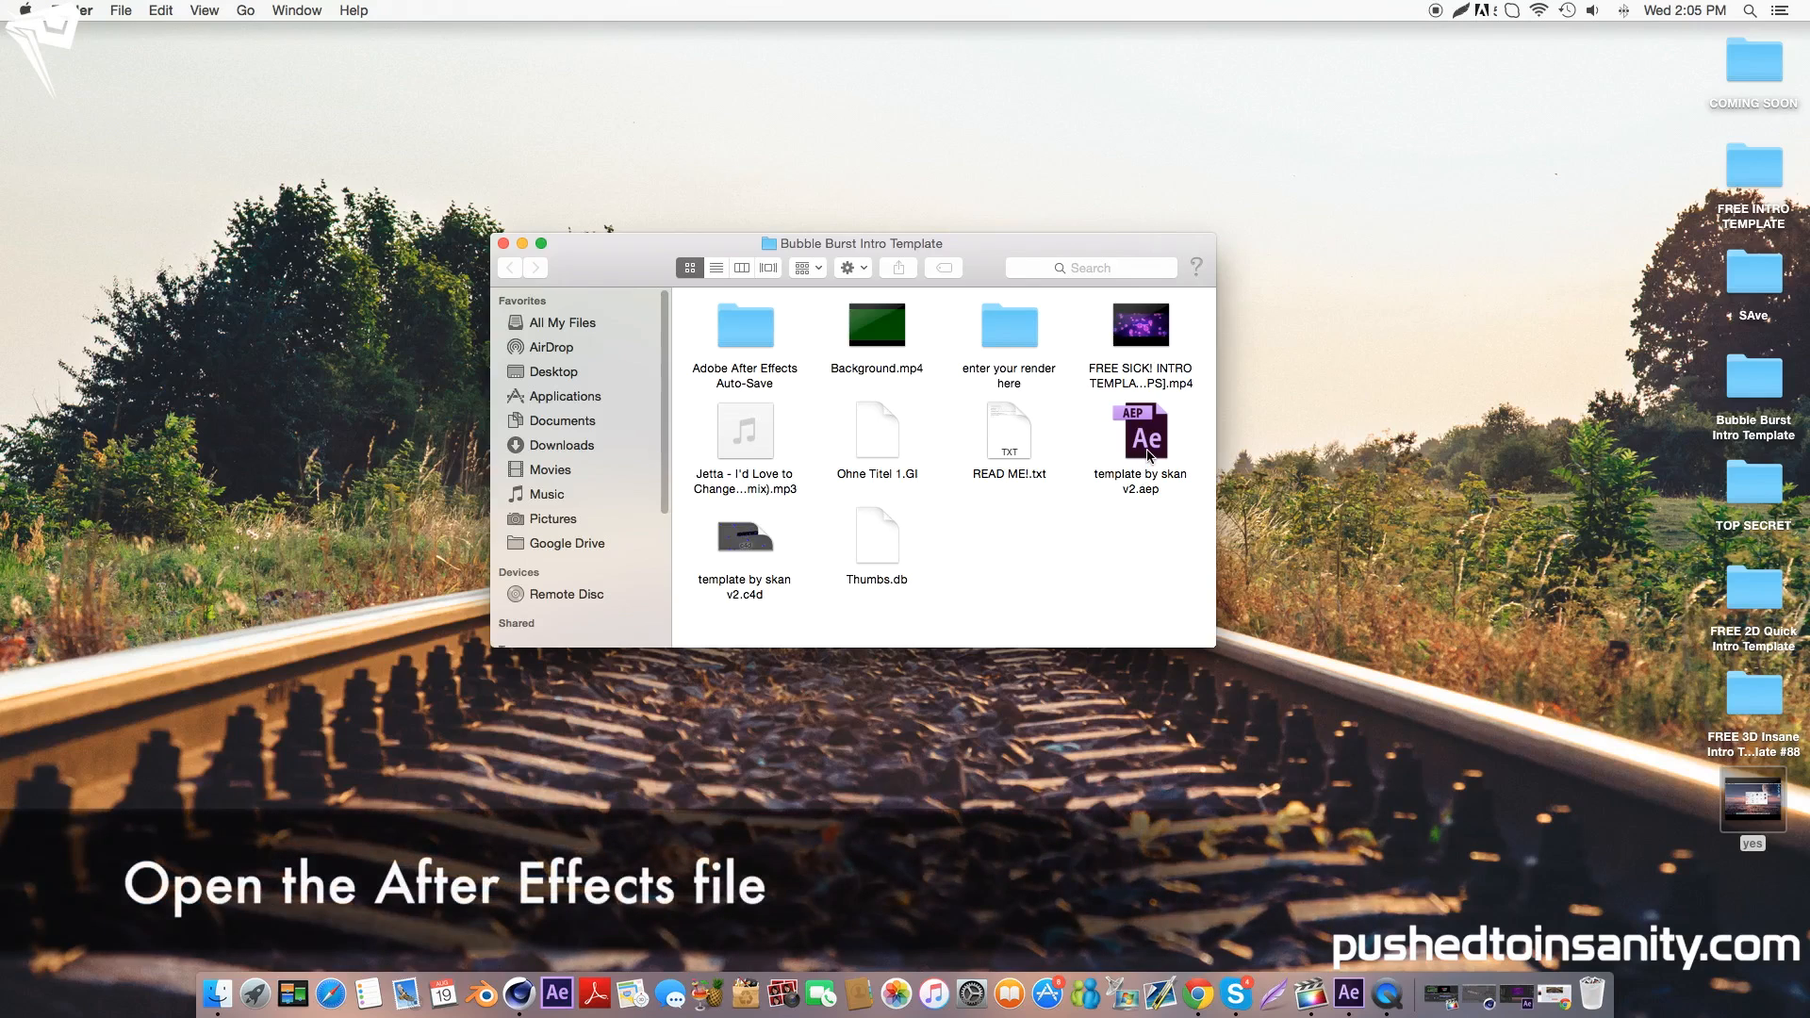
- Open the template's .aep project file in After Effects
double_click(1137, 436)
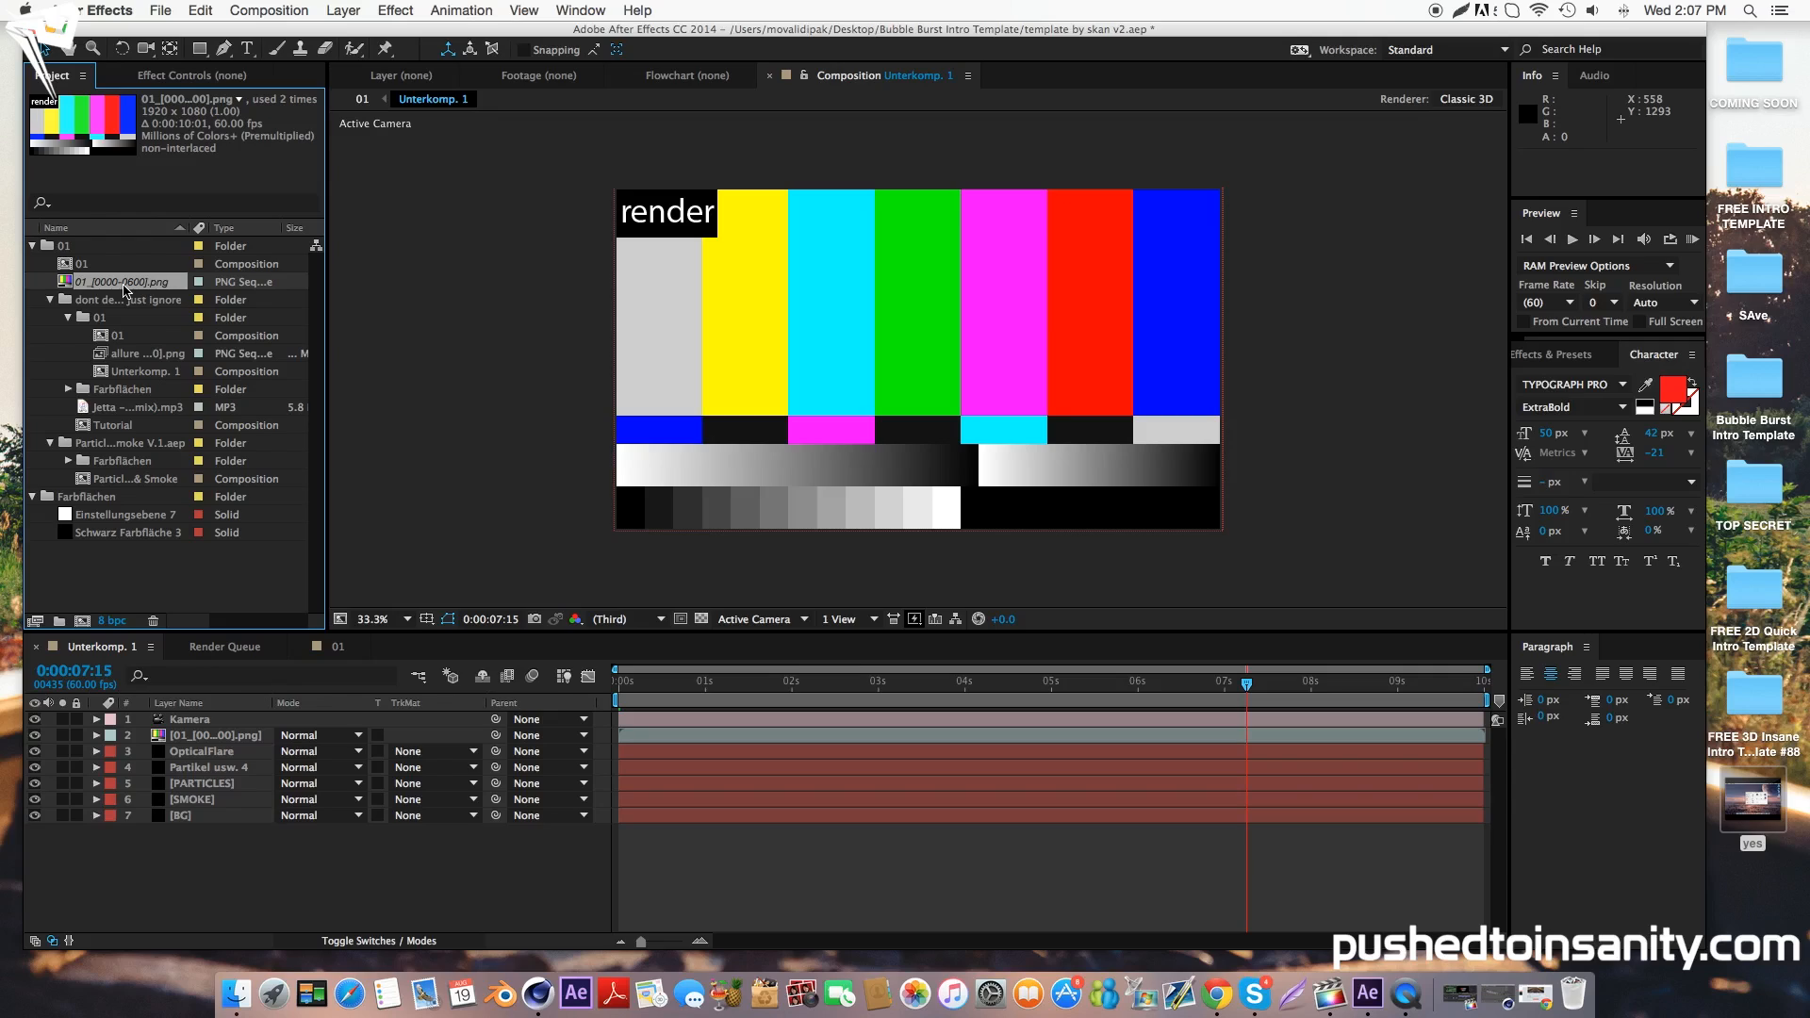
- Replace the missing placeholder footage with the allure intro0000.png PNG sequence
right_click(121, 281)
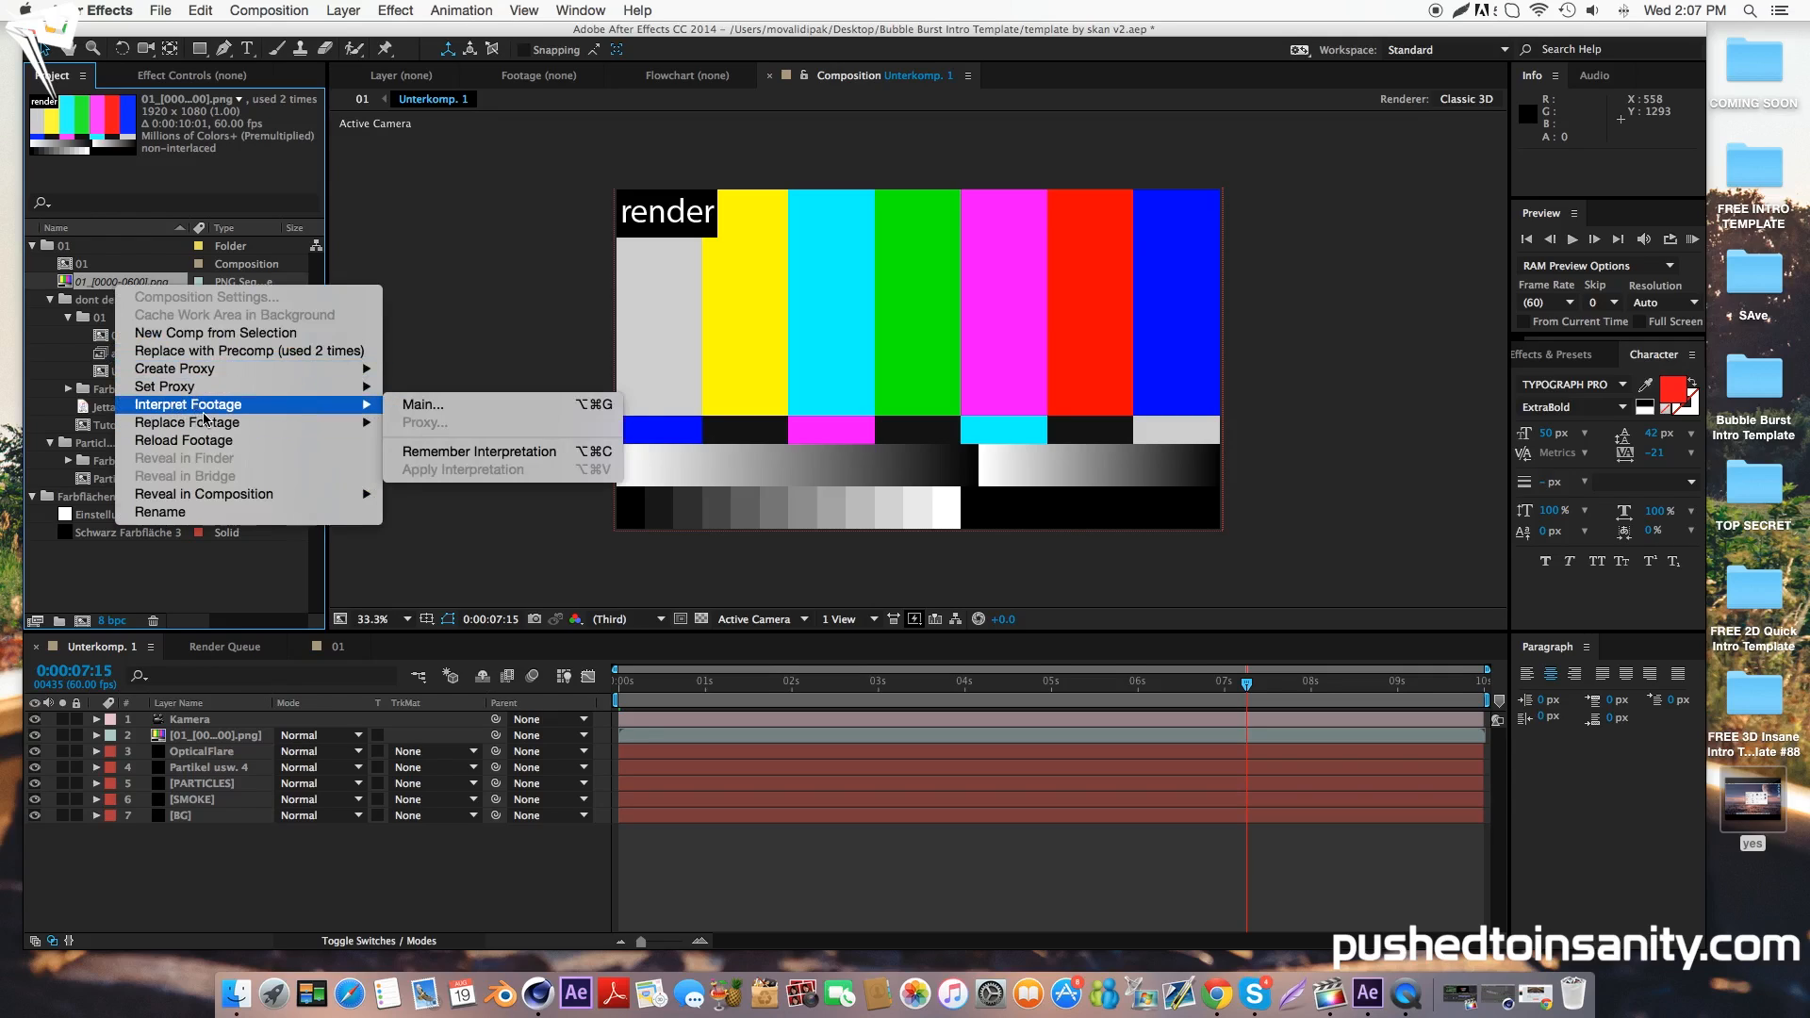
mouse_move(184, 420)
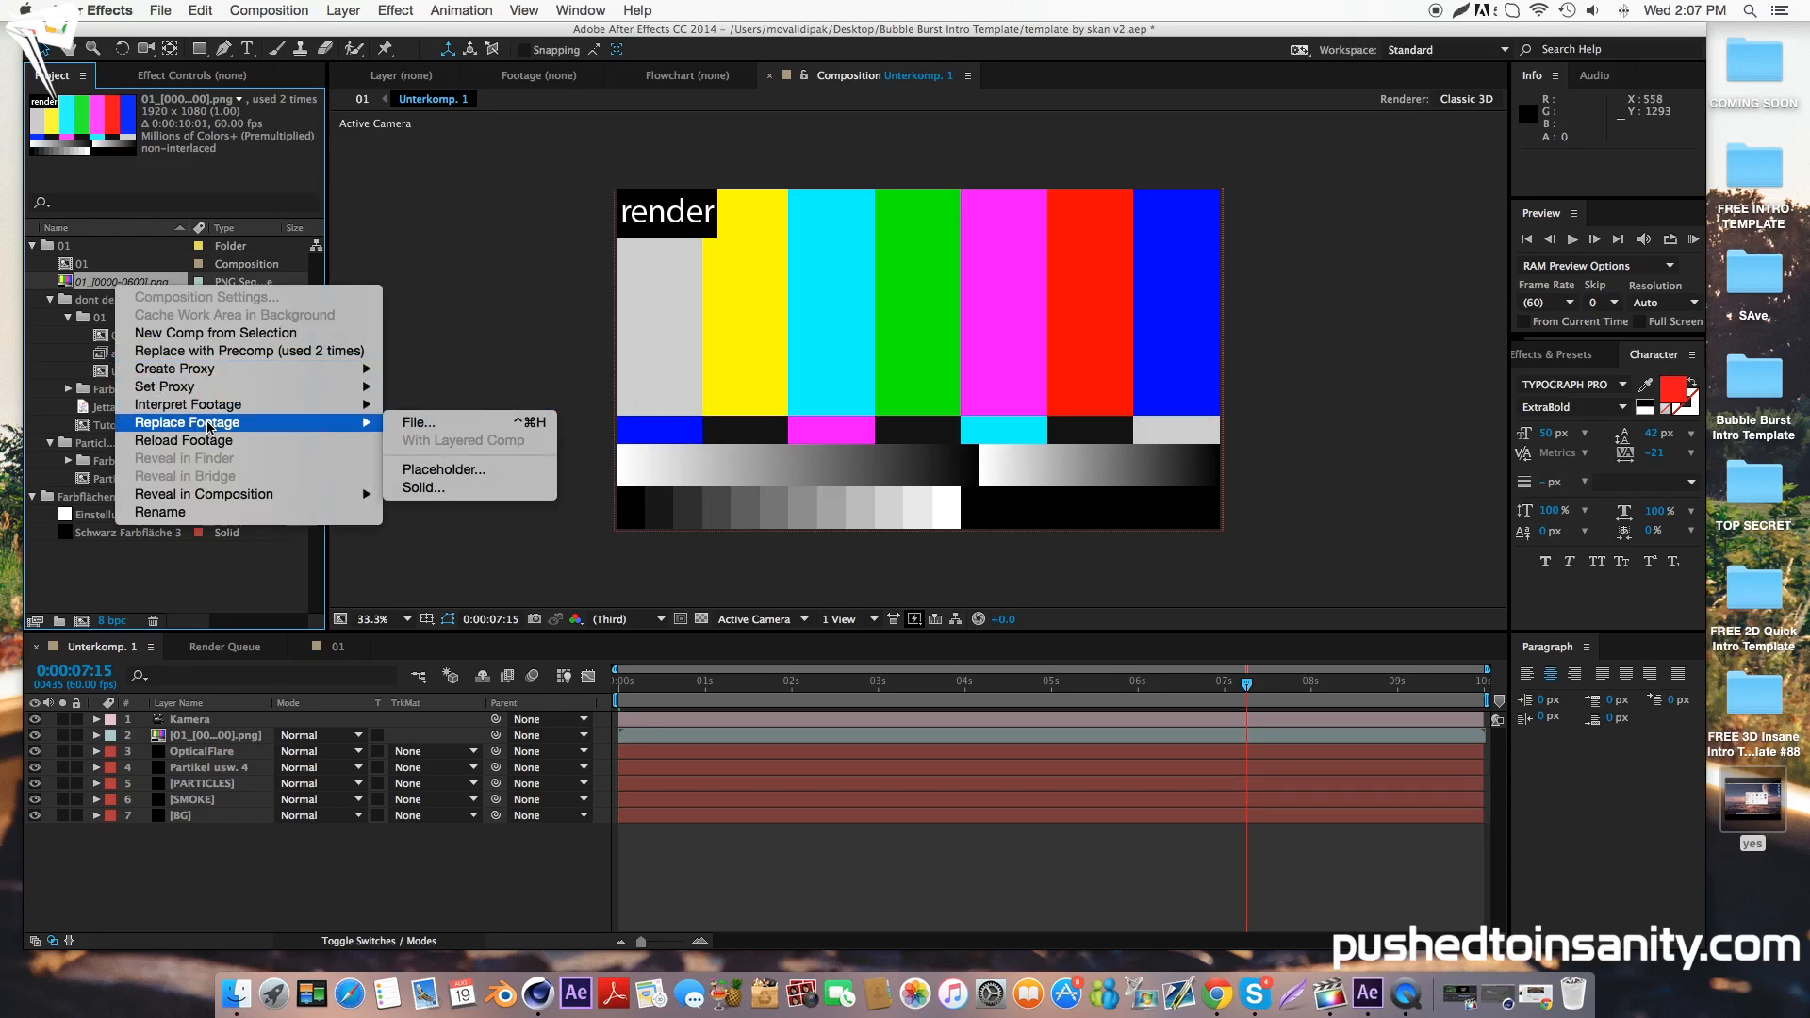
mouse_move(340, 428)
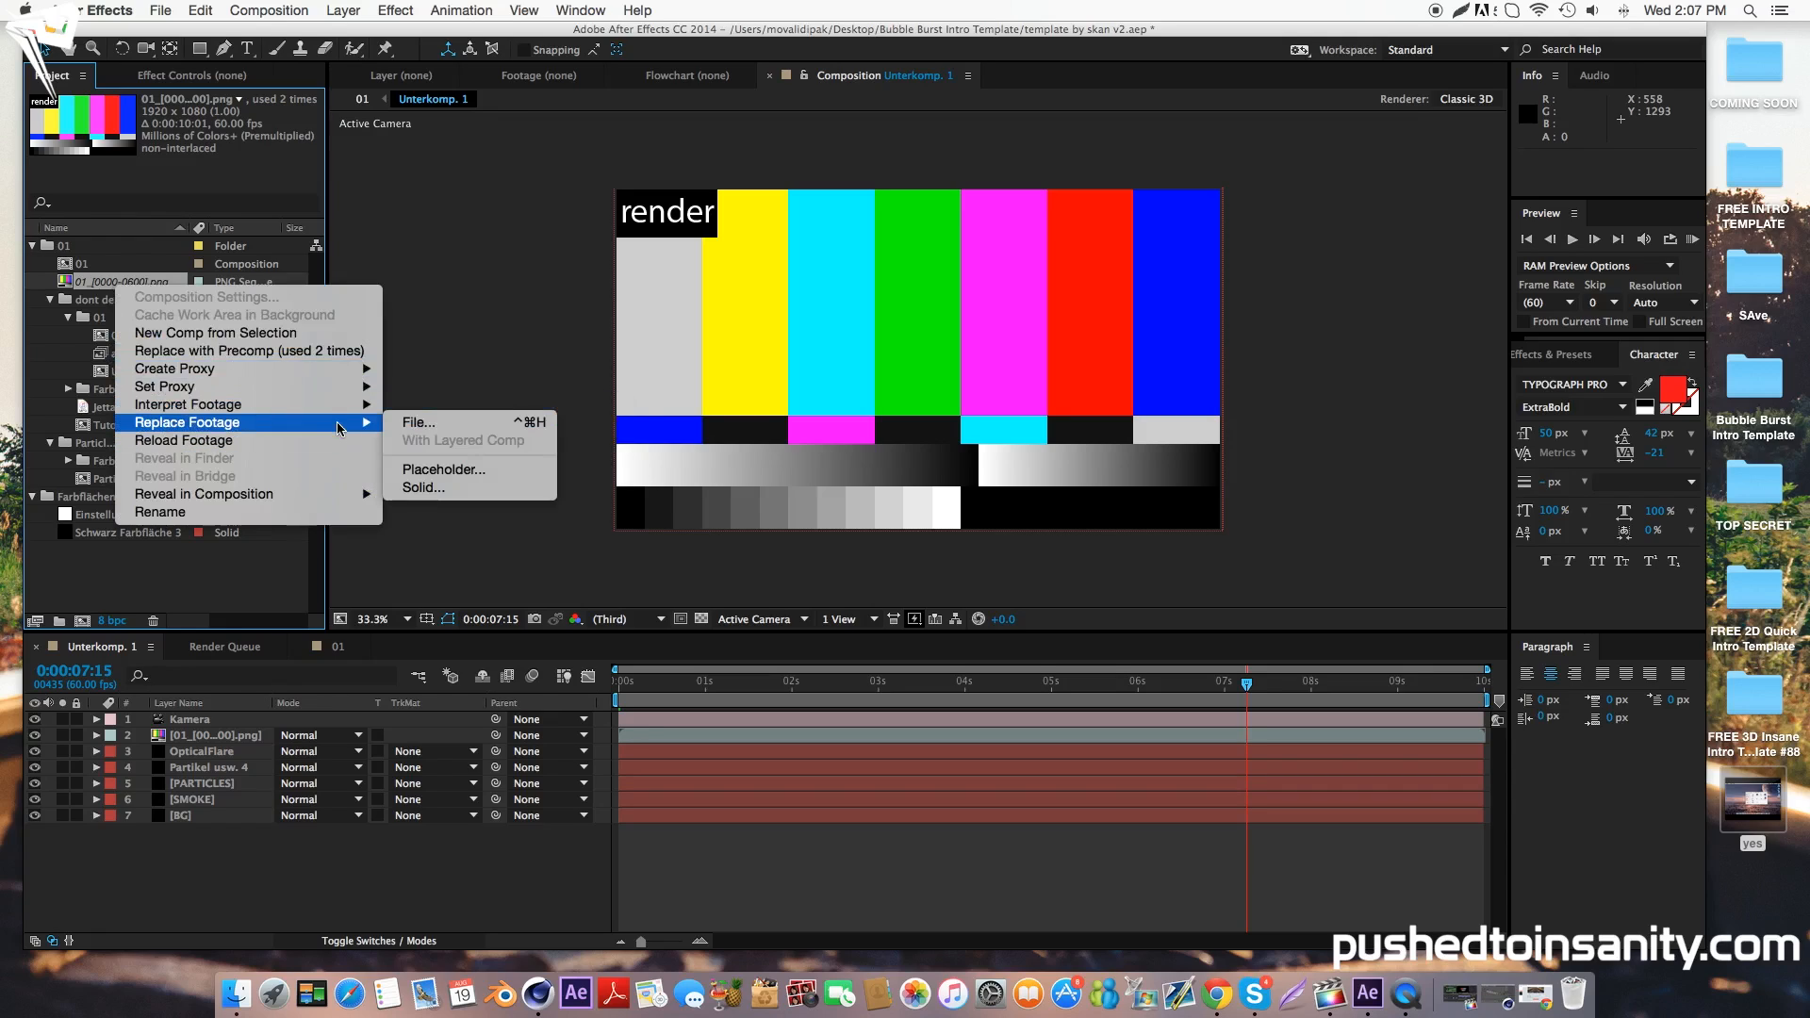
left_click(417, 420)
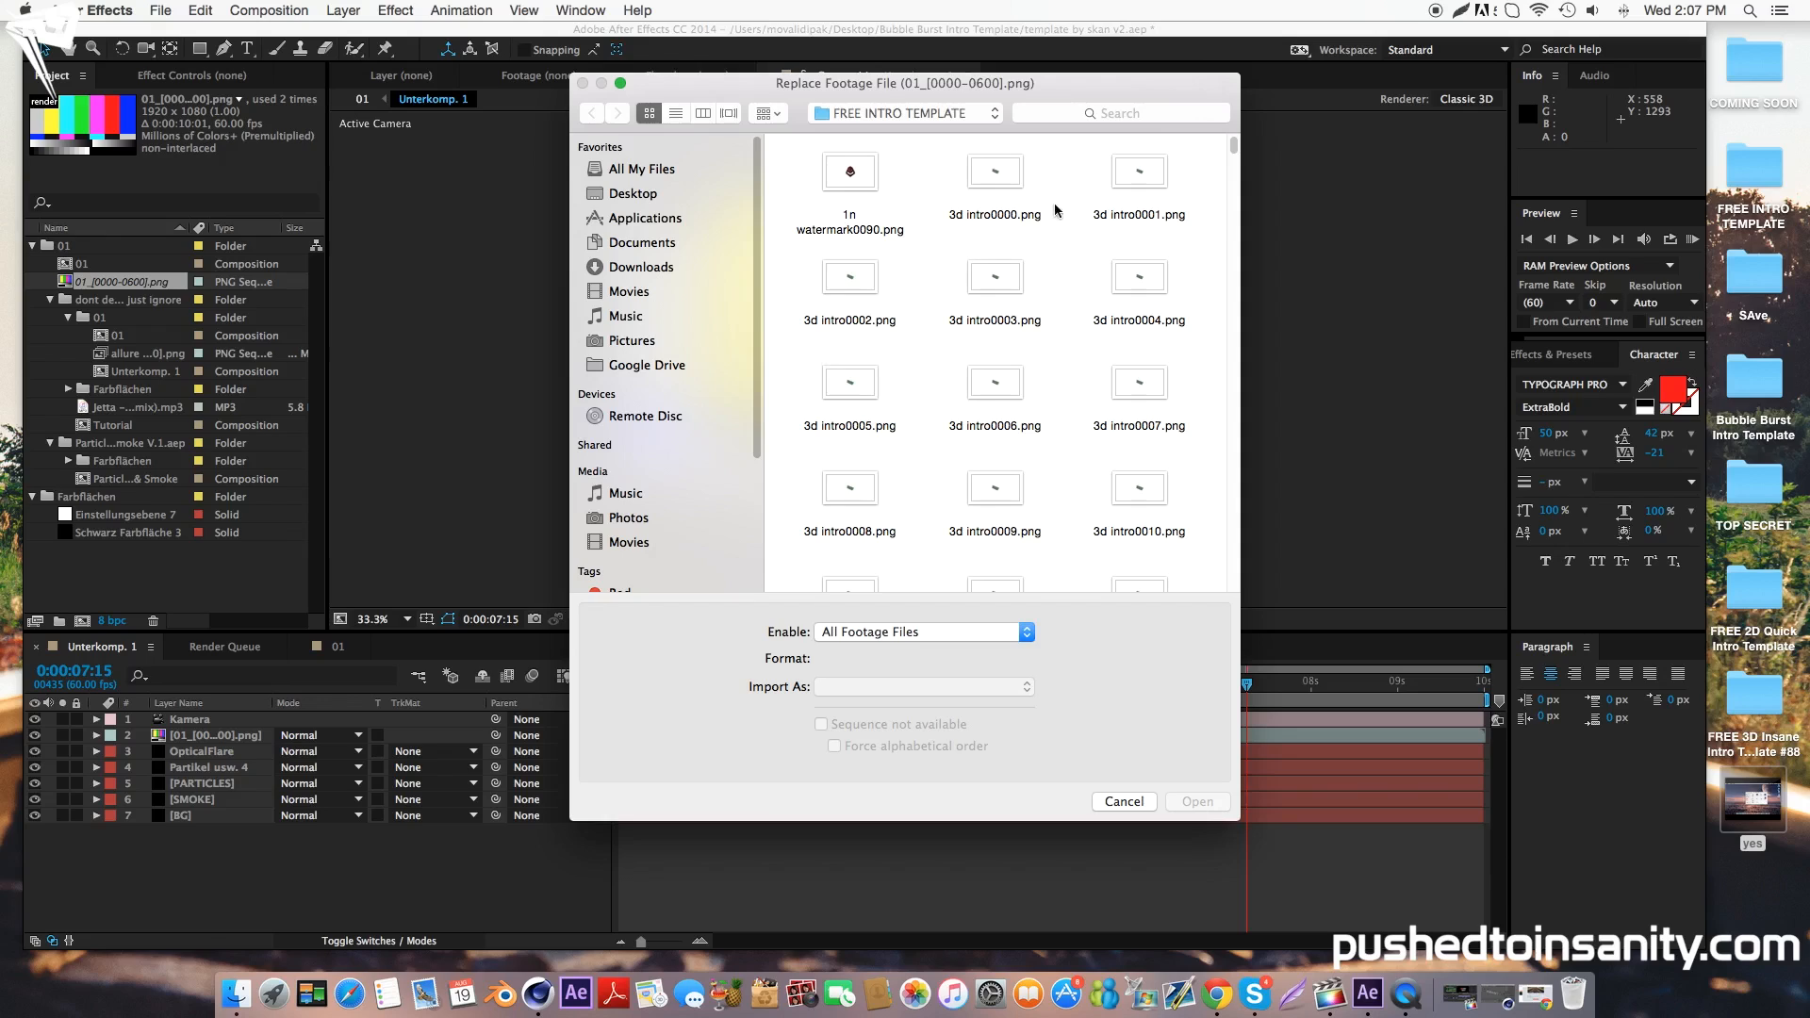
scroll("down", 3)
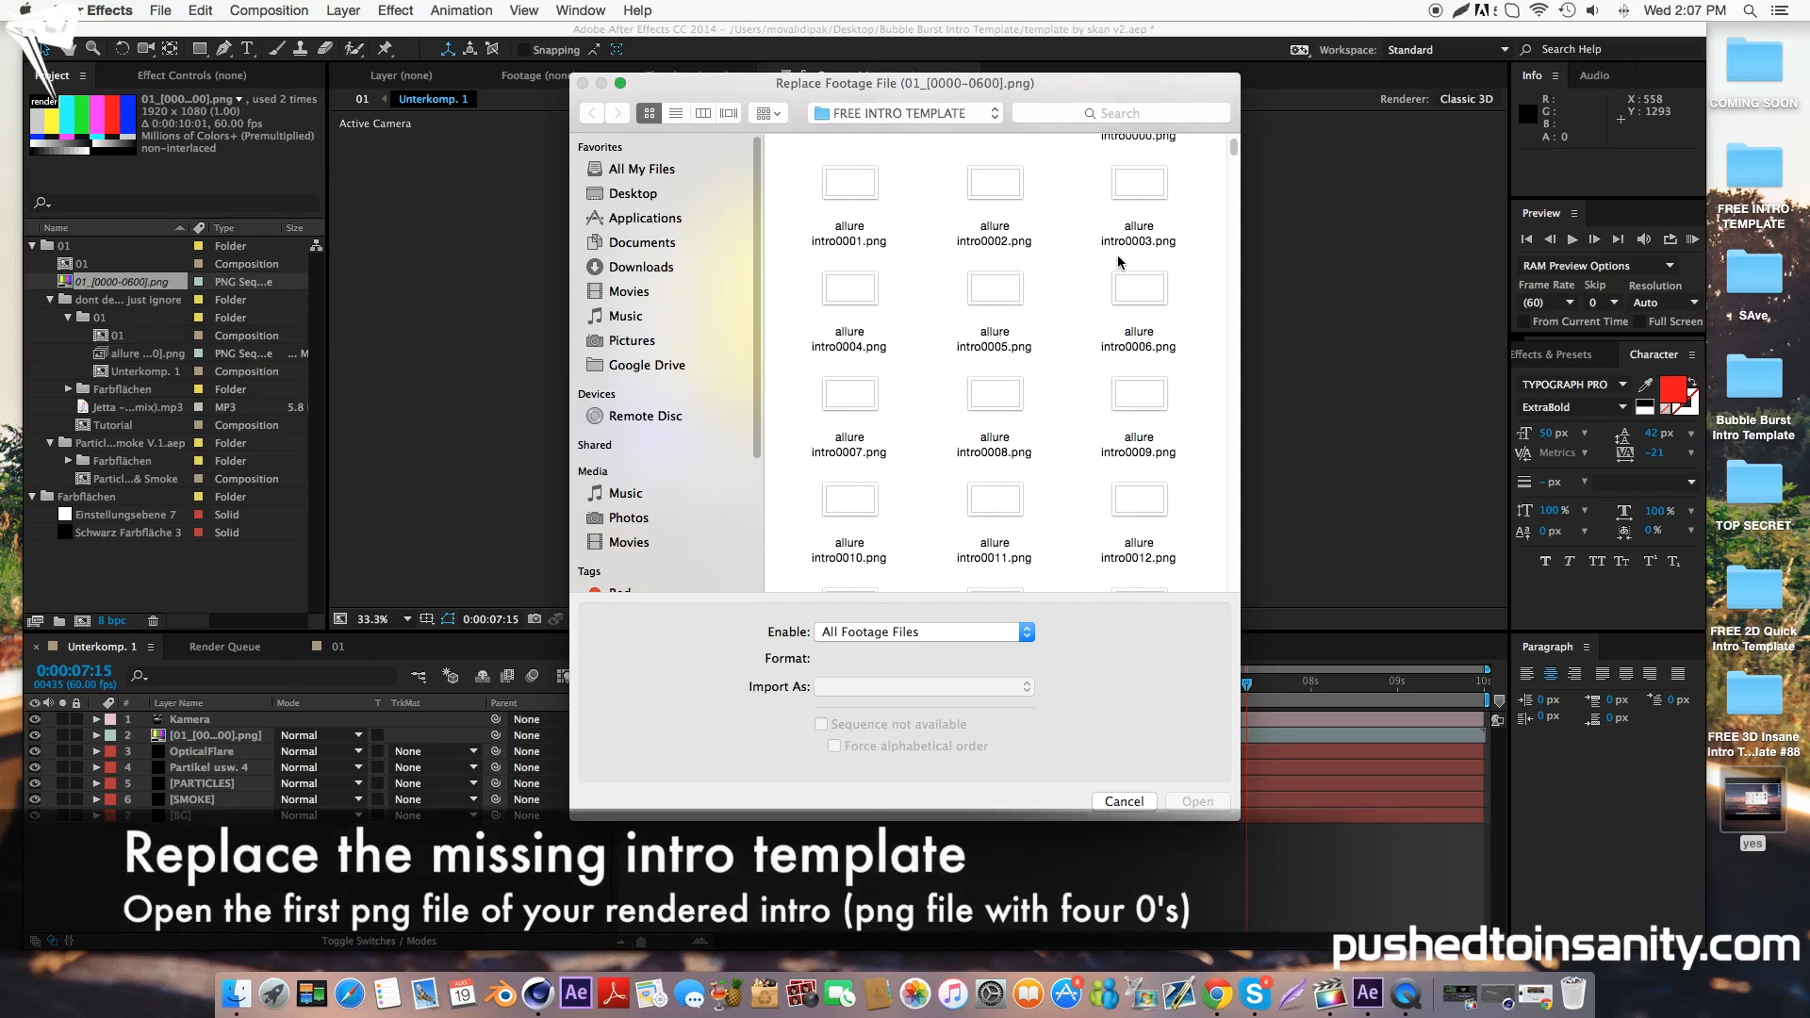
left_click(1137, 163)
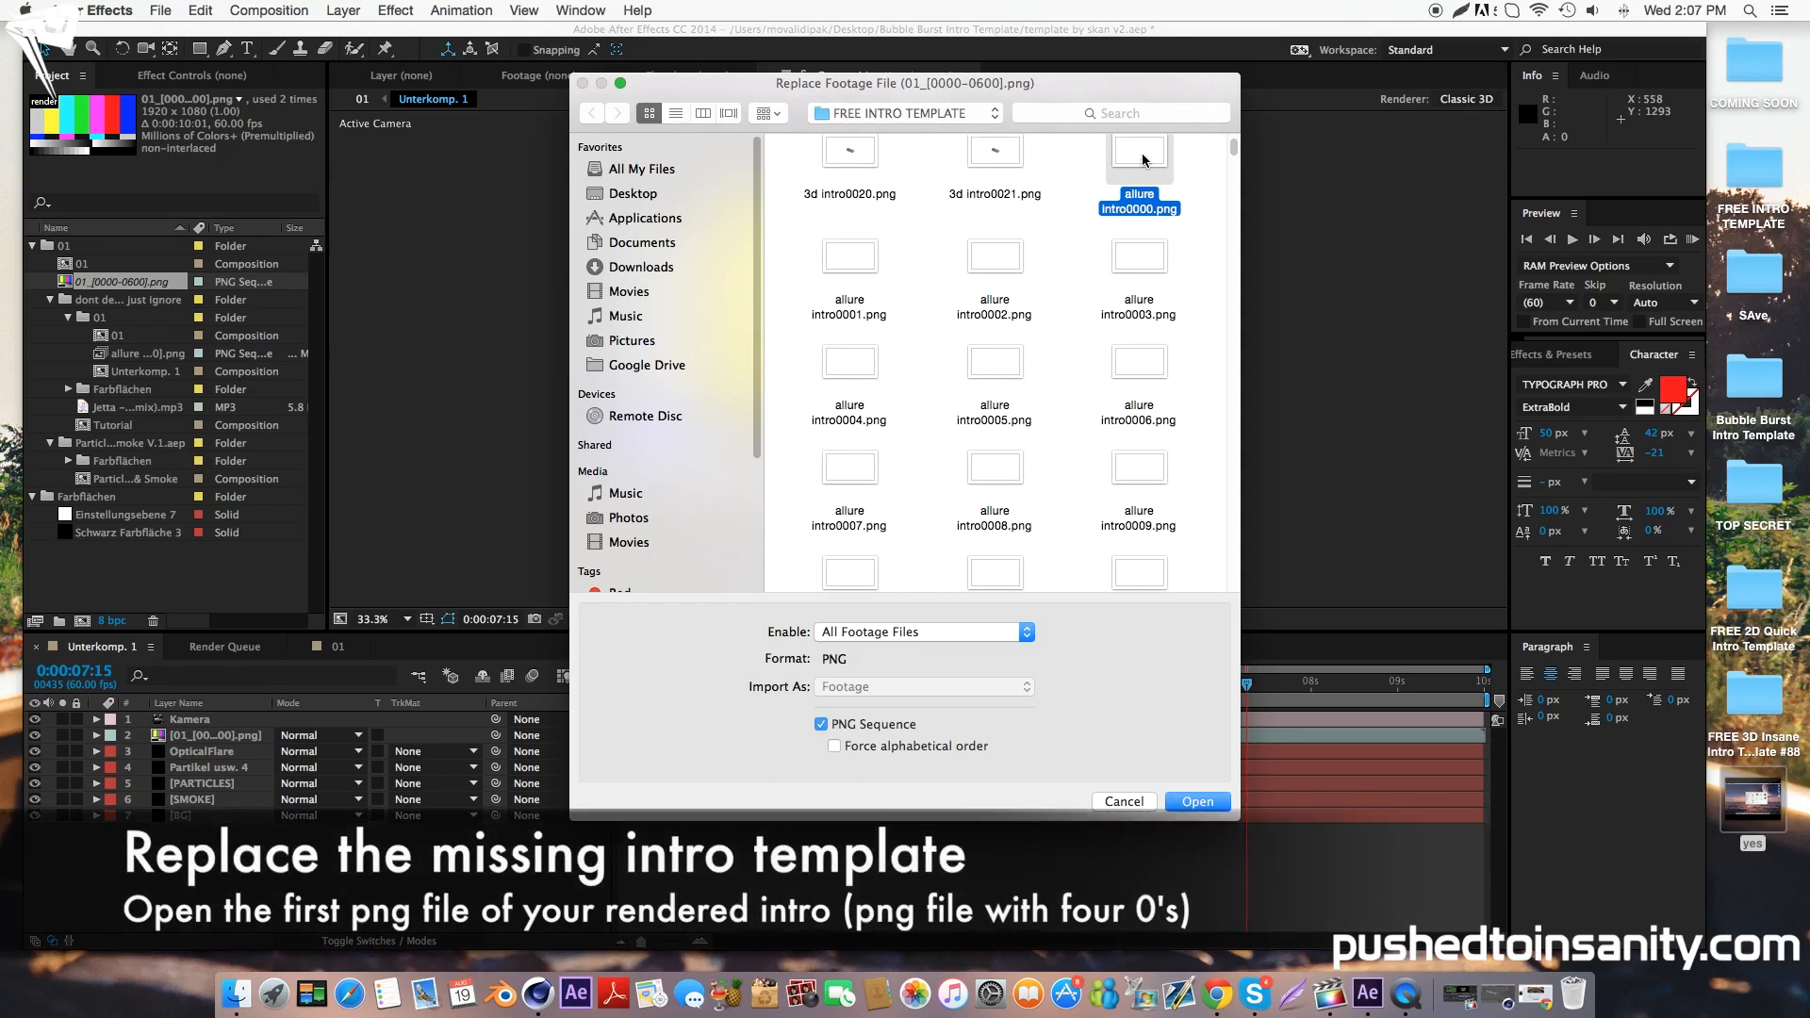
mouse_move(1147, 215)
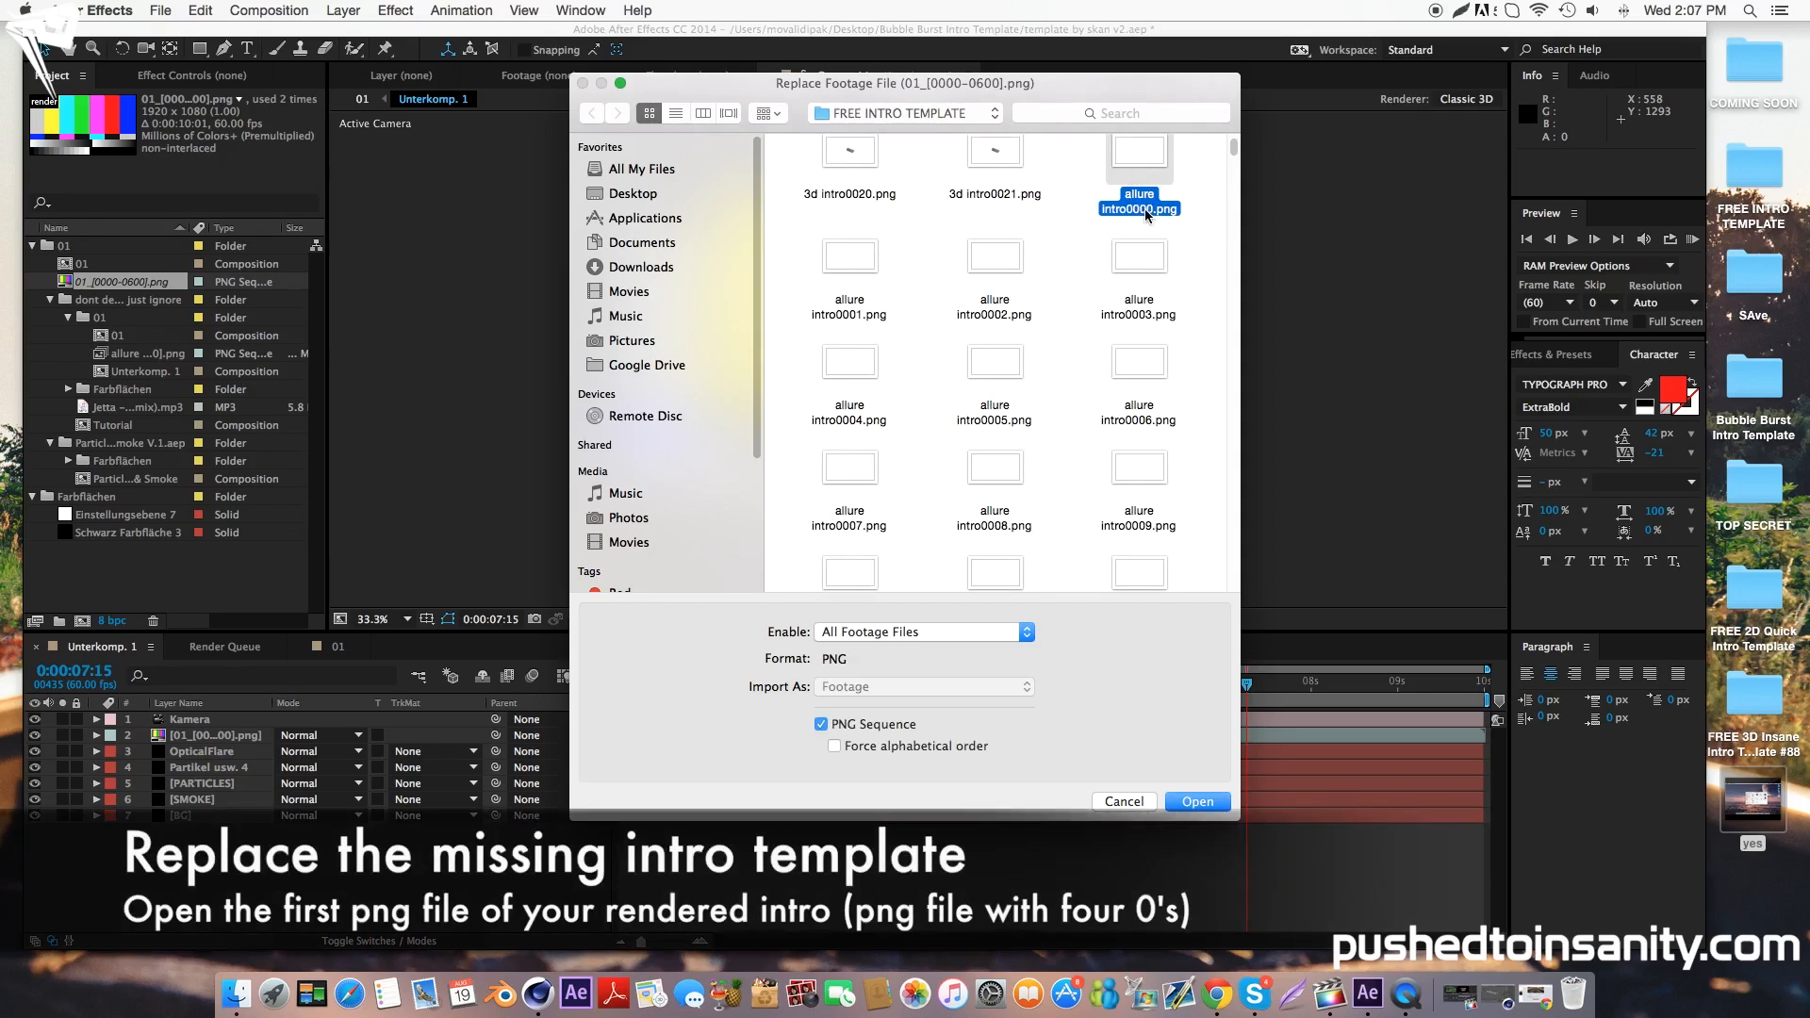
mouse_move(935, 752)
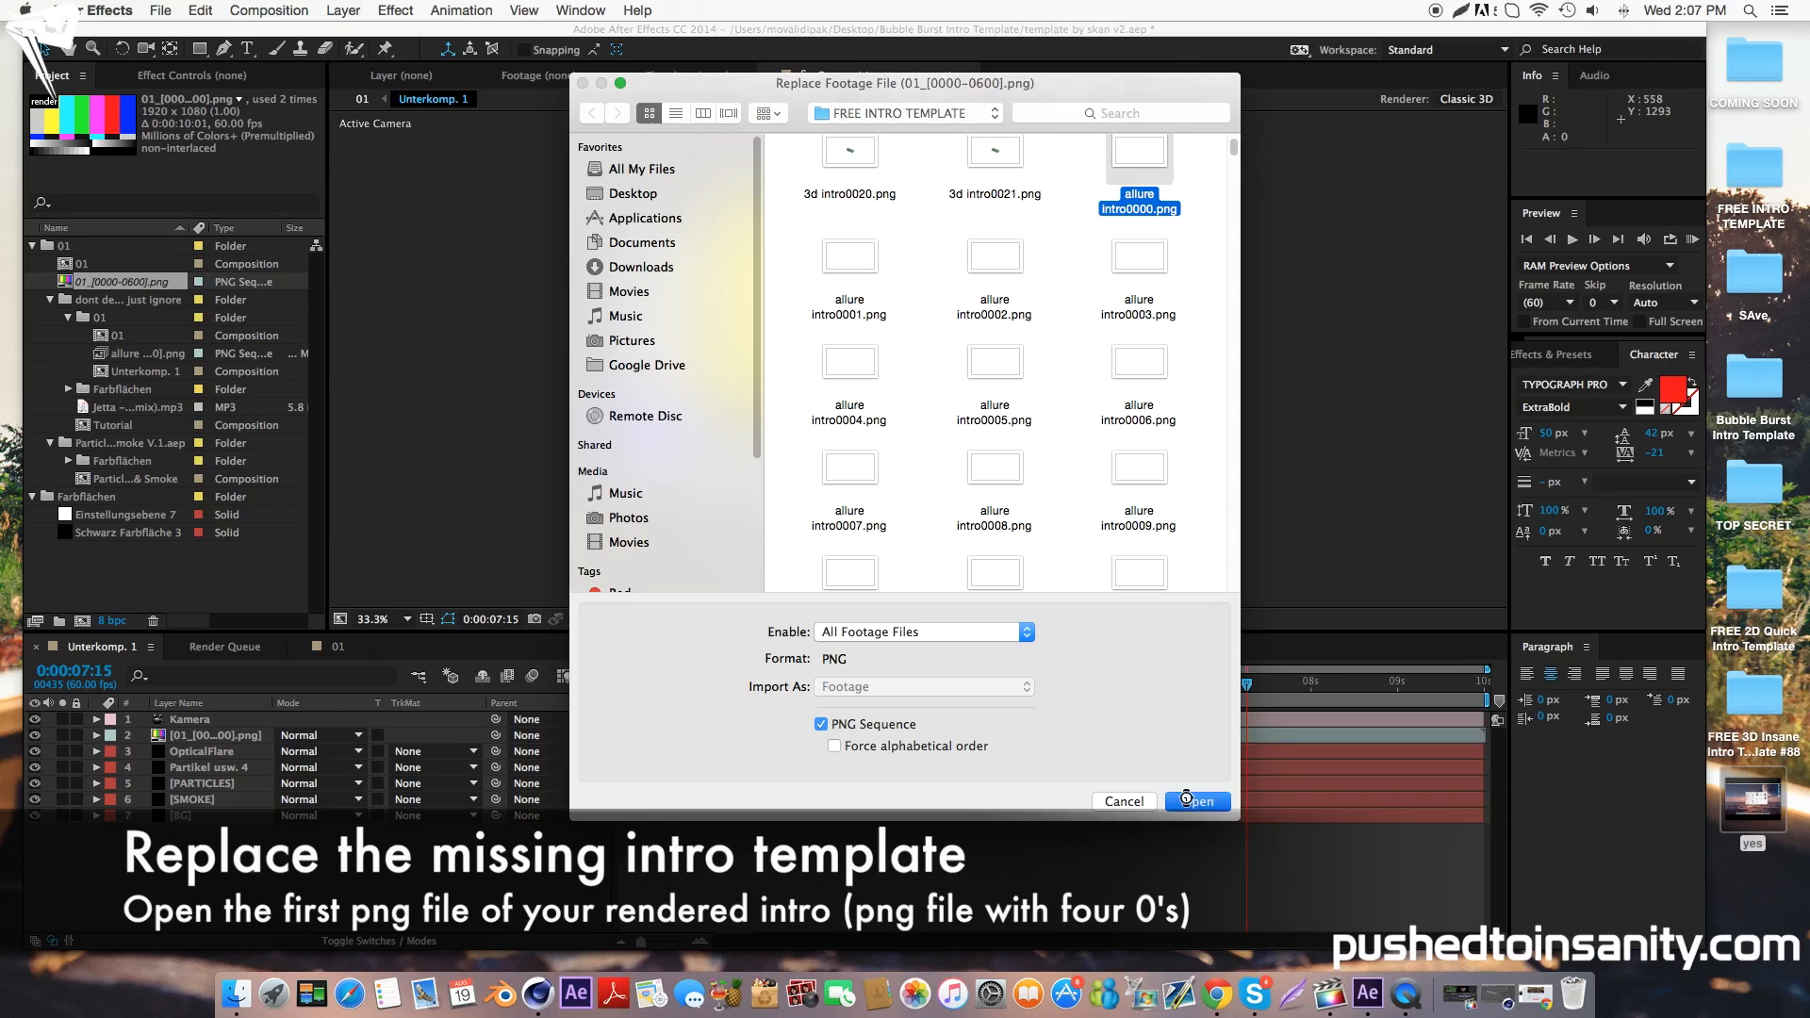
left_click(1197, 802)
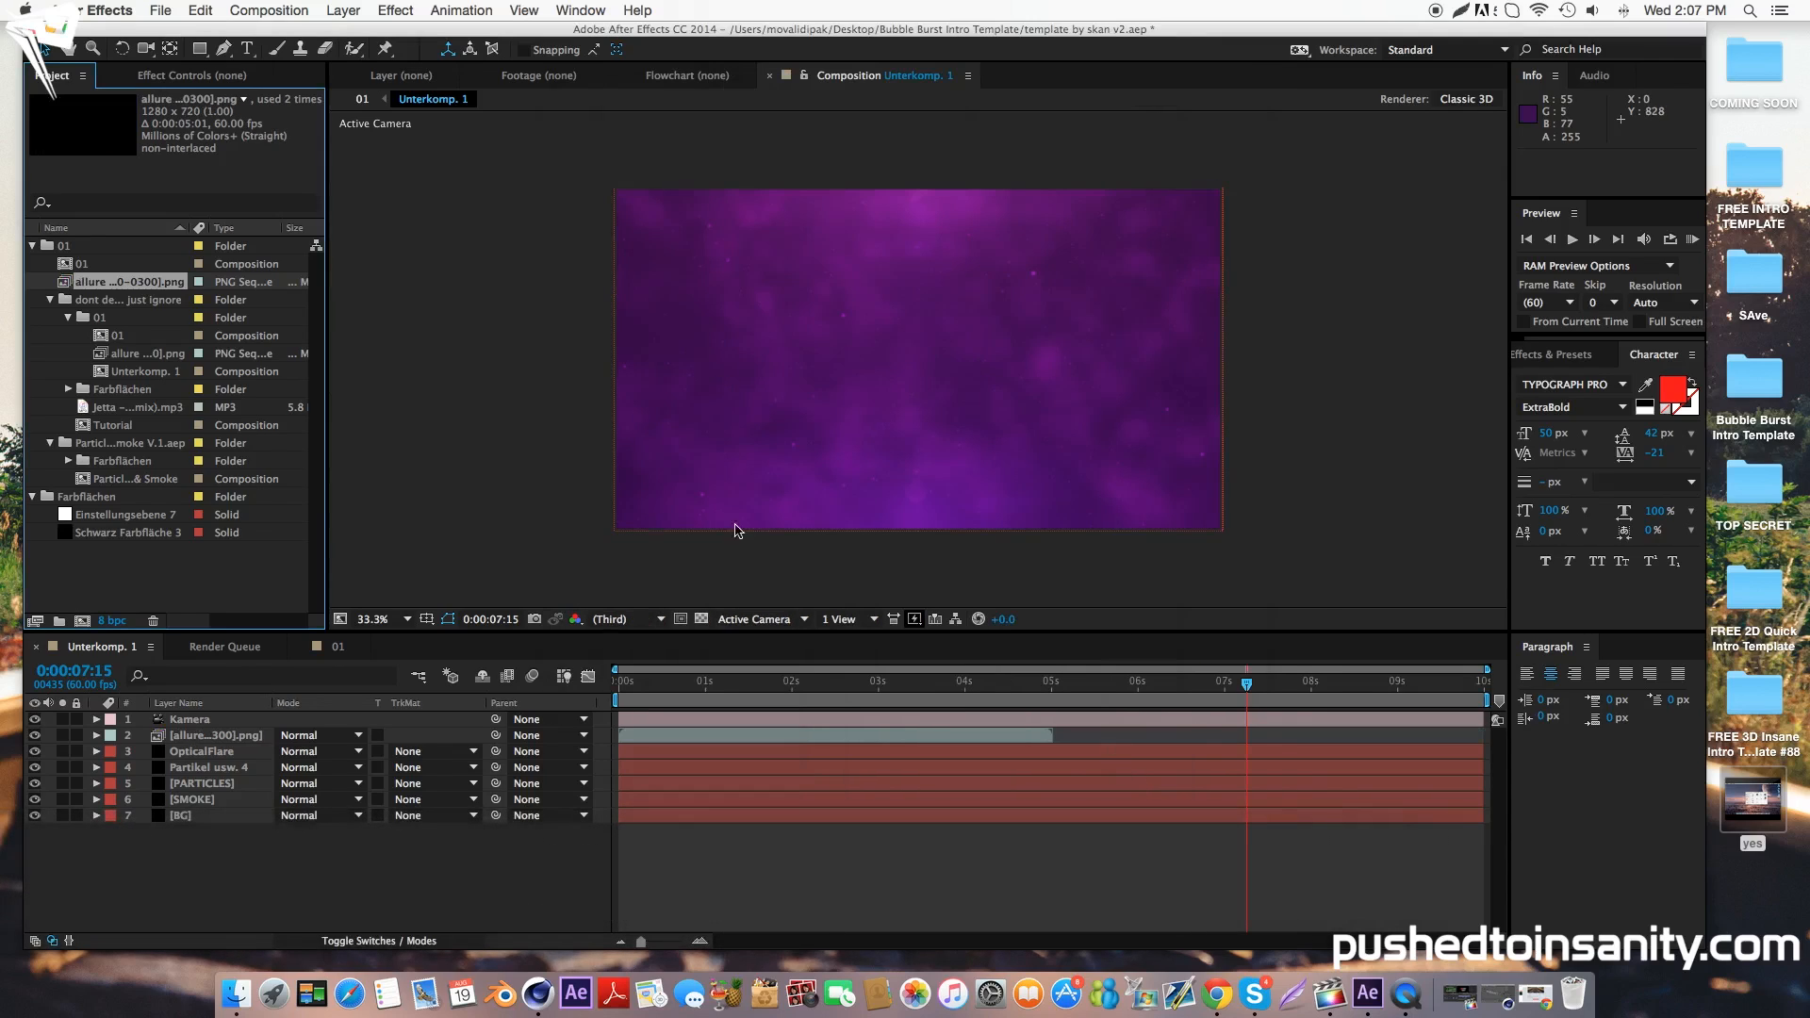
left_click(978, 681)
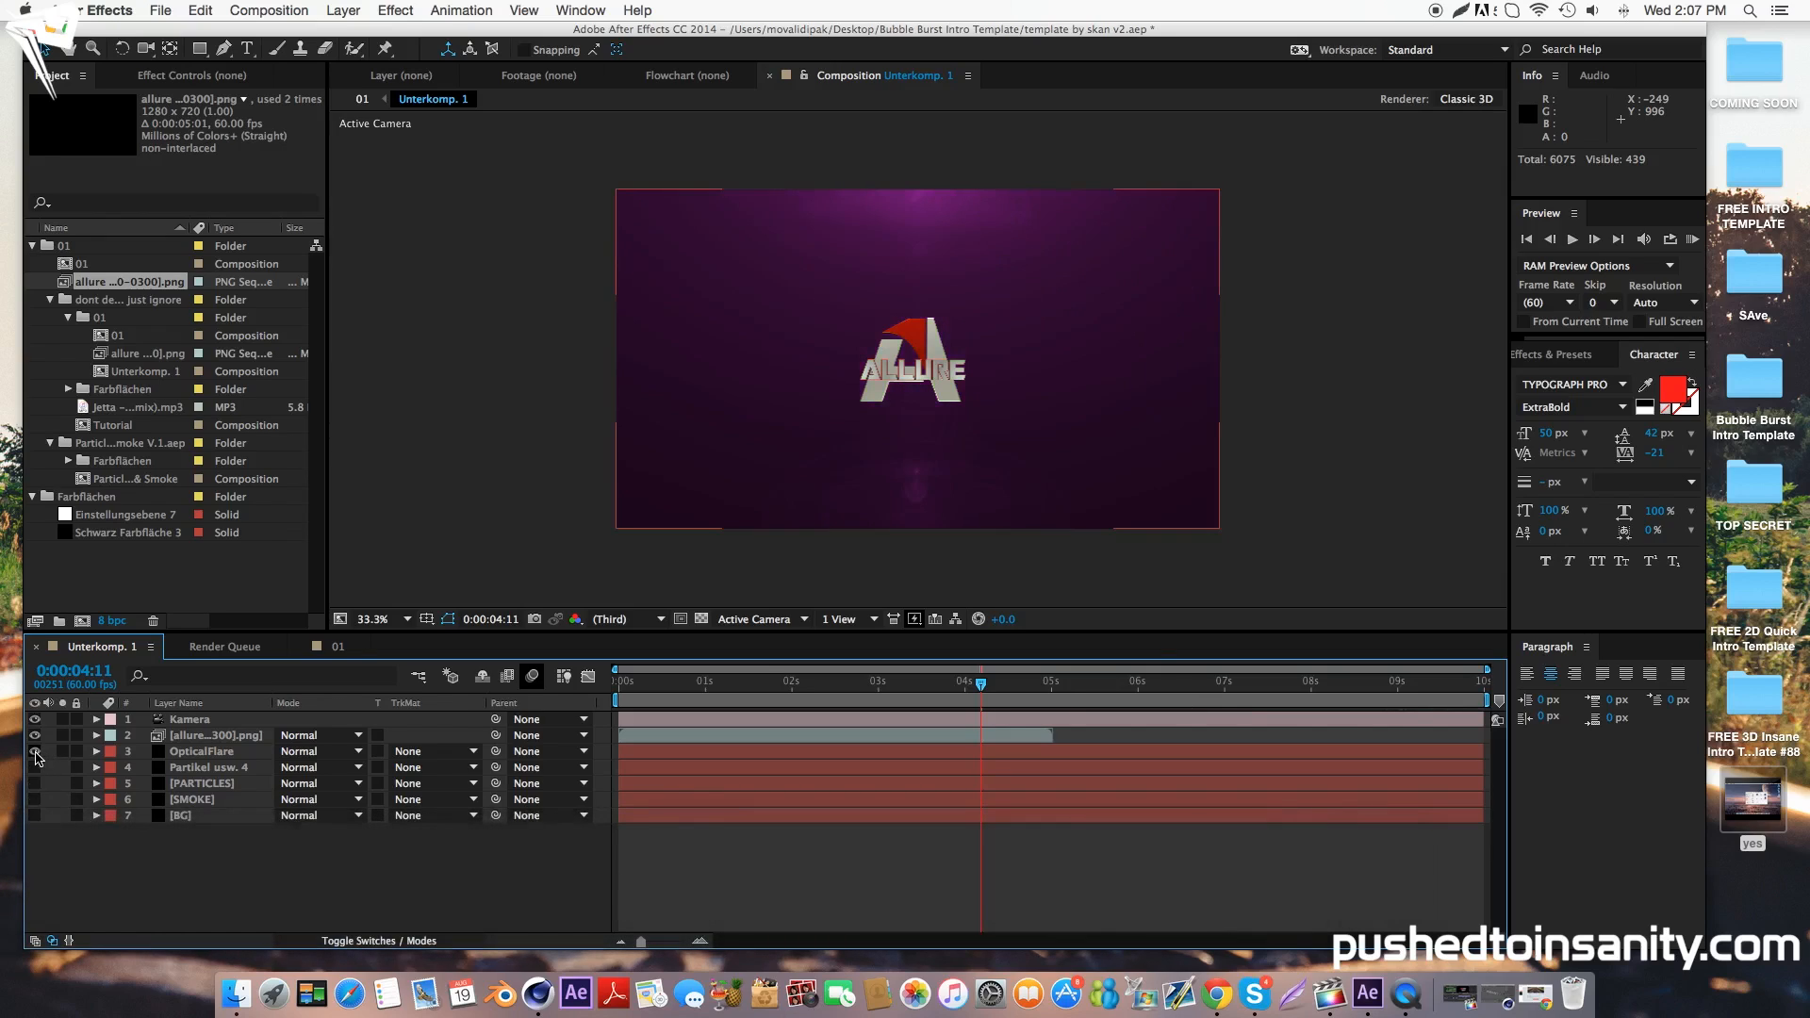
- Import Background.mp4 from the desktop template folder and place it beneath the intro sequence
left_click(34, 752)
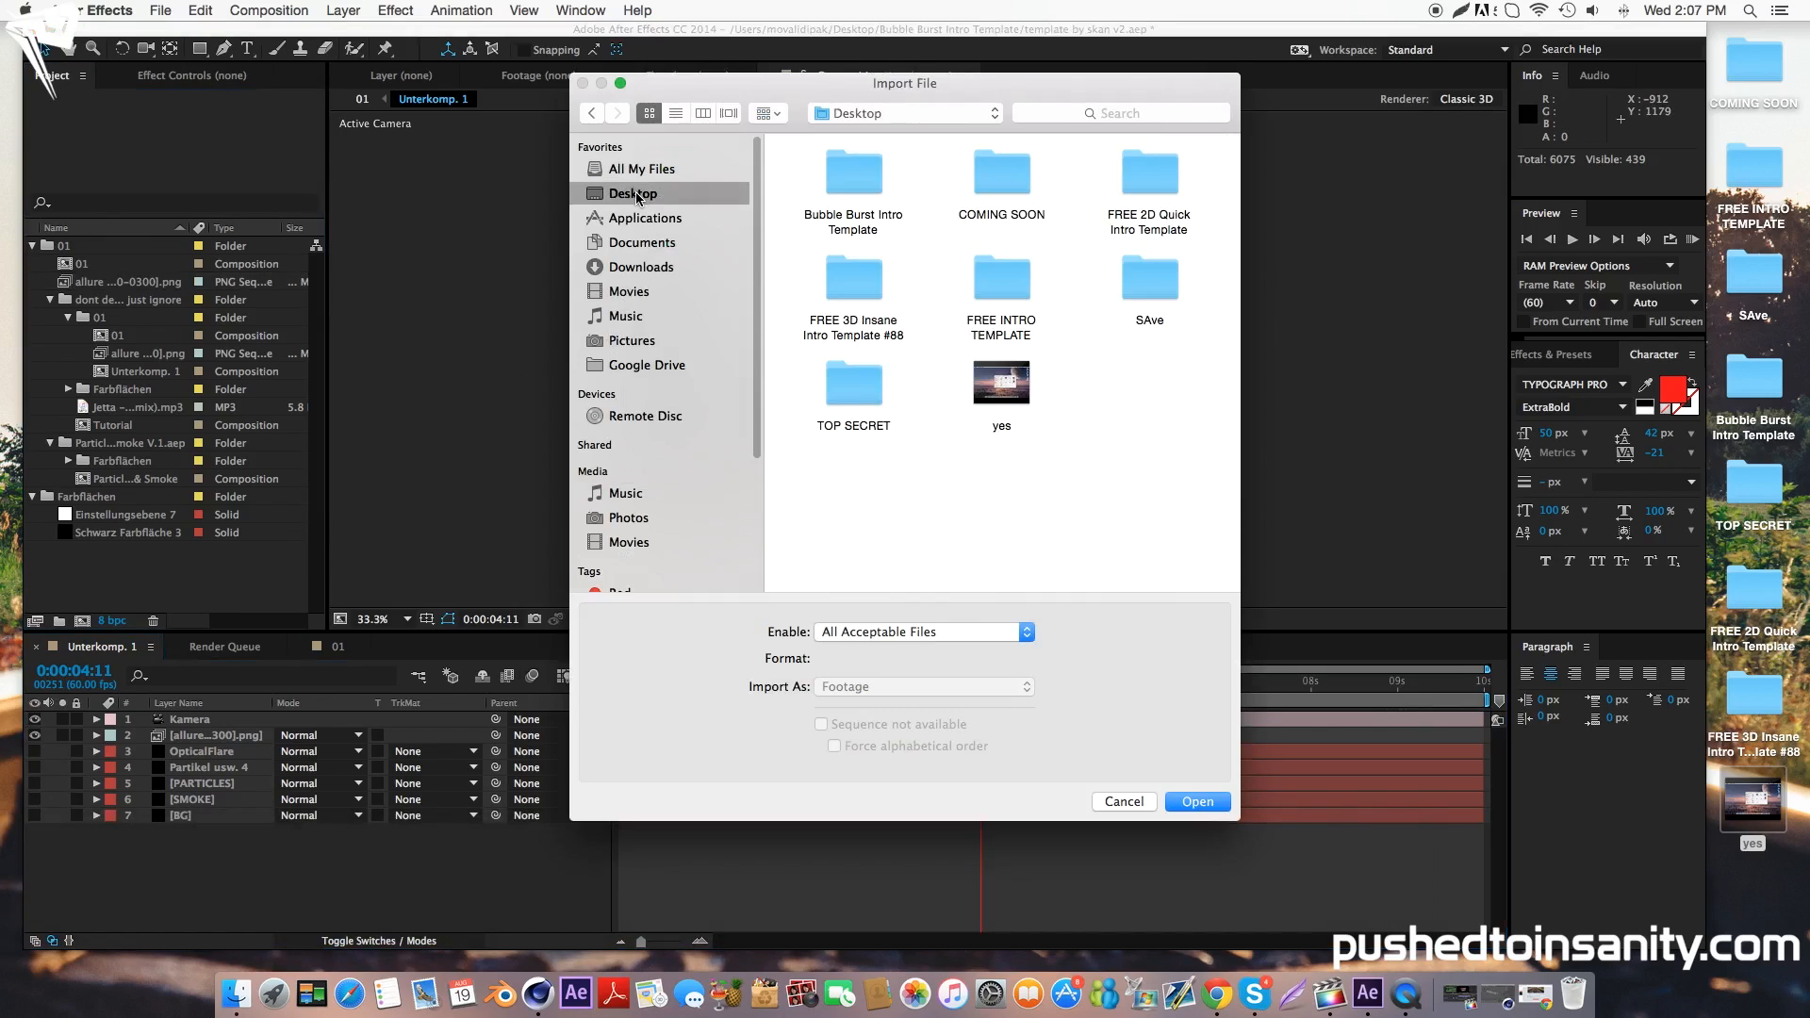
left_click(852, 173)
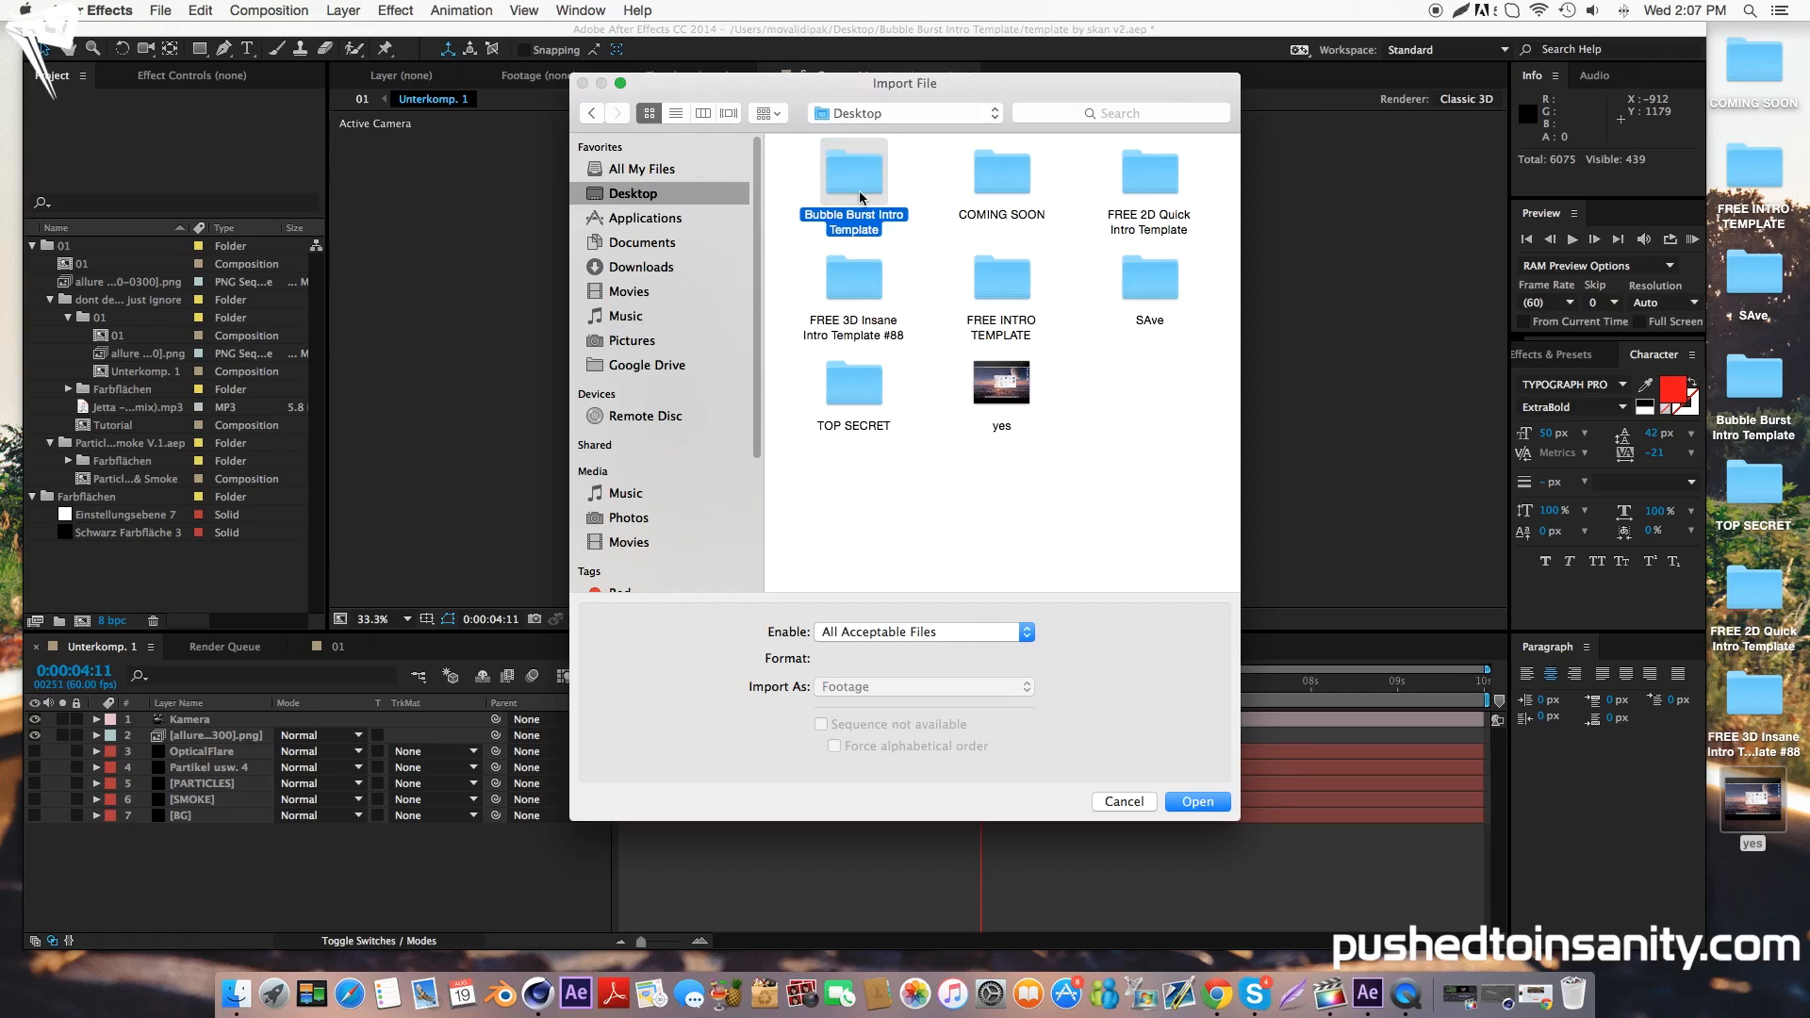
left_click(1196, 802)
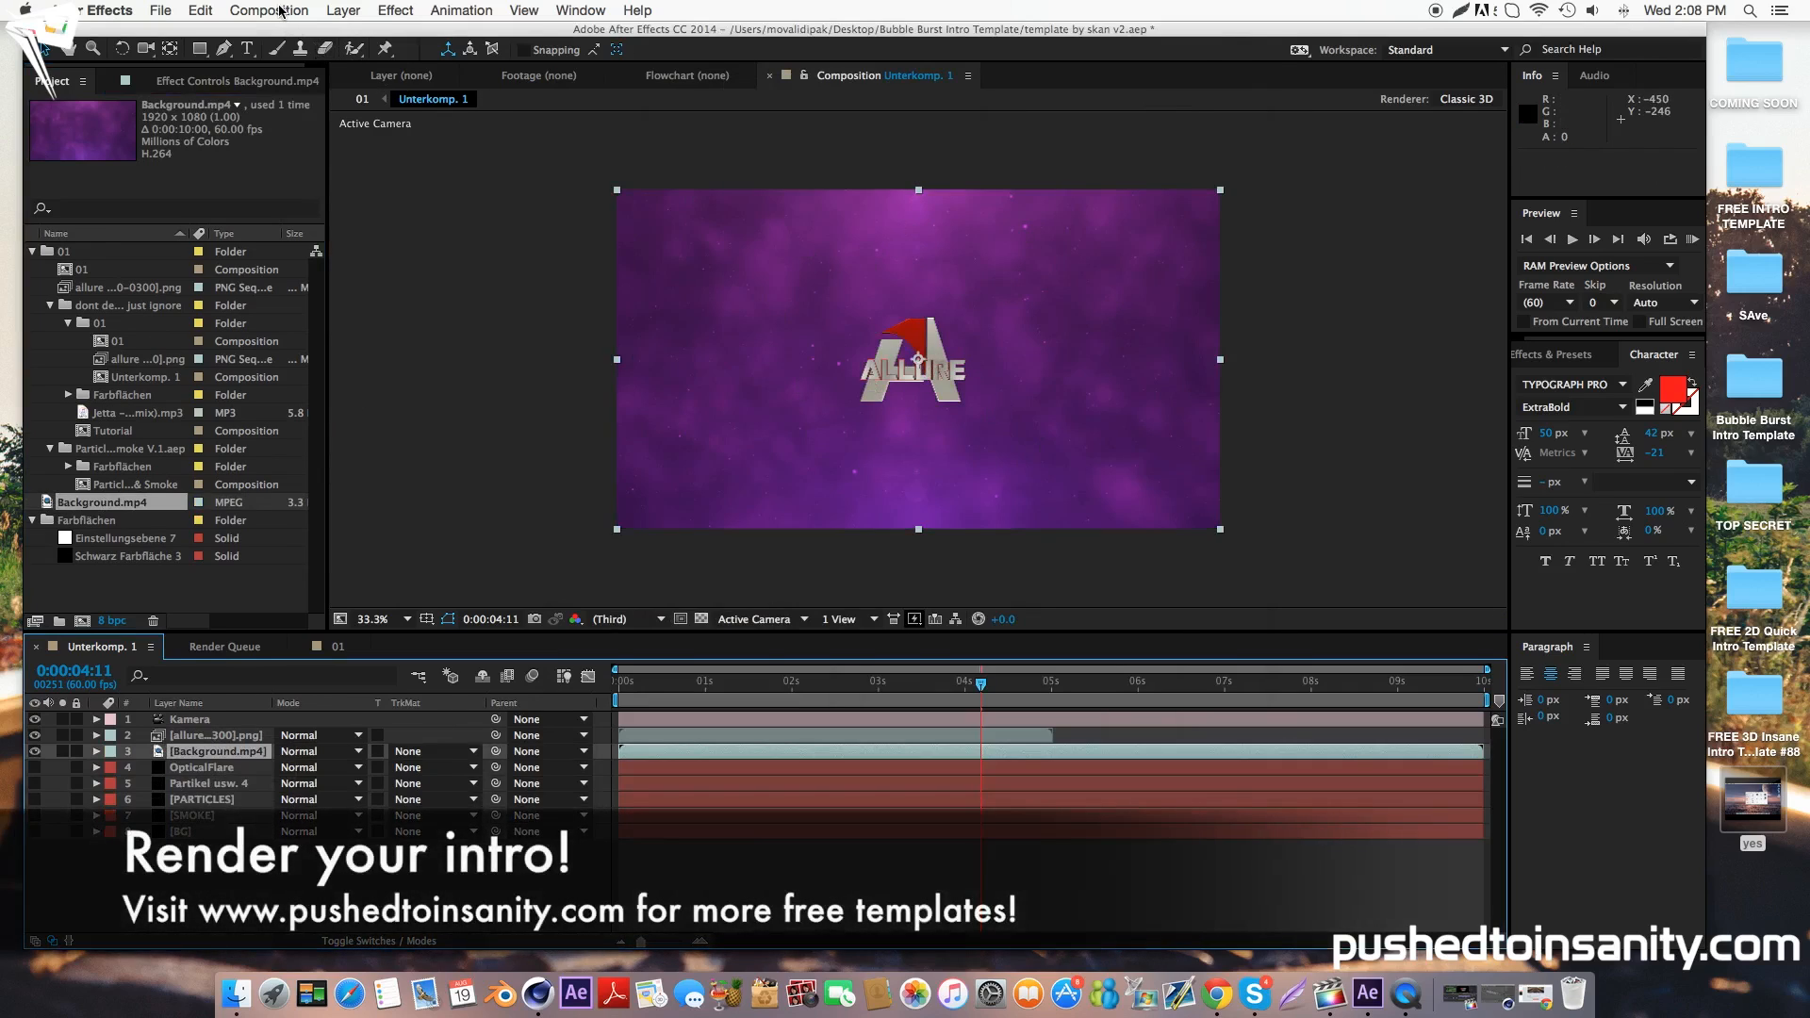
- Add the composition to the Render Queue and start rendering to Unterkomp. 1.mov
left_click(268, 11)
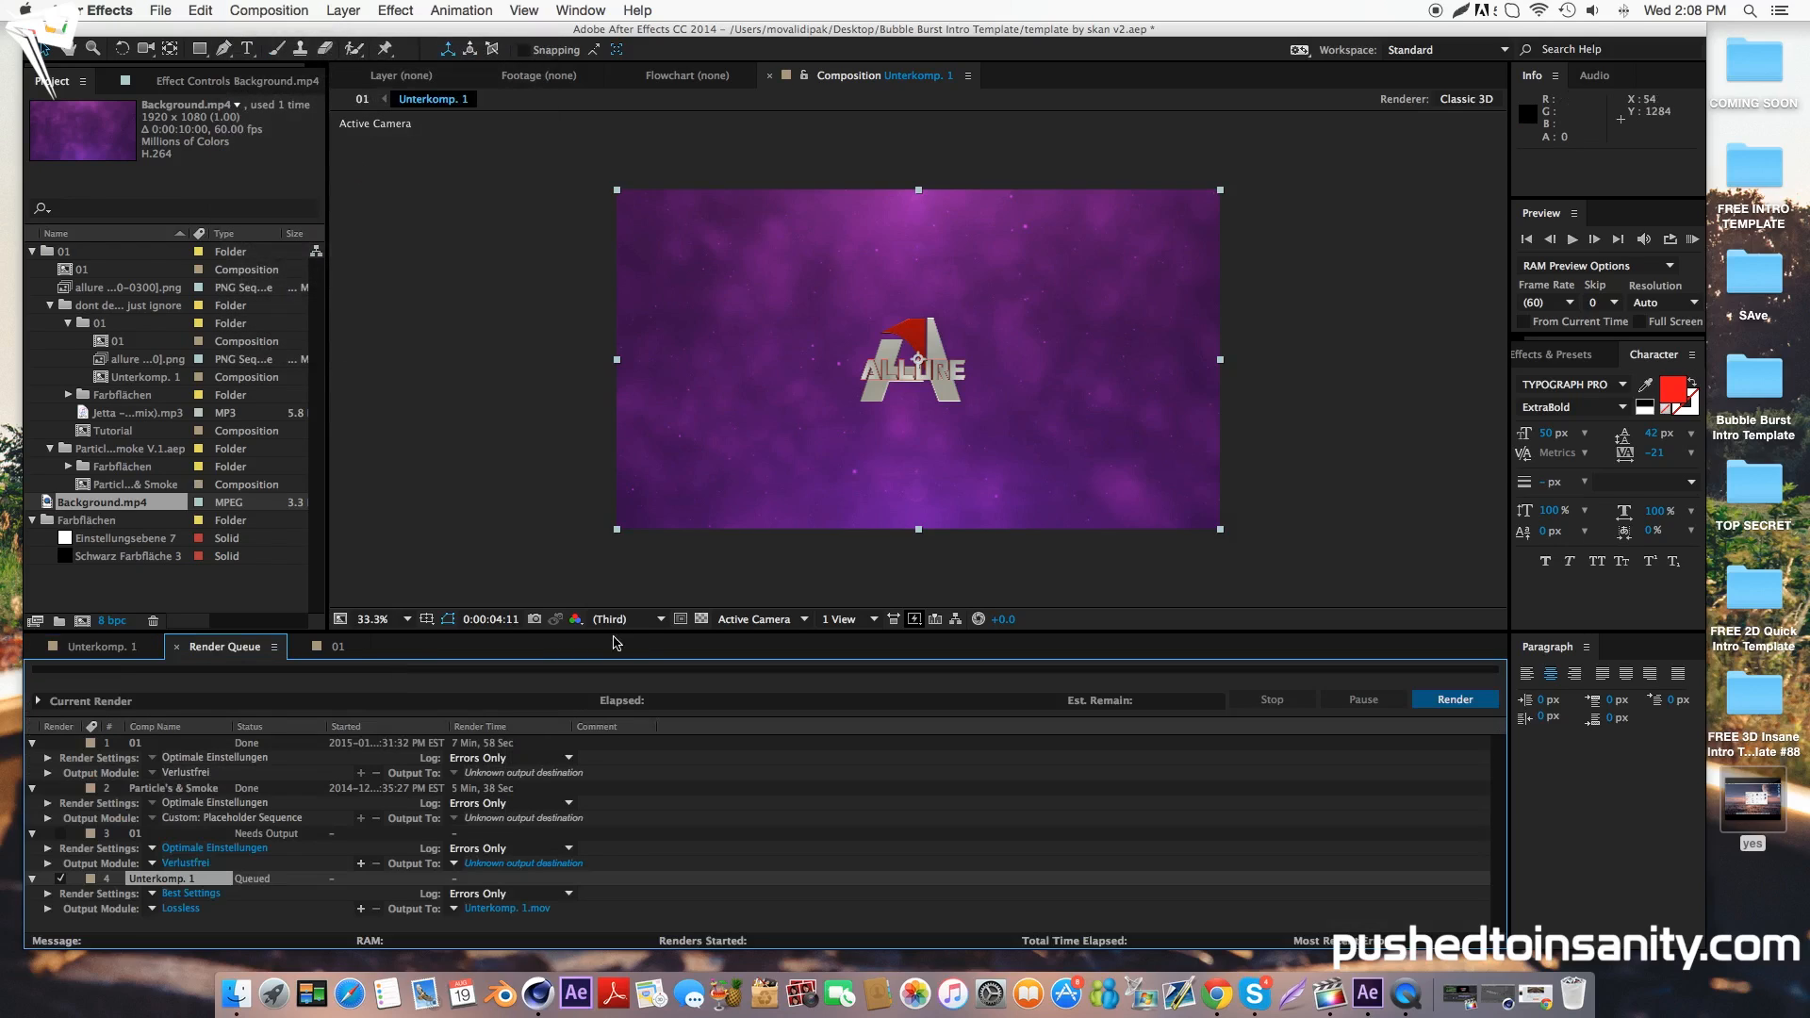
left_click(1454, 699)
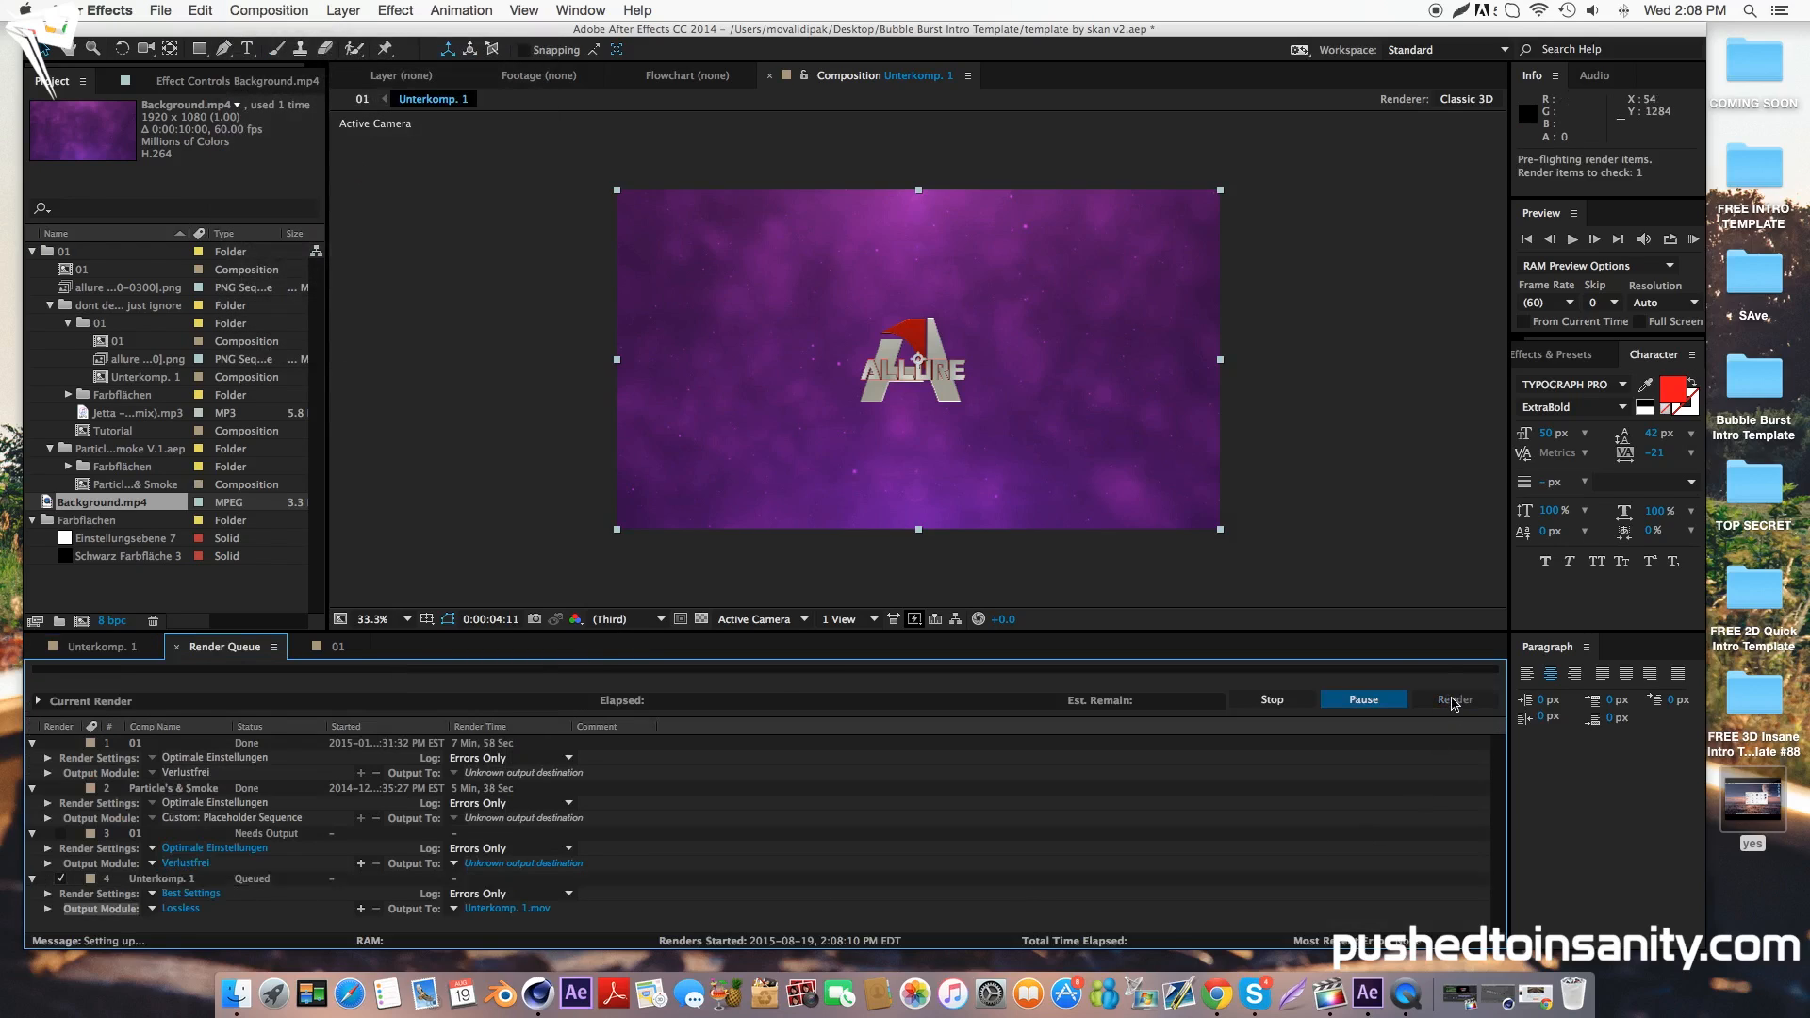
left_click(1452, 701)
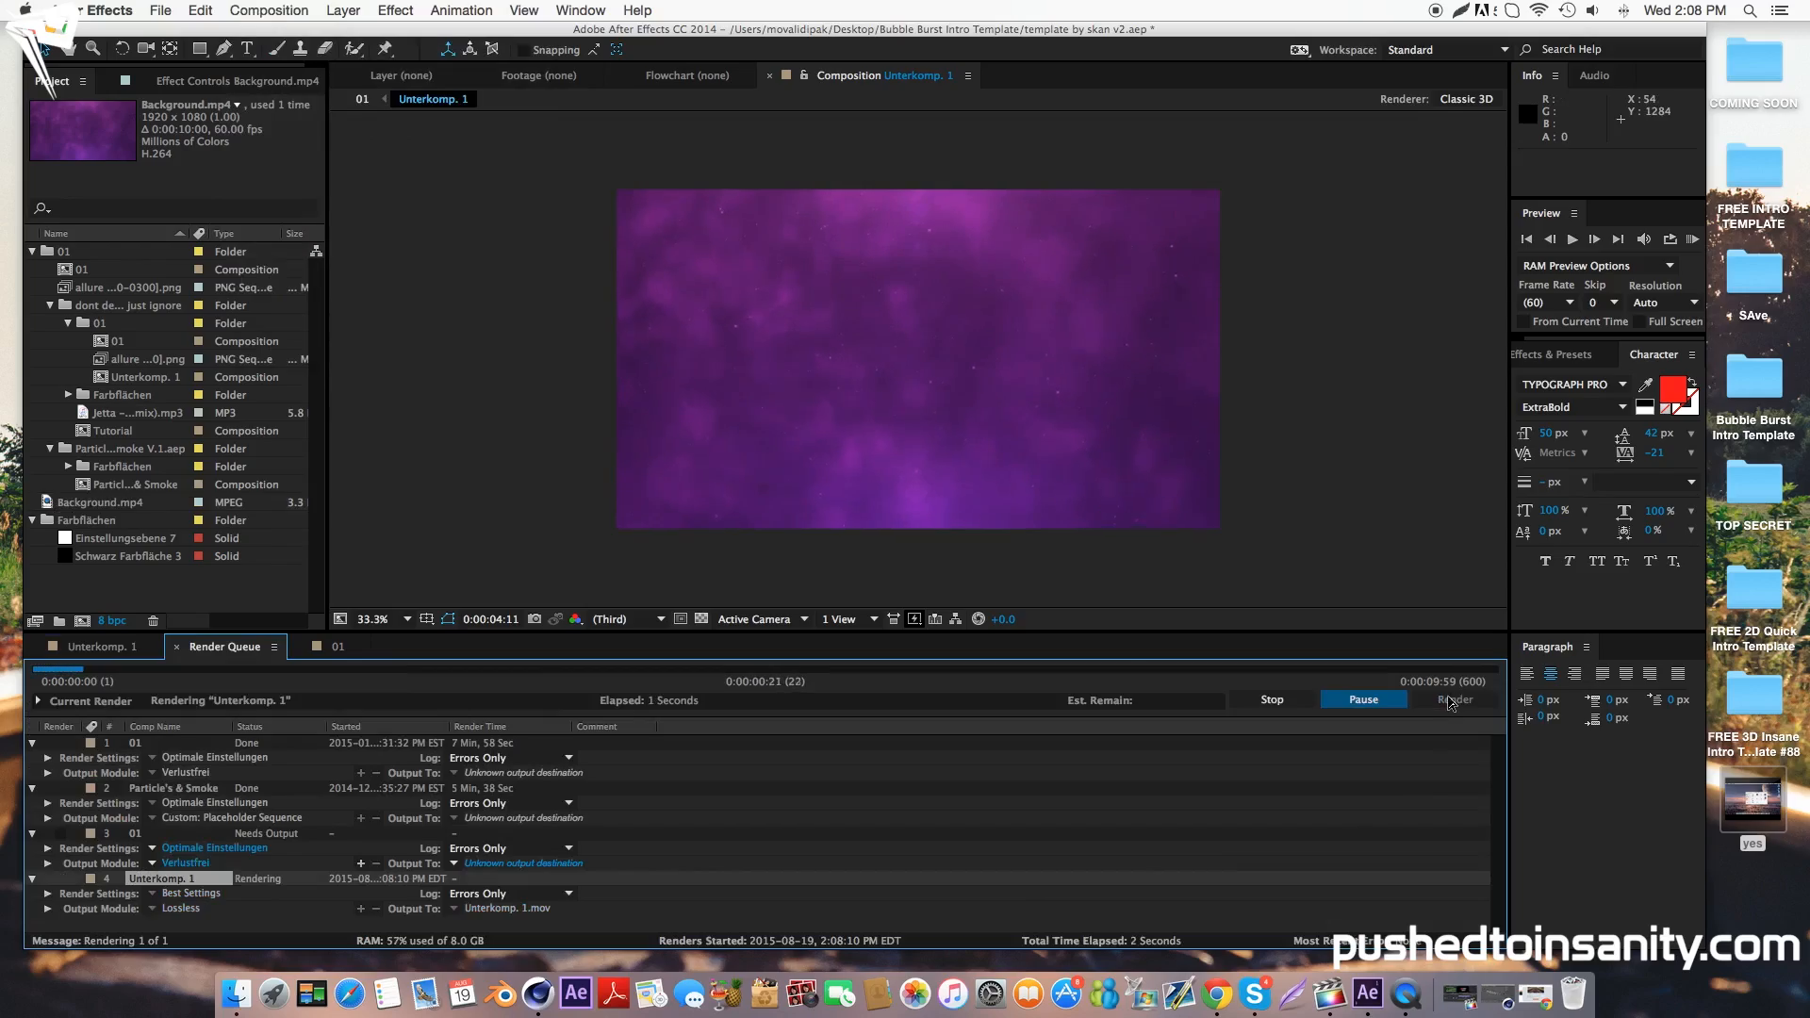